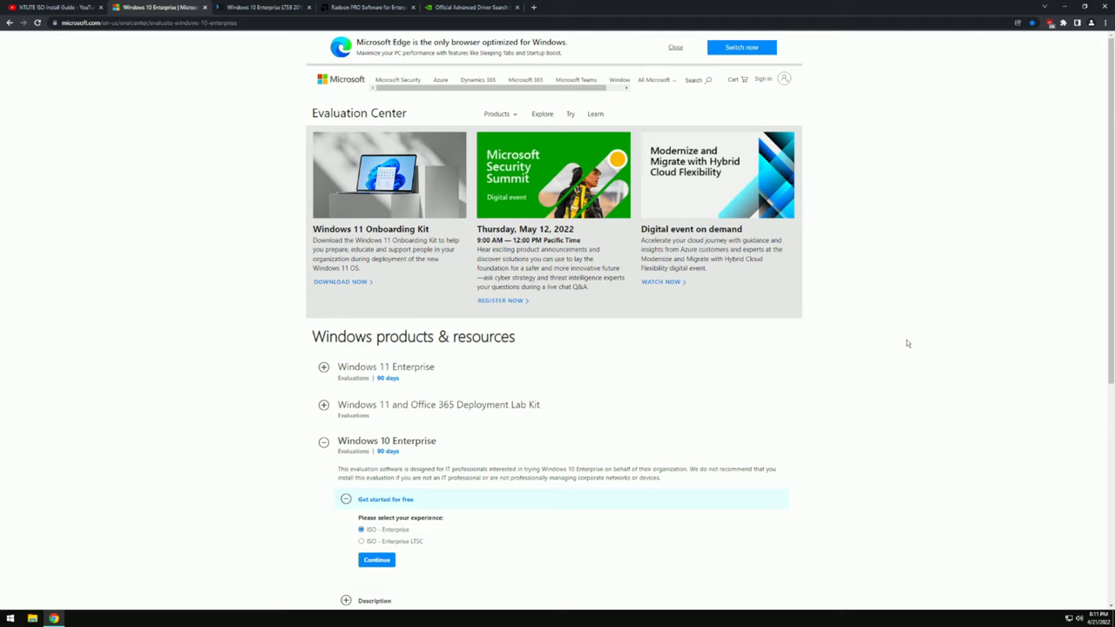
mouse_move(897, 348)
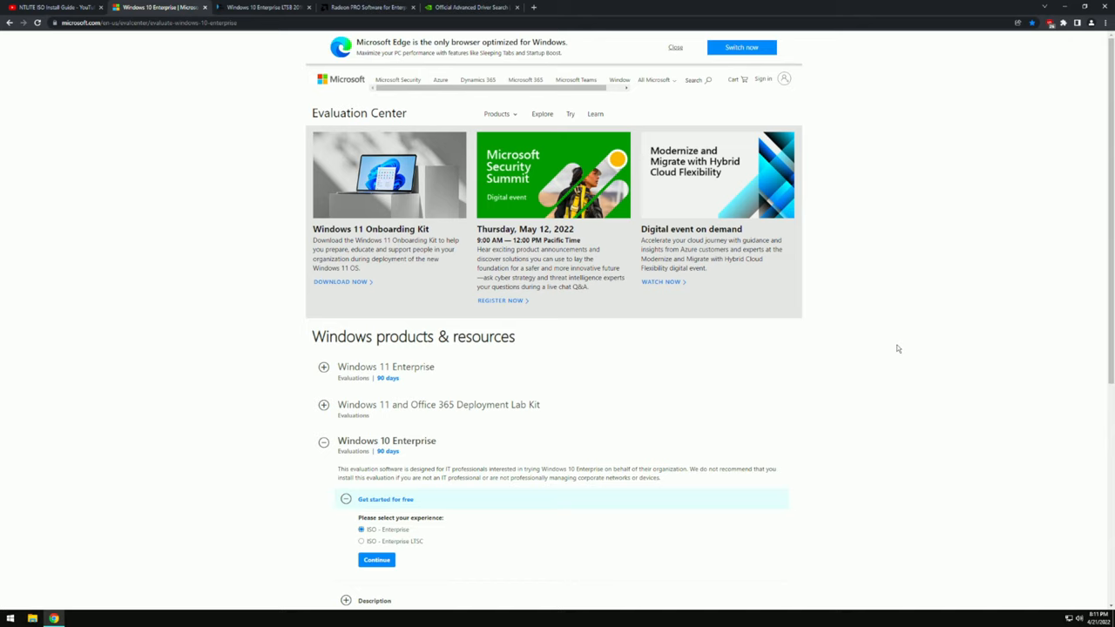
mouse_move(843, 407)
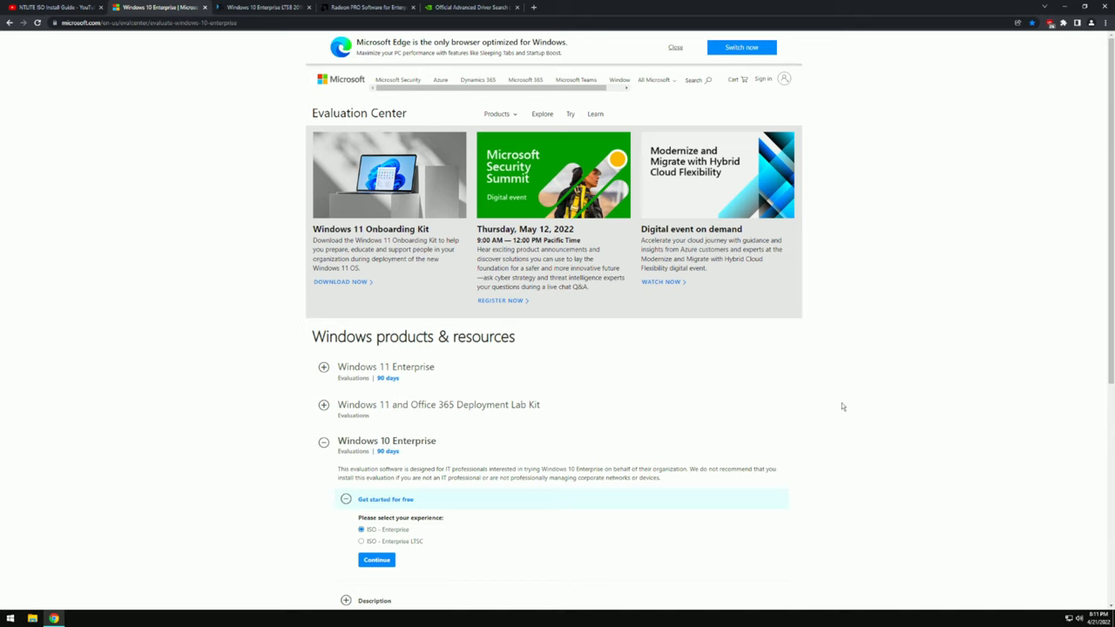
Switch to the BNH Software tab listing Windows 10 Enterprise LTSB 2019 at $14.99.
scroll("down", 3)
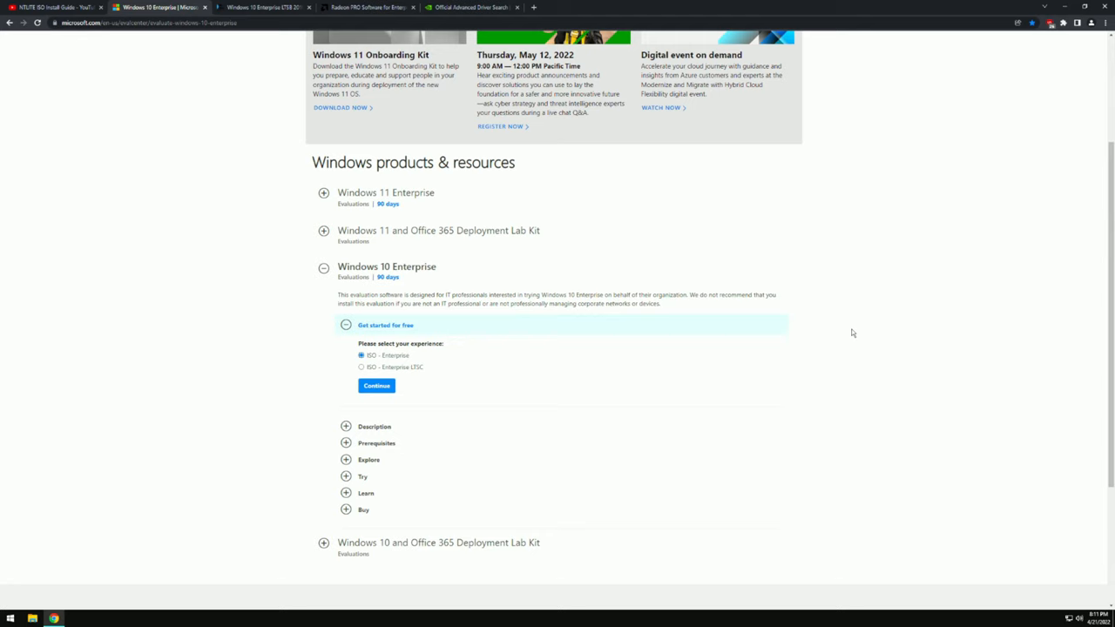
mouse_move(867, 294)
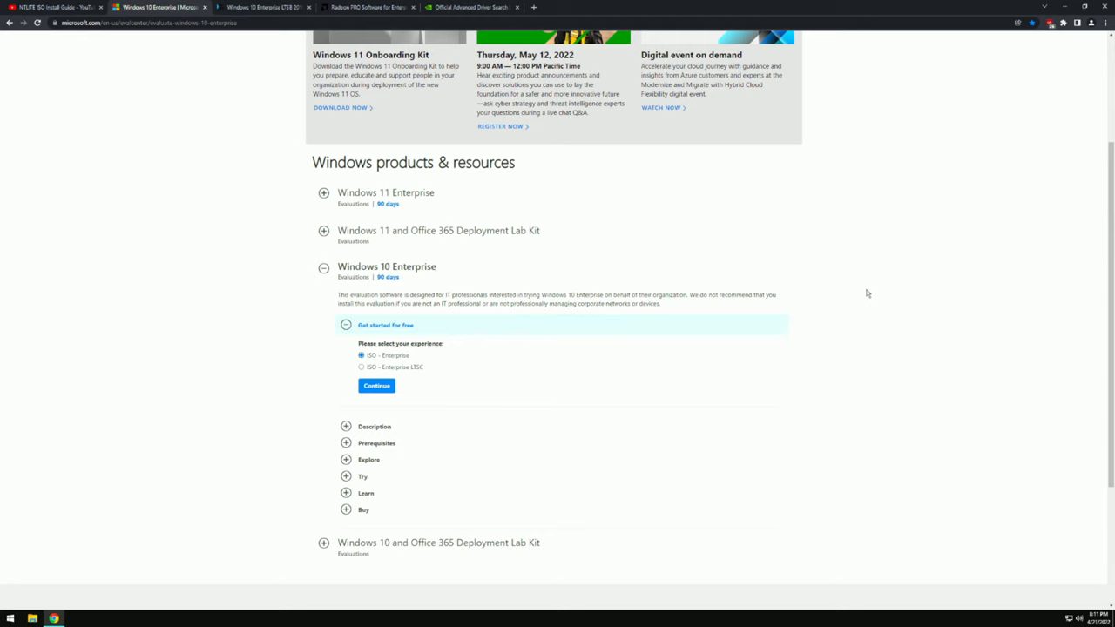
mouse_move(877, 289)
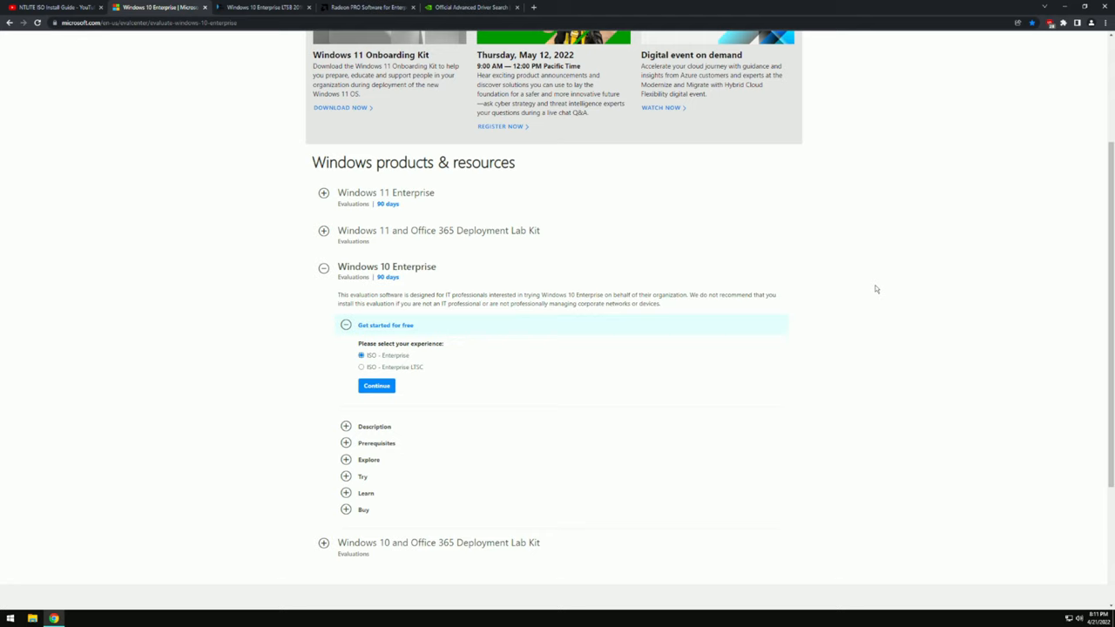
mouse_move(766, 303)
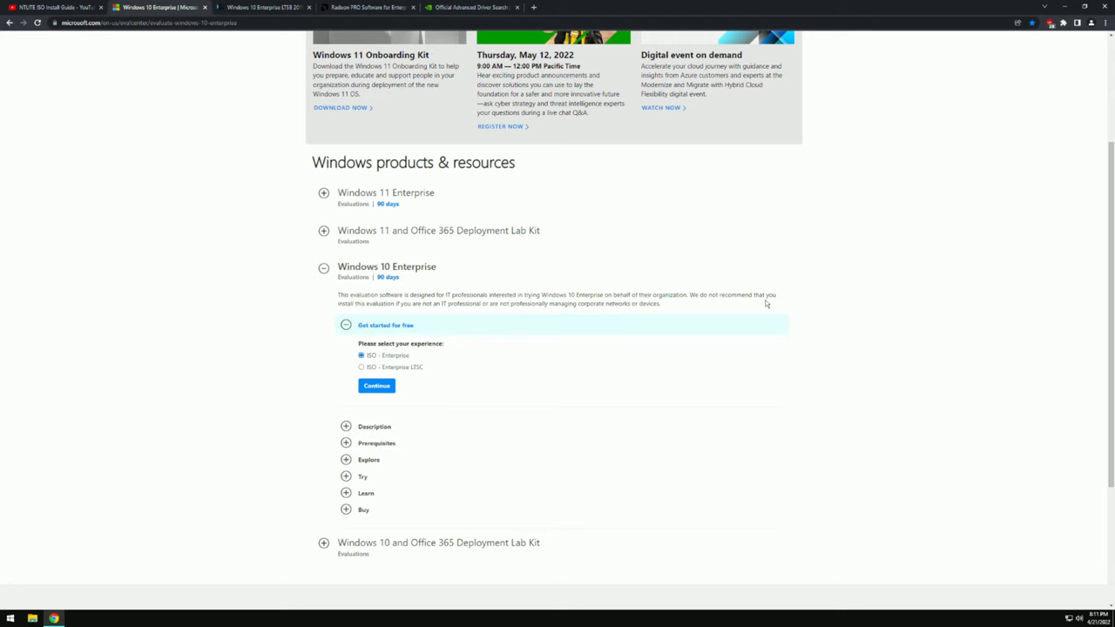
mouse_move(782, 285)
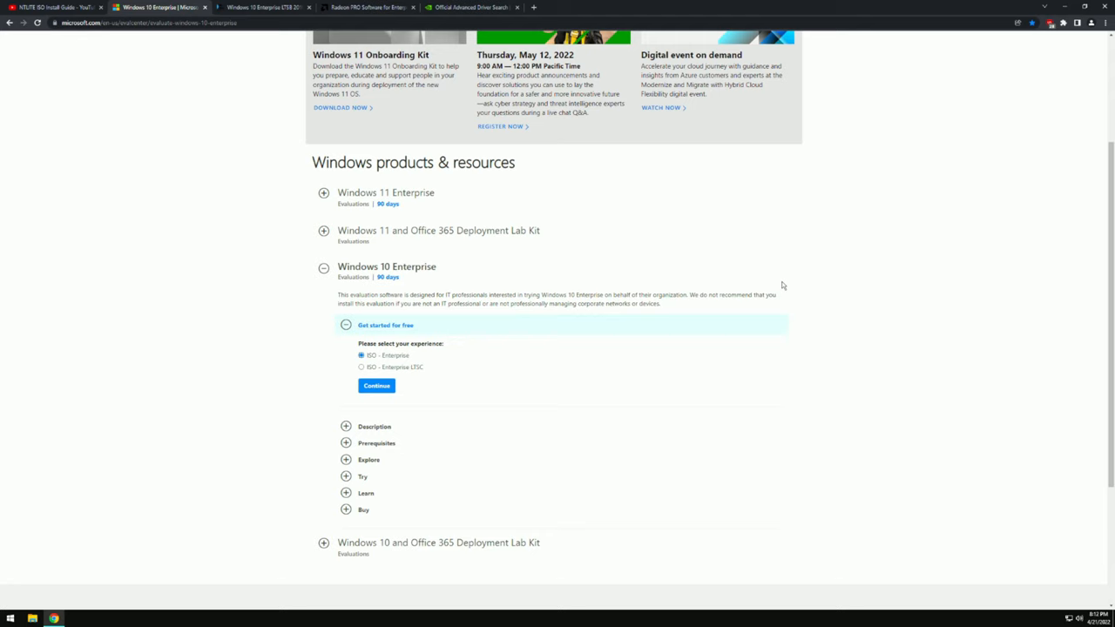
mouse_move(755, 272)
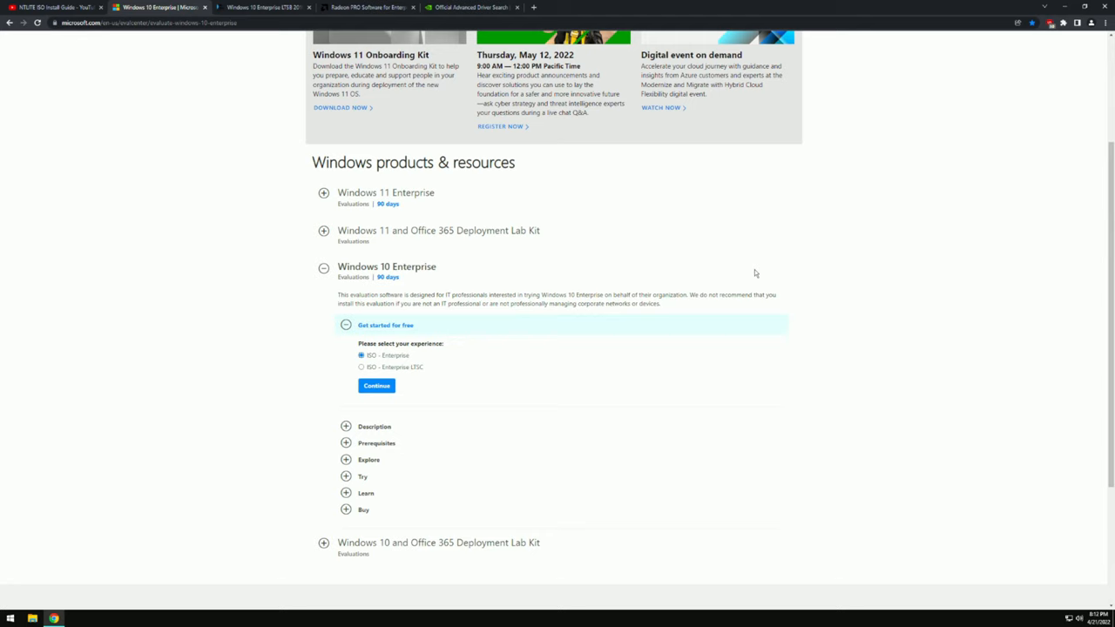
mouse_move(776, 267)
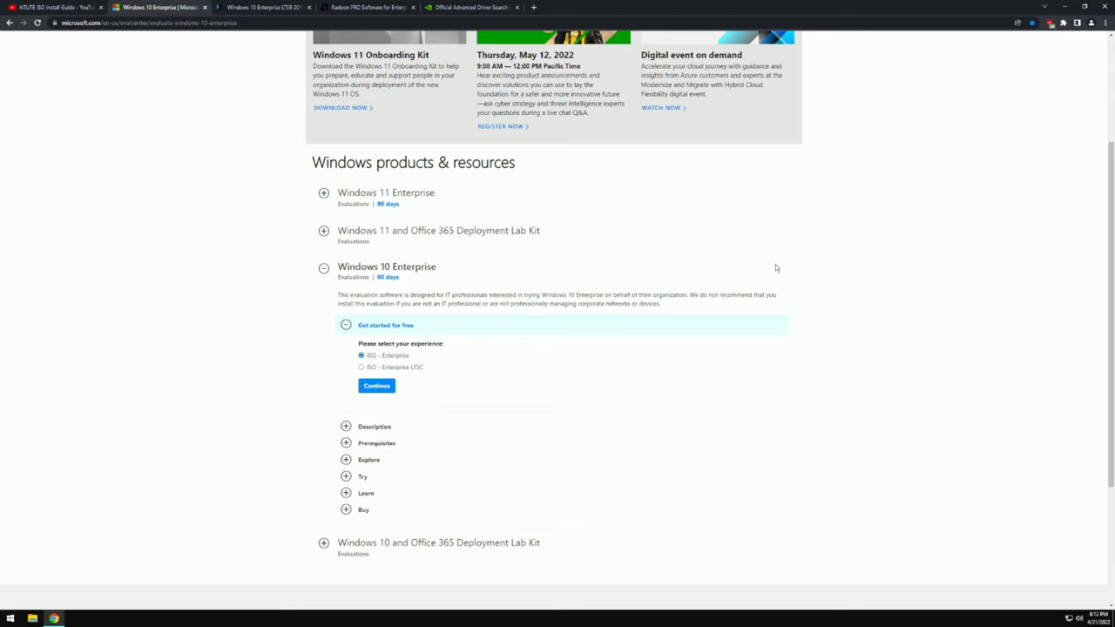
left_click(252, 8)
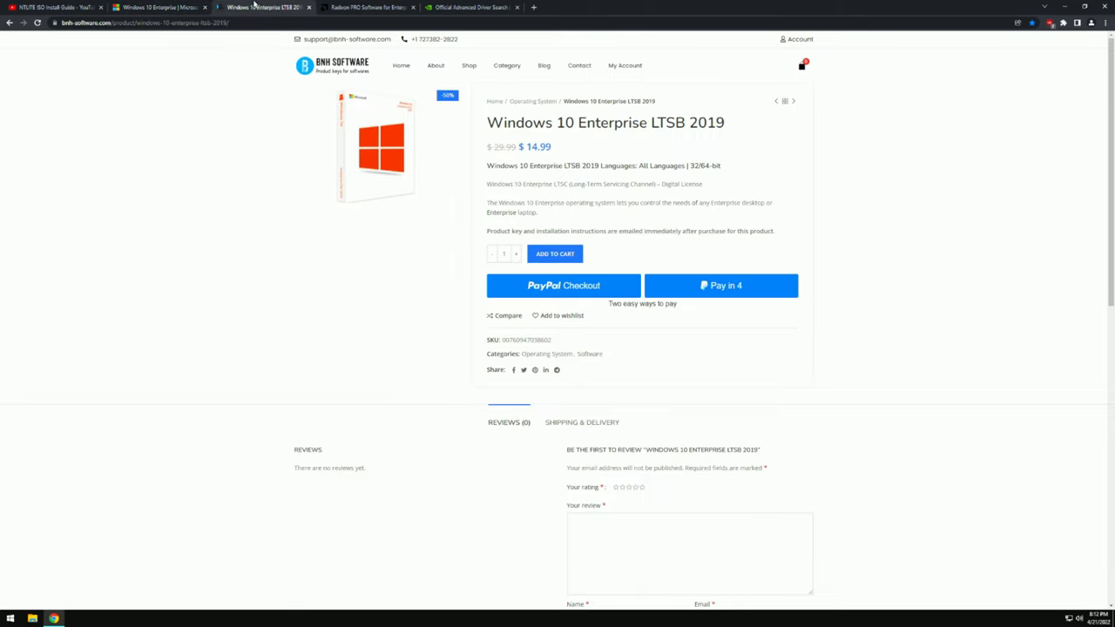
mouse_move(712, 158)
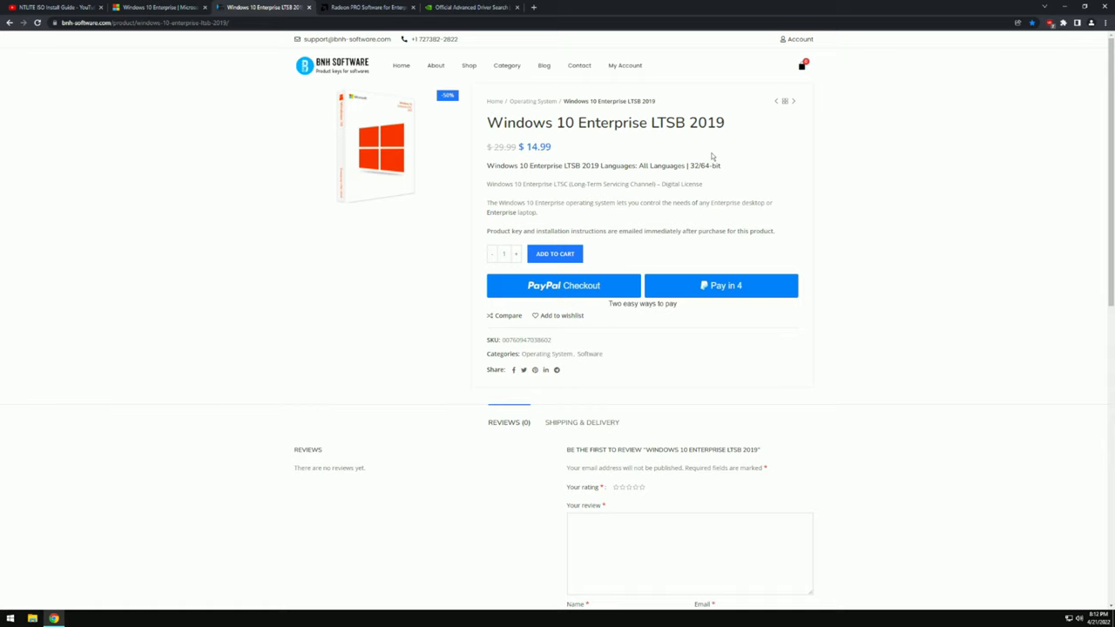
mouse_move(732, 166)
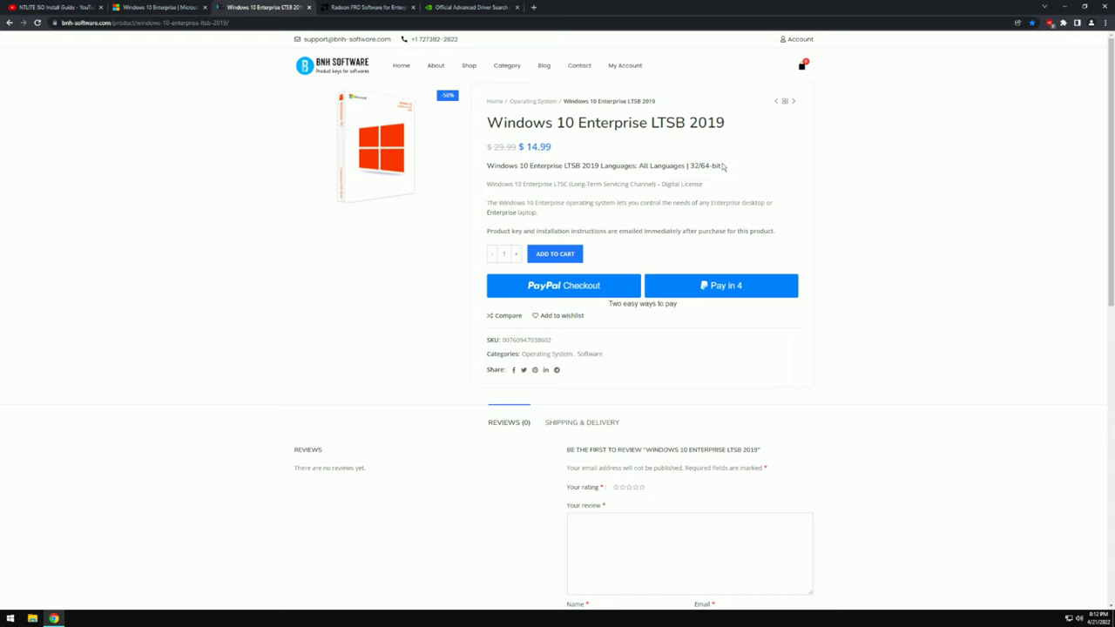
mouse_move(203, 43)
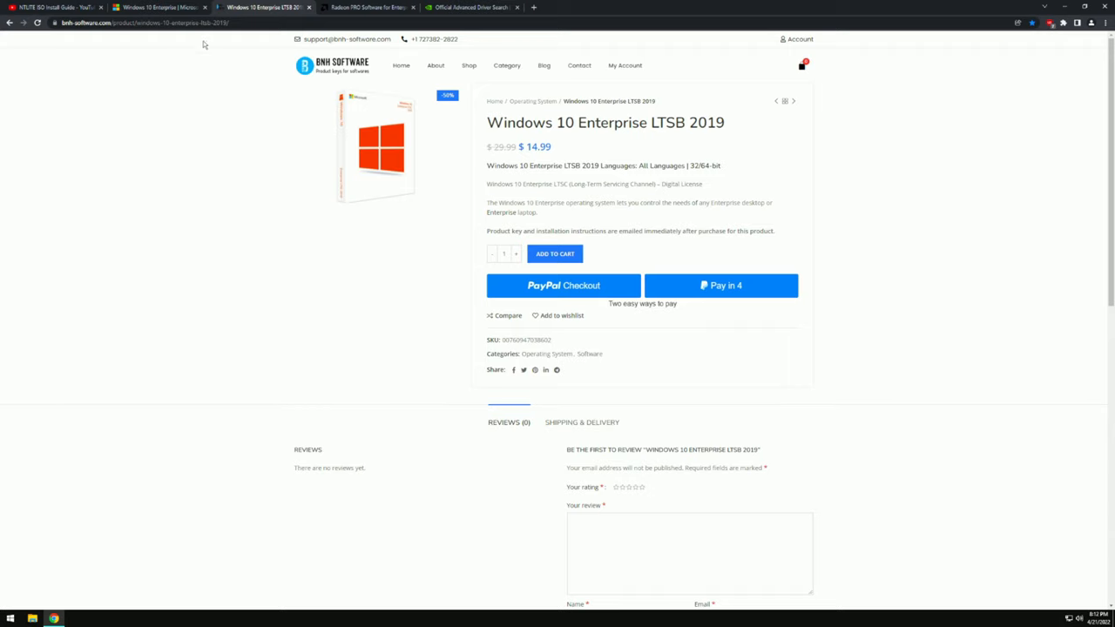
Glance at the NVIDIA driver downloads tab, then return to the Windows 10 Enterprise evaluation page.
left_click(157, 8)
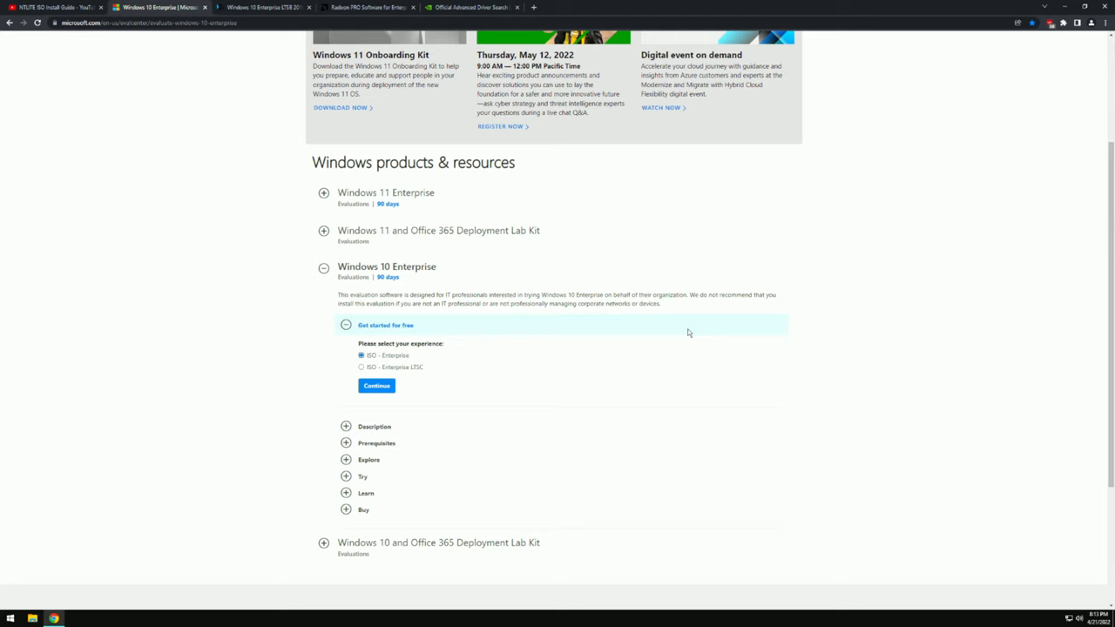
mouse_move(716, 341)
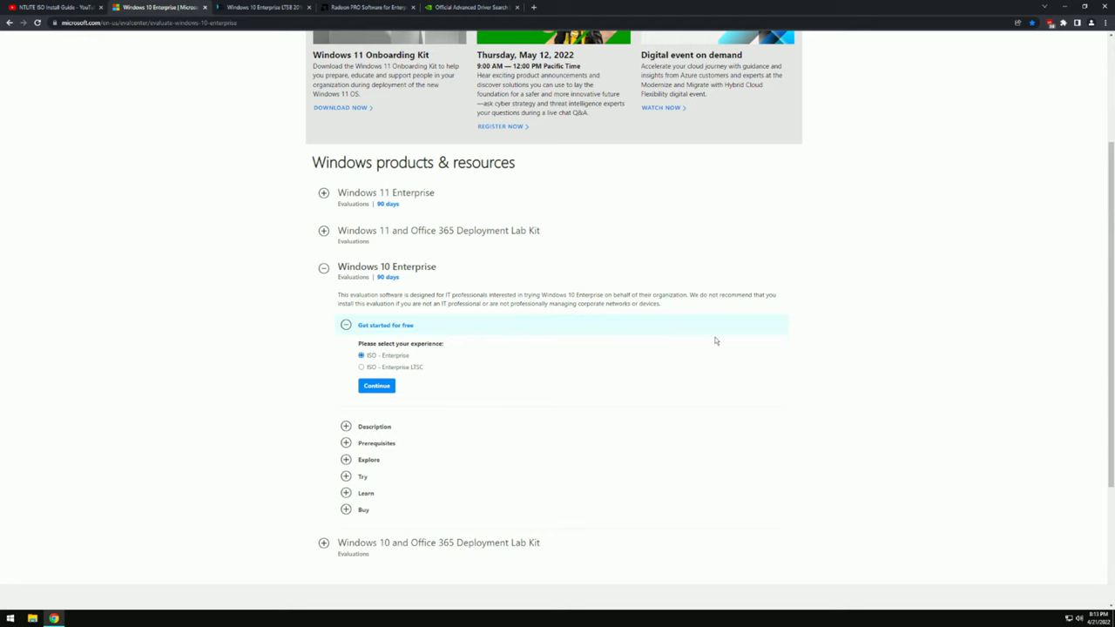
mouse_move(714, 339)
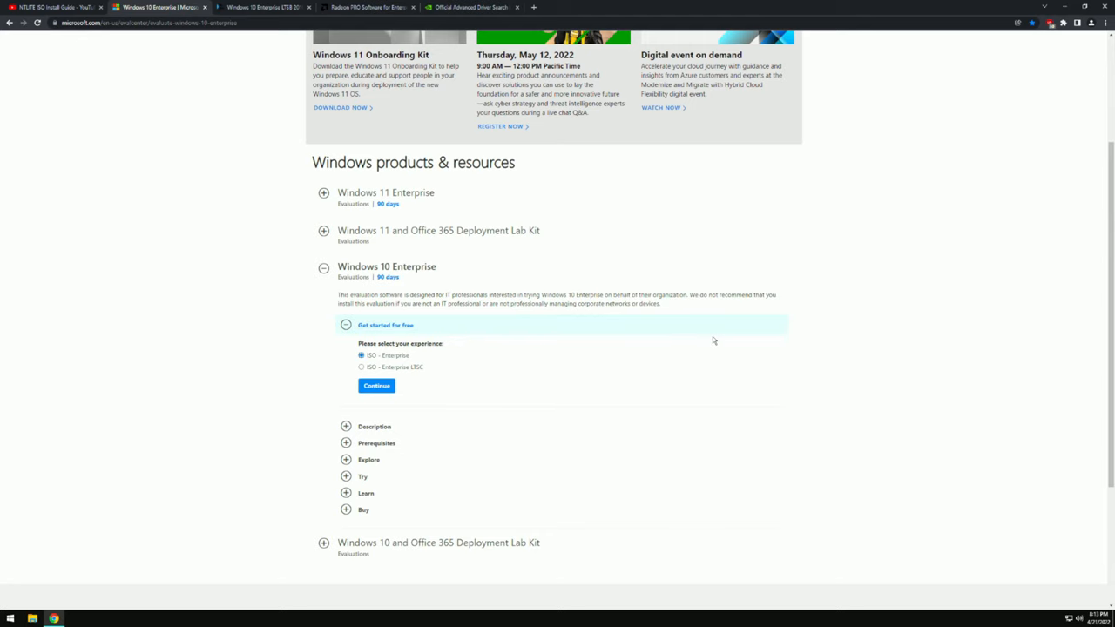
mouse_move(707, 334)
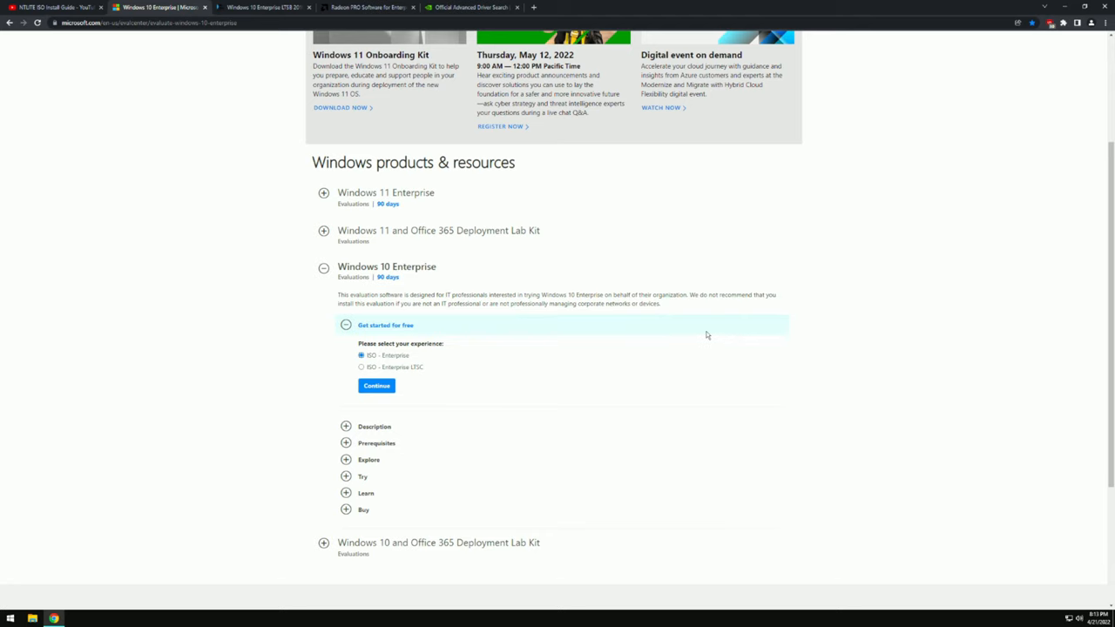
mouse_move(693, 332)
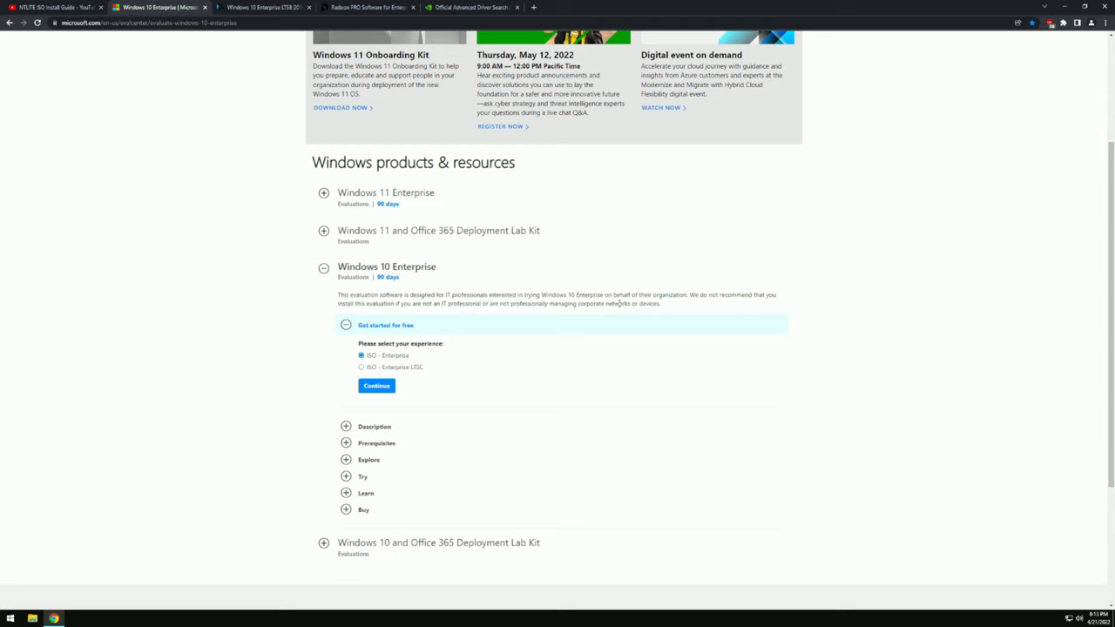
mouse_move(566, 273)
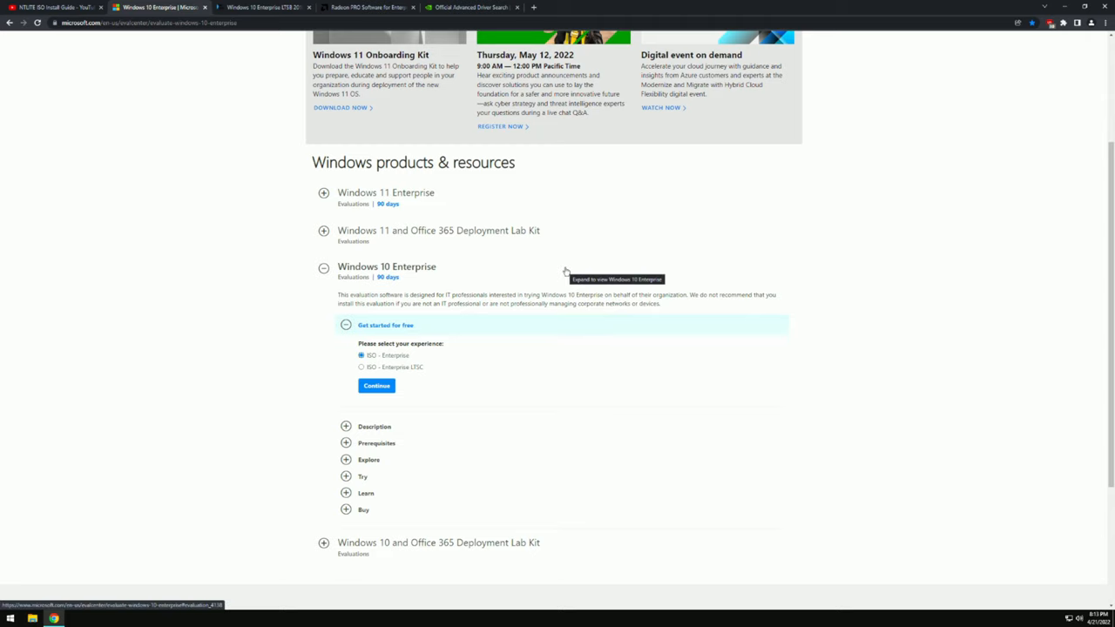
mouse_move(796, 216)
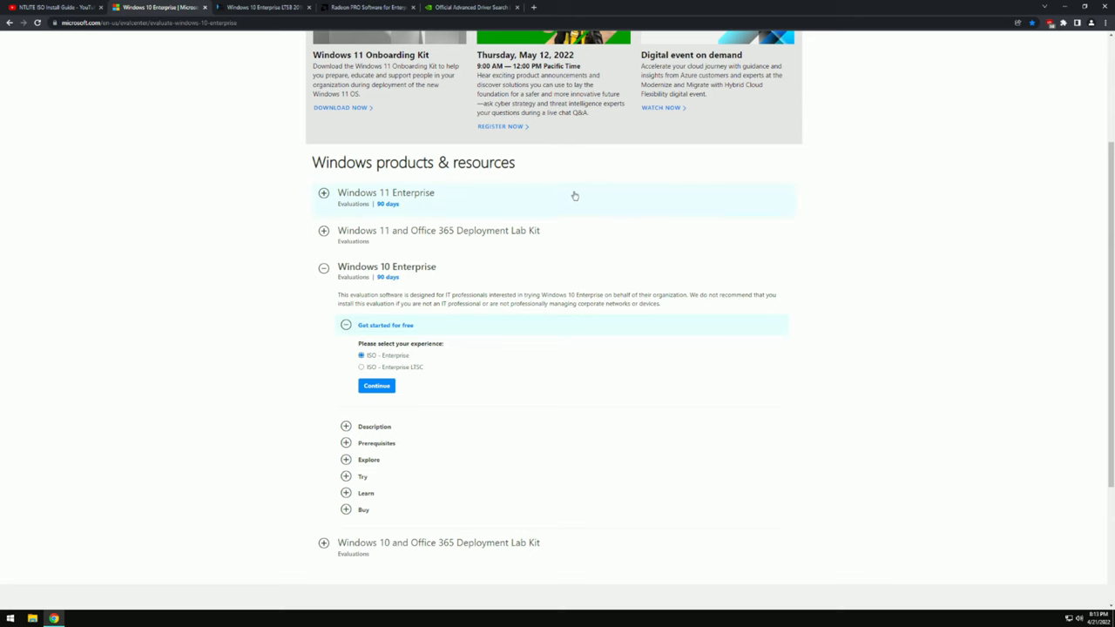
left_click(375, 8)
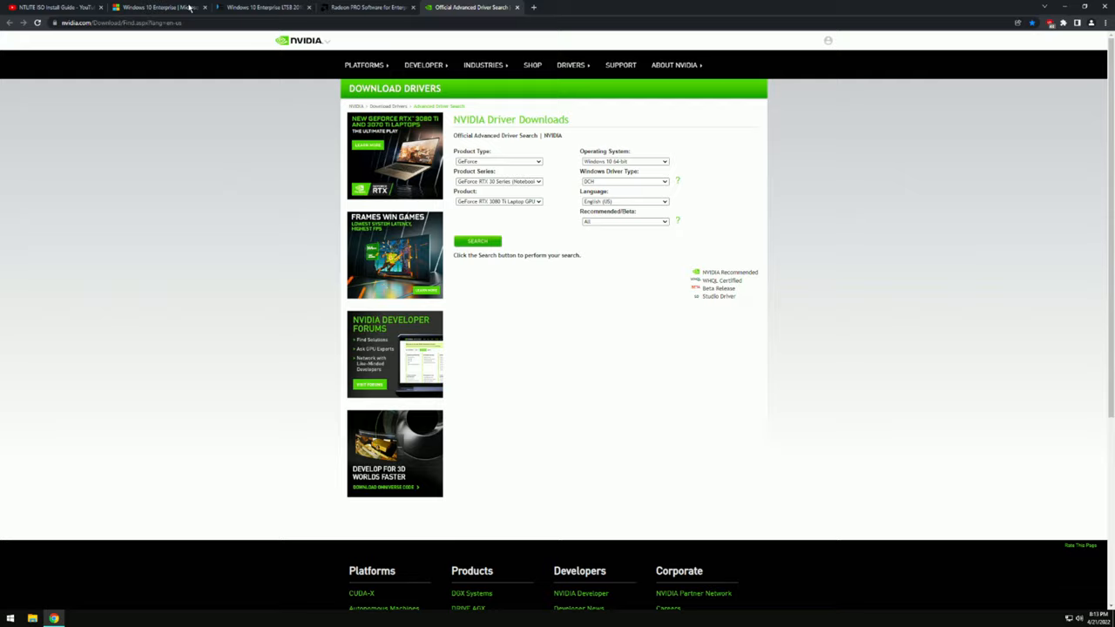
left_click(162, 10)
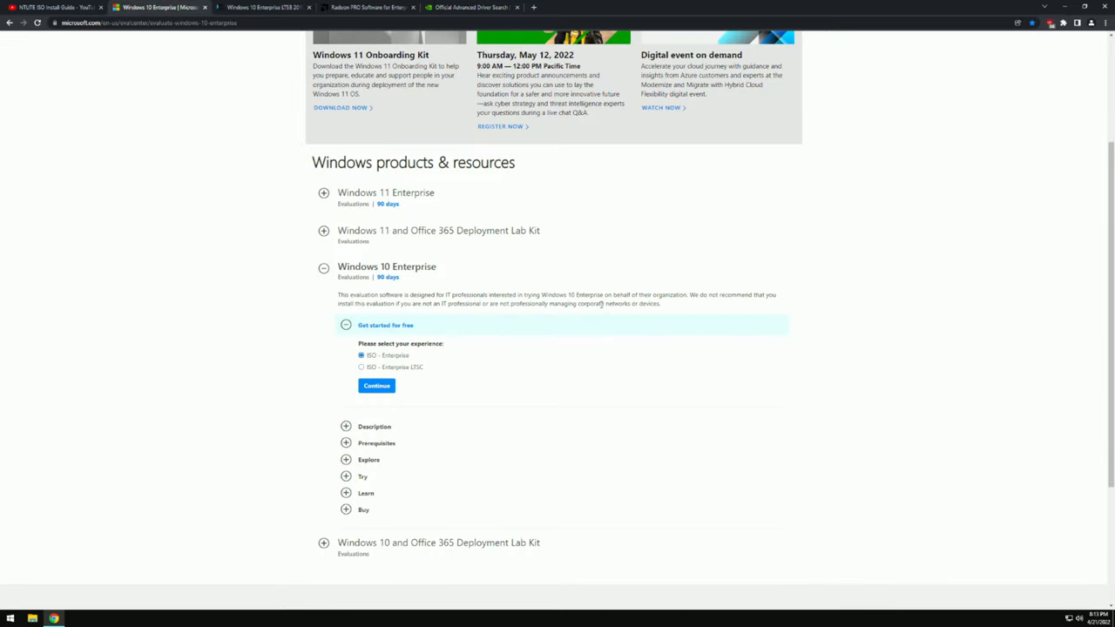
mouse_move(580, 289)
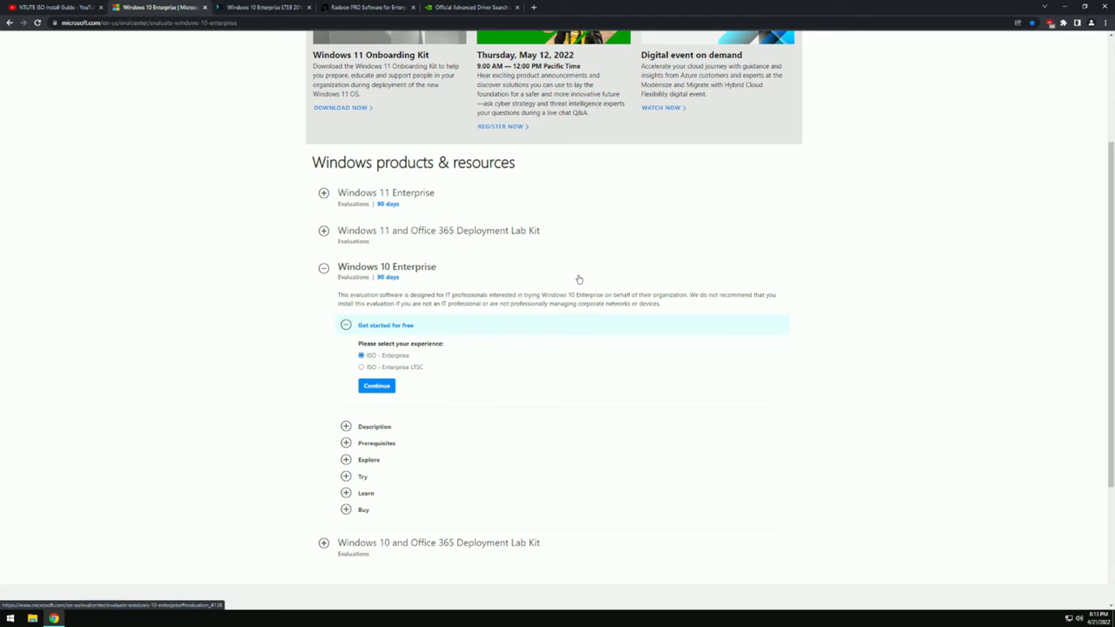
mouse_move(558, 282)
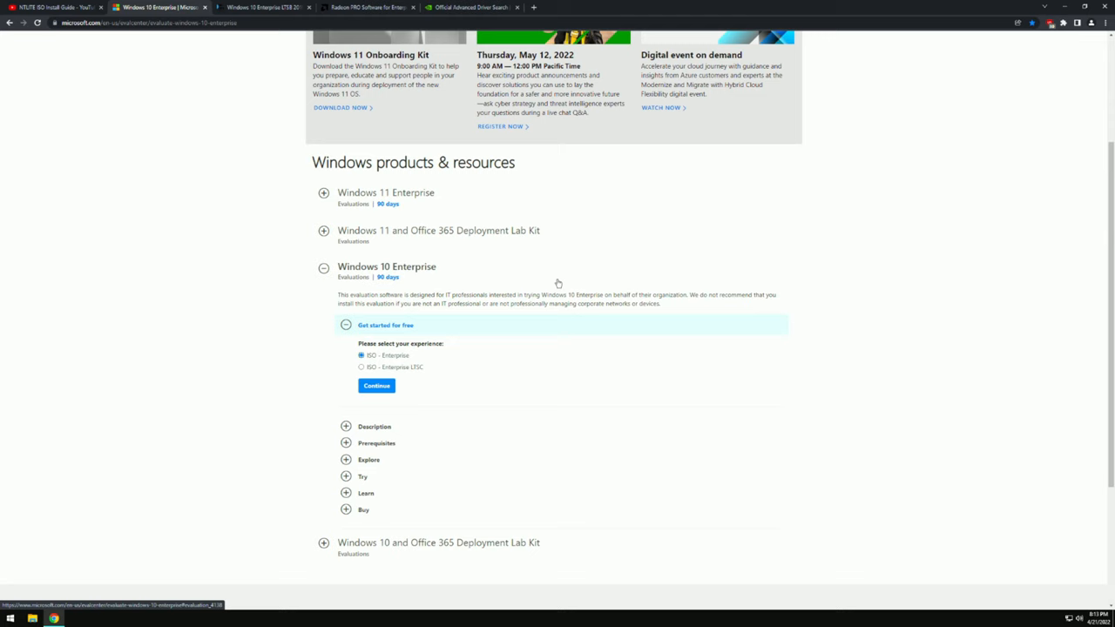
Keep DCH as the NVIDIA driver type, then return to the Evaluation Center tab.
left_click(470, 8)
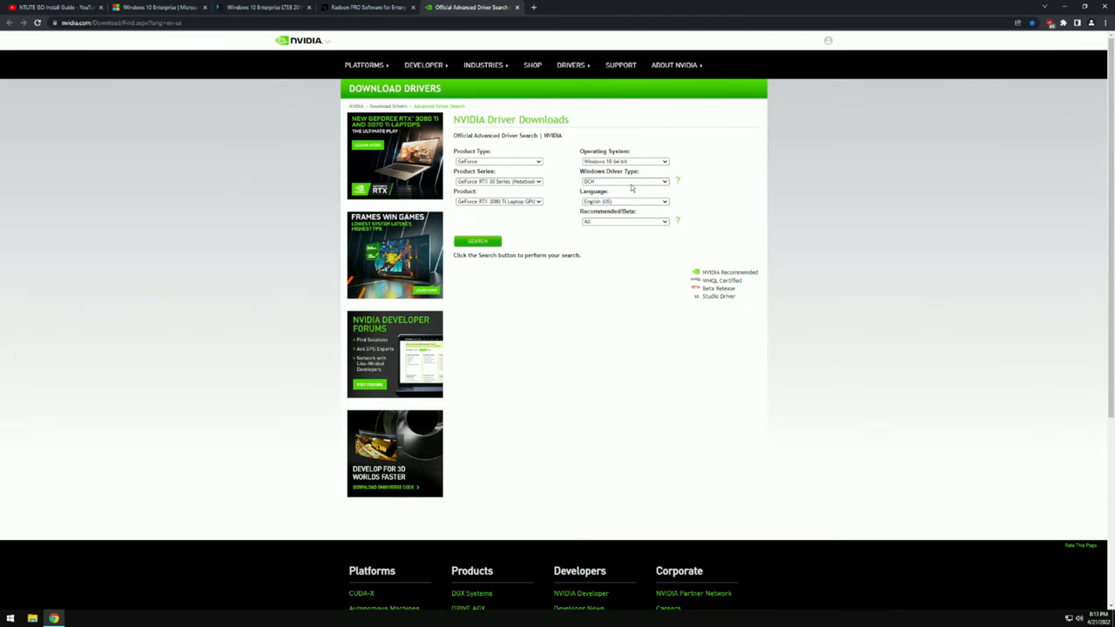
left_click(622, 181)
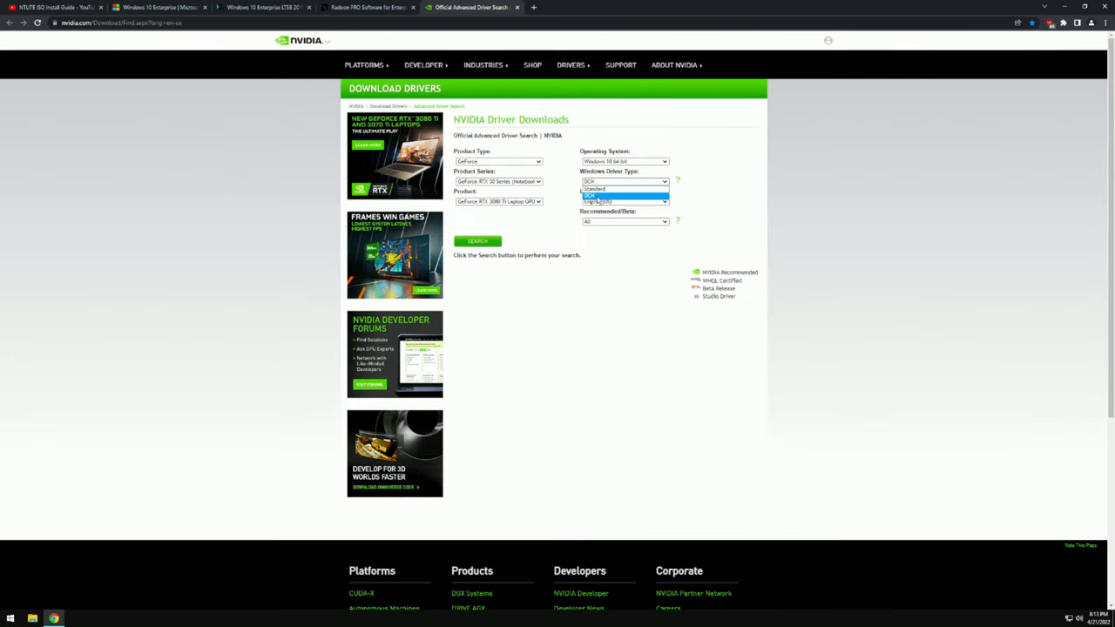
left_click(623, 195)
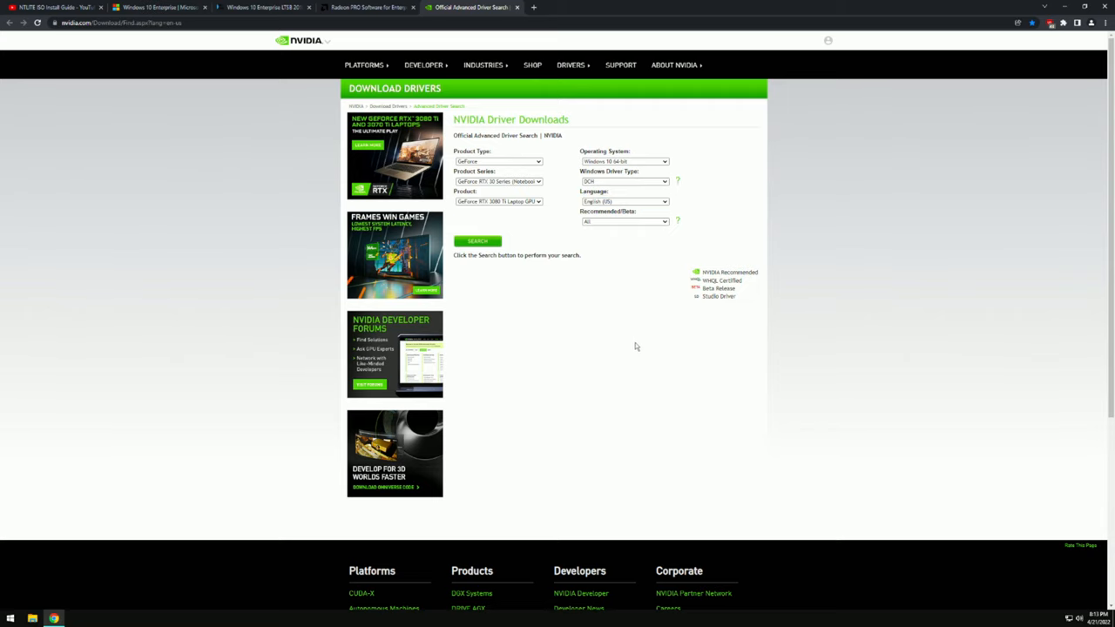
mouse_move(643, 339)
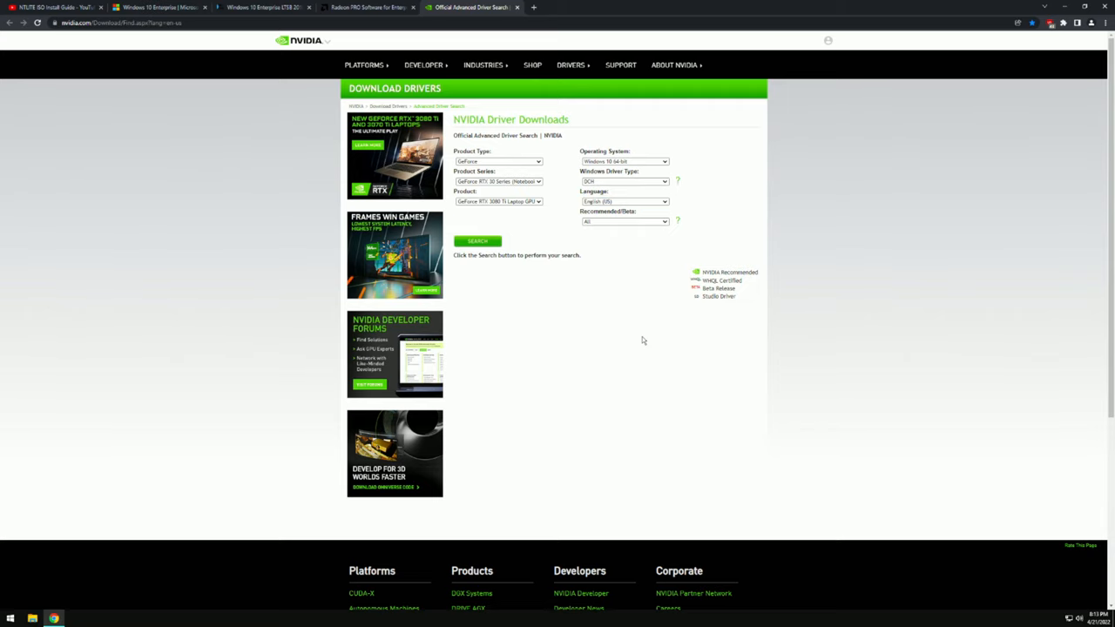
left_click(157, 10)
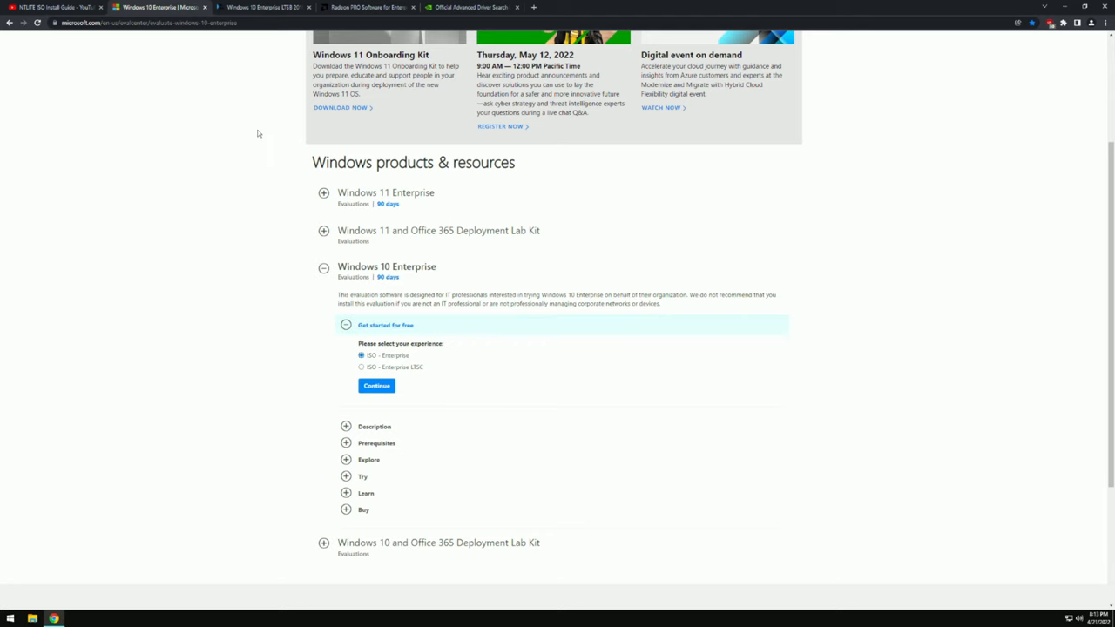
mouse_move(262, 134)
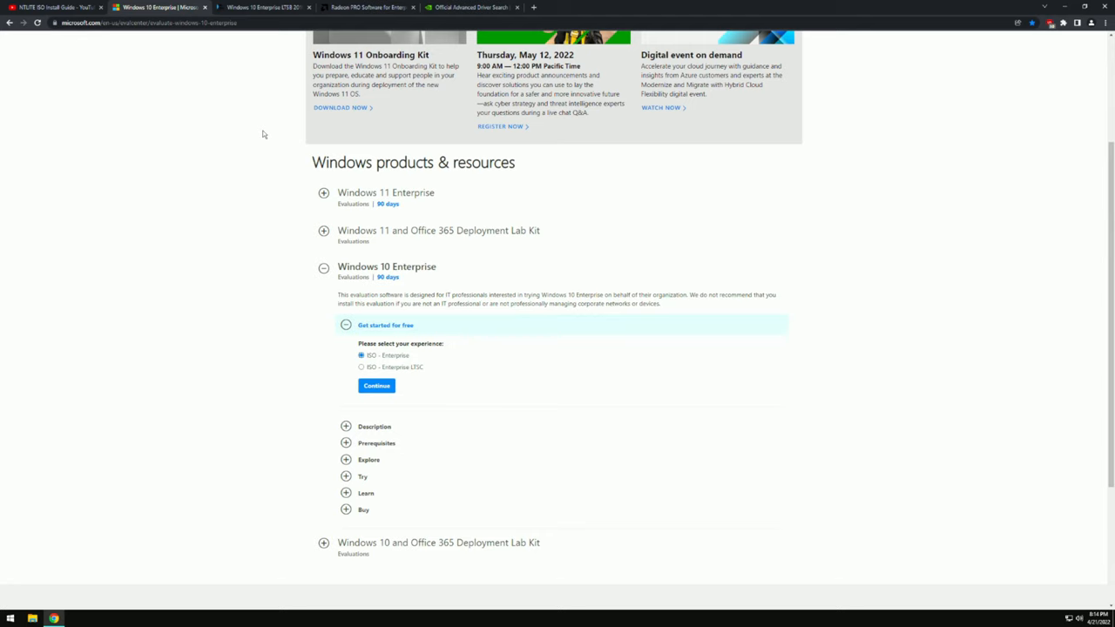
mouse_move(258, 171)
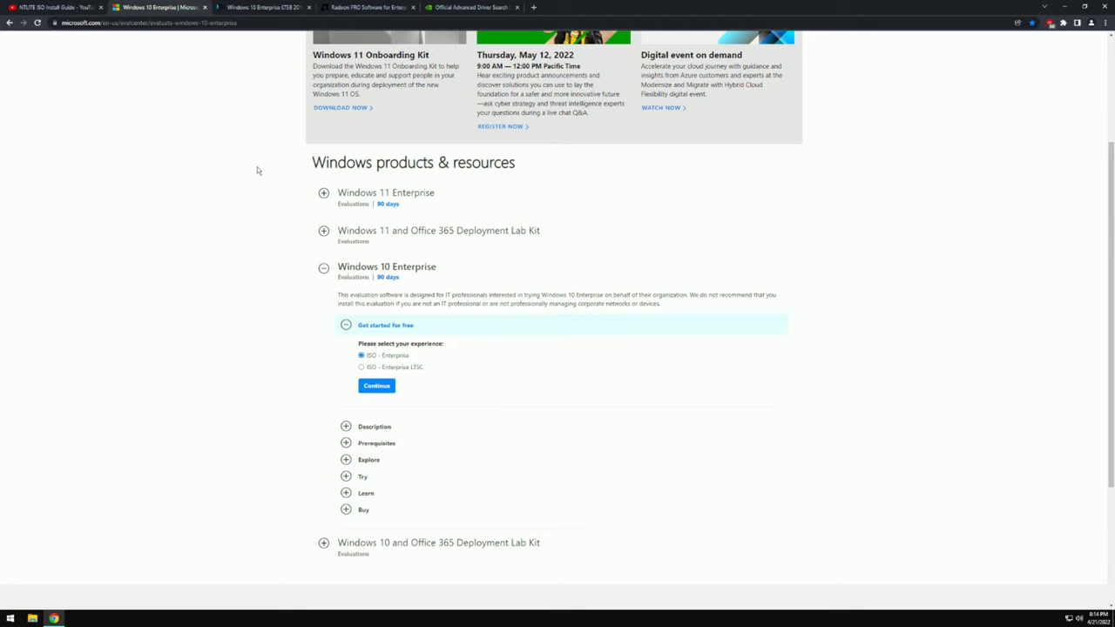
mouse_move(226, 201)
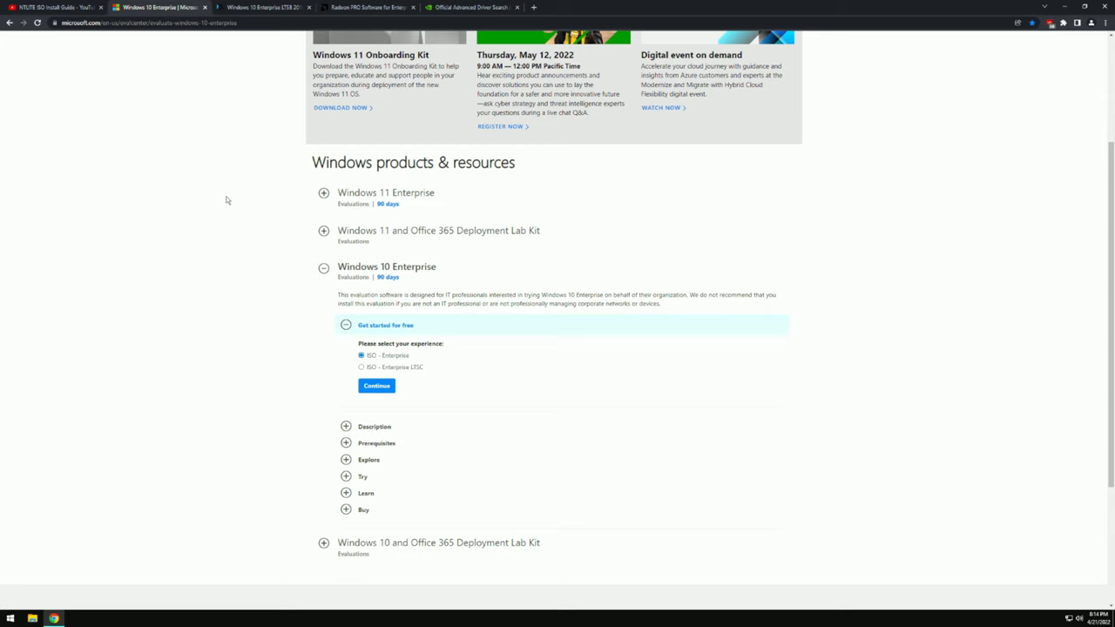
mouse_move(215, 179)
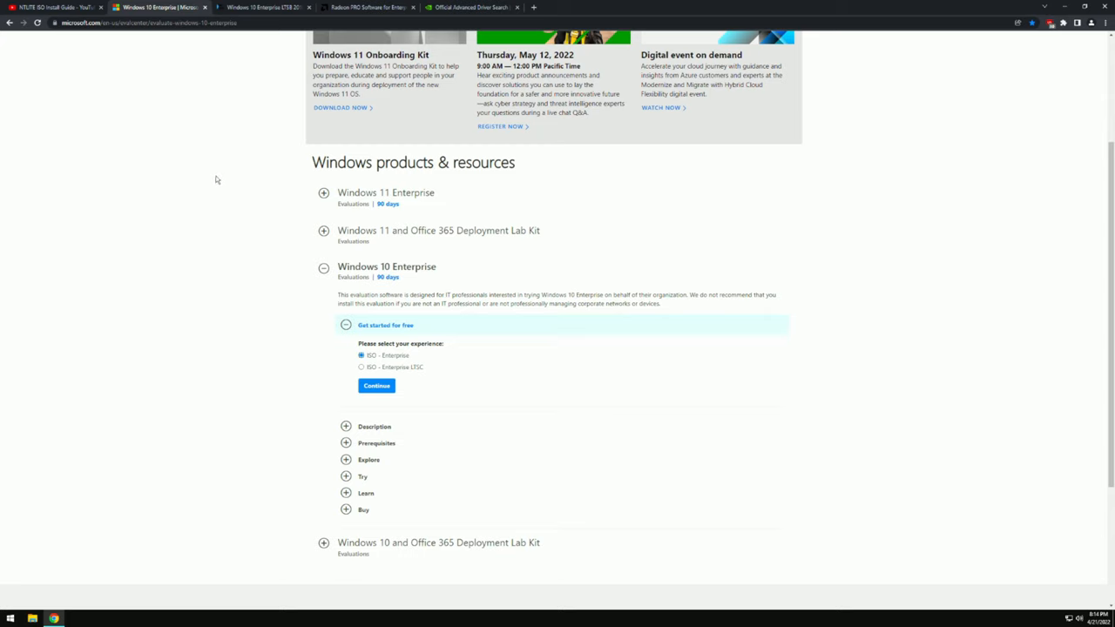
Scroll the NTLite ISO Install Guide video description, then return to the Evaluation Center tab.
left_click(43, 6)
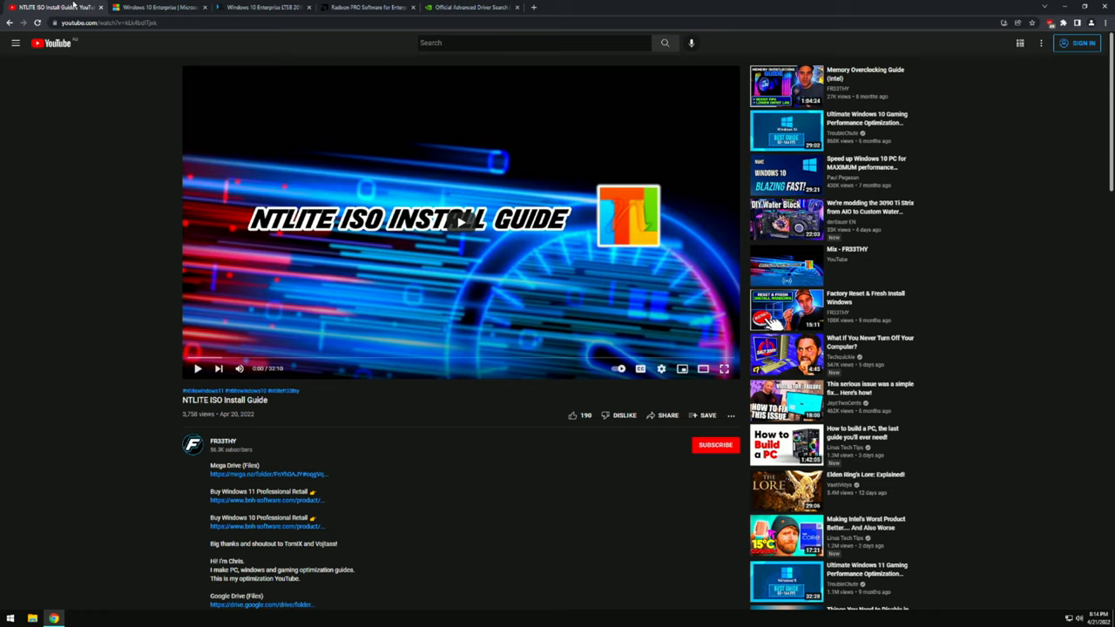
scroll("down", 3)
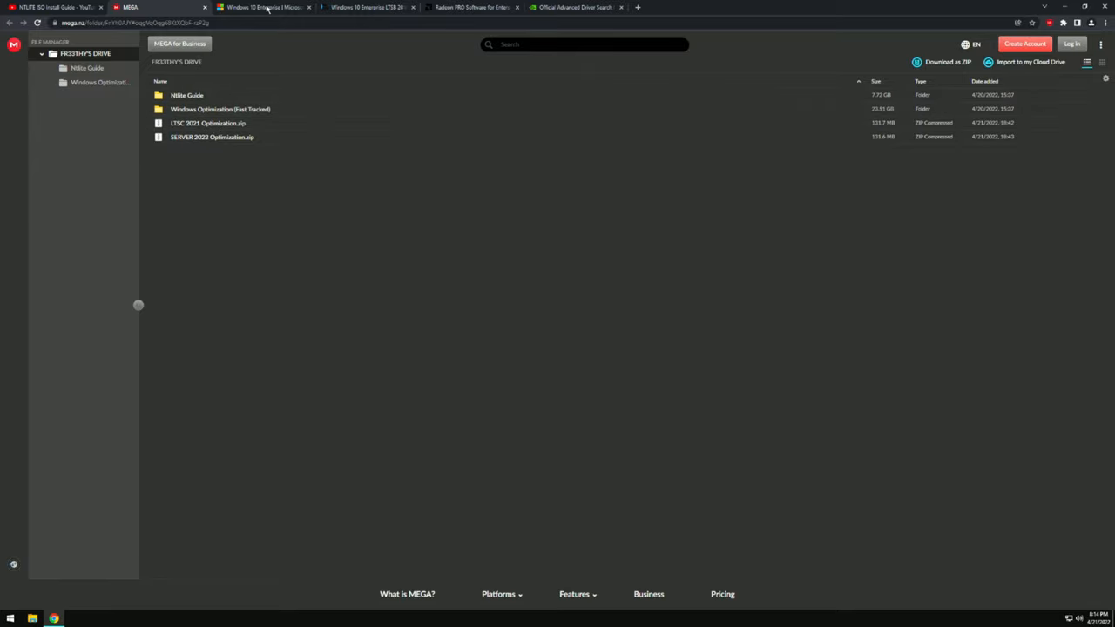
left_click(261, 11)
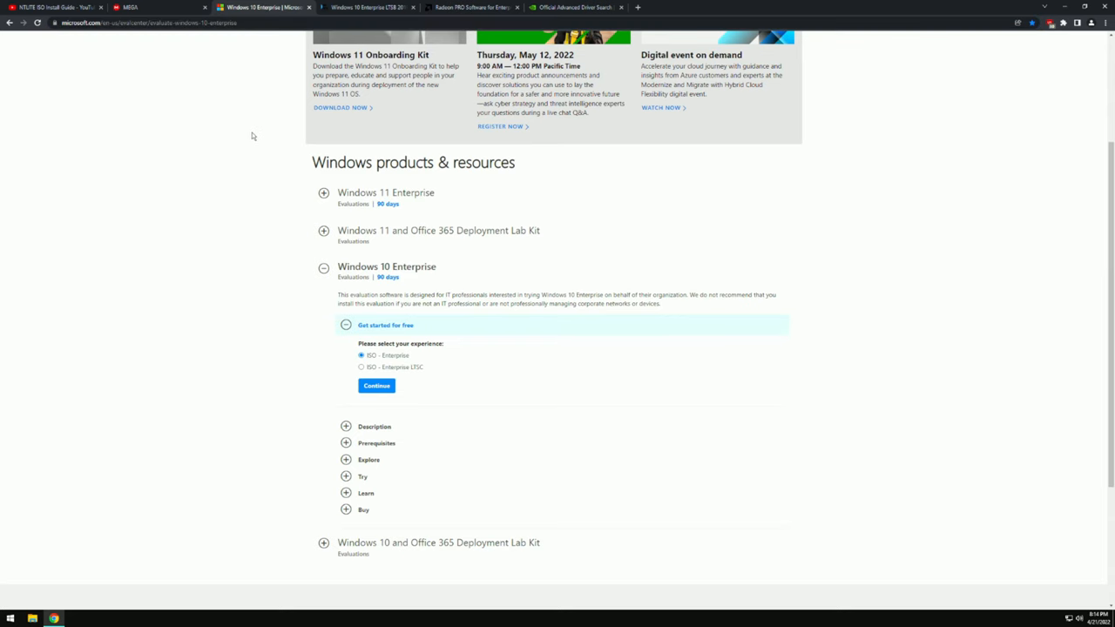
mouse_move(245, 227)
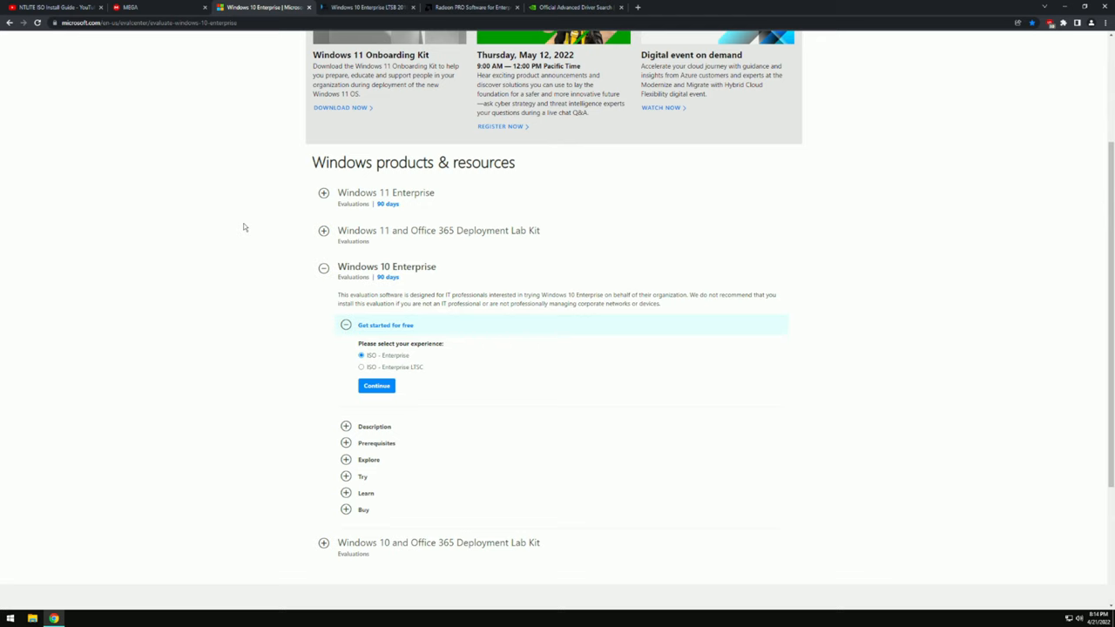
mouse_move(233, 287)
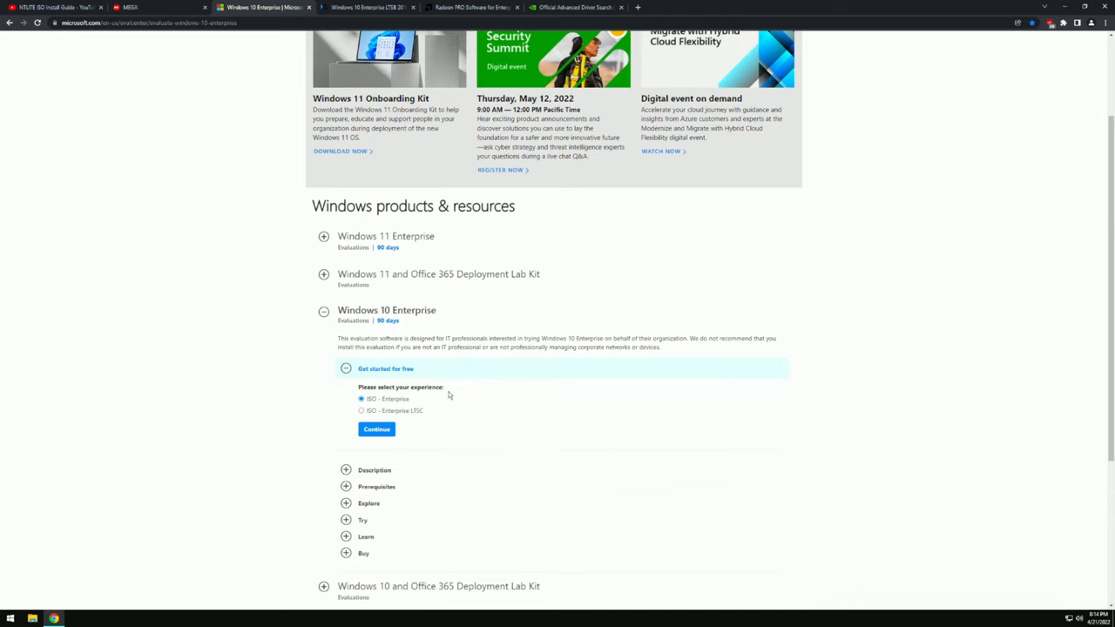
Choose the Enterprise LTSC ISO and submit the registration form with Albania as country.
left_click(359, 410)
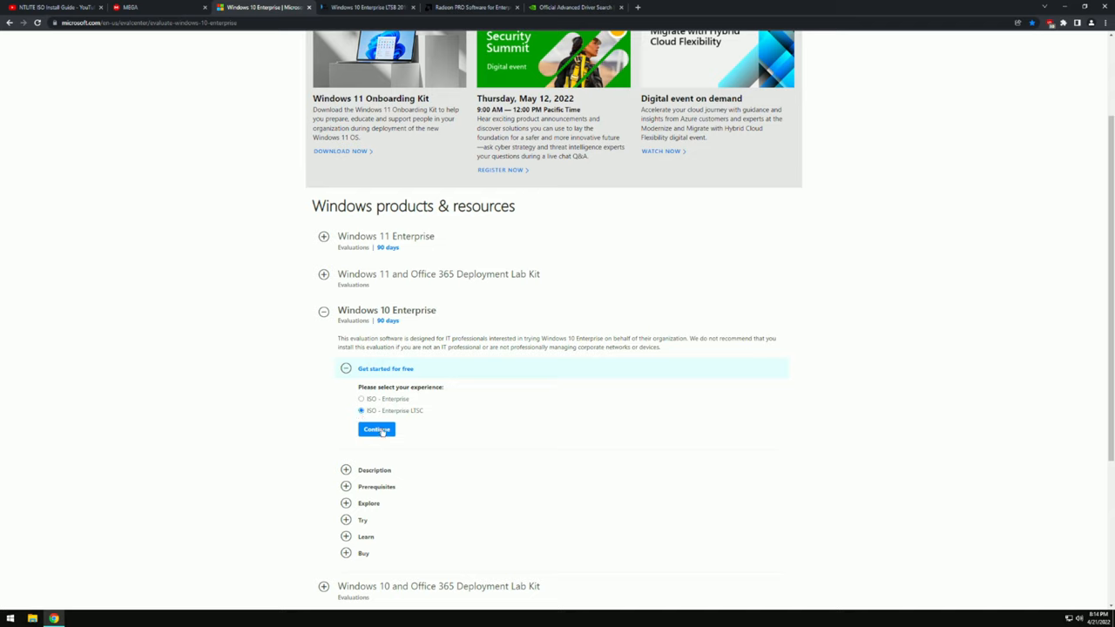
left_click(376, 429)
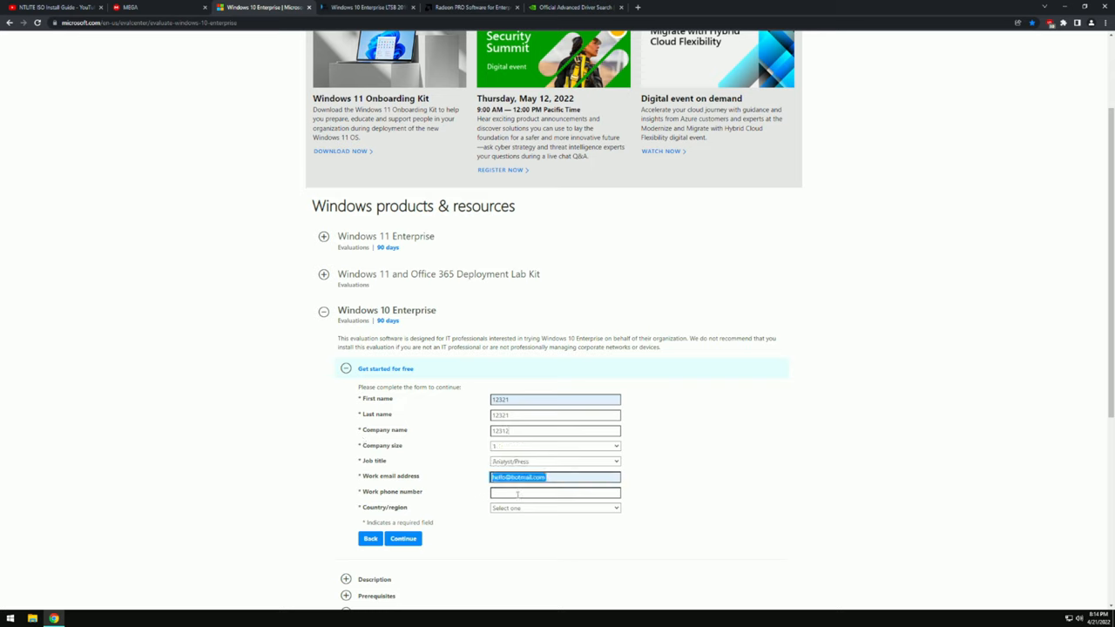
left_click(552, 508)
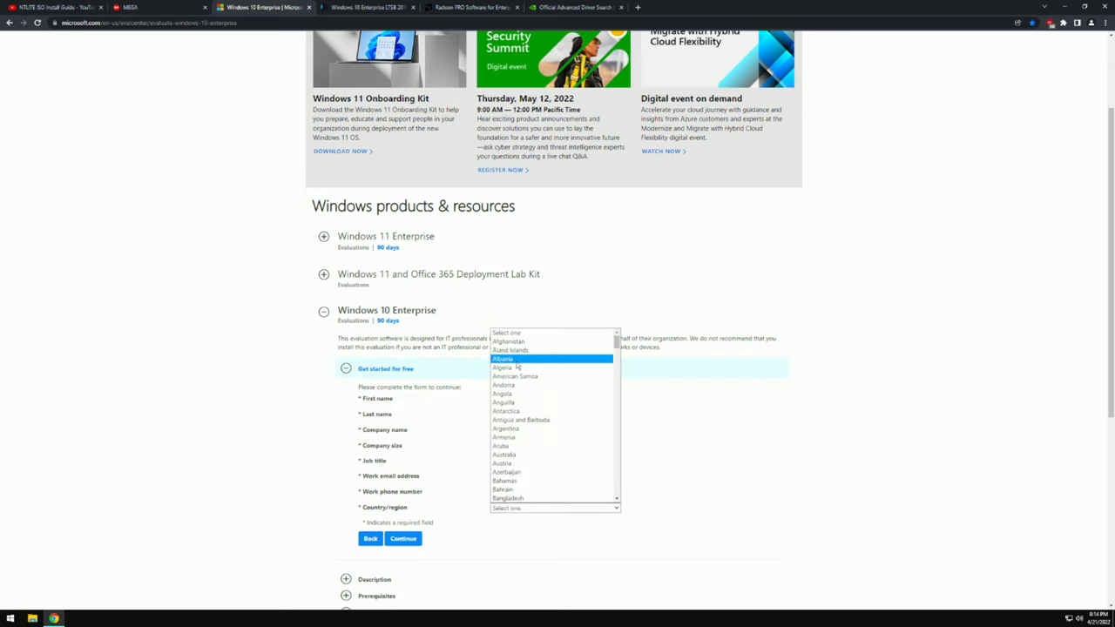
left_click(506, 357)
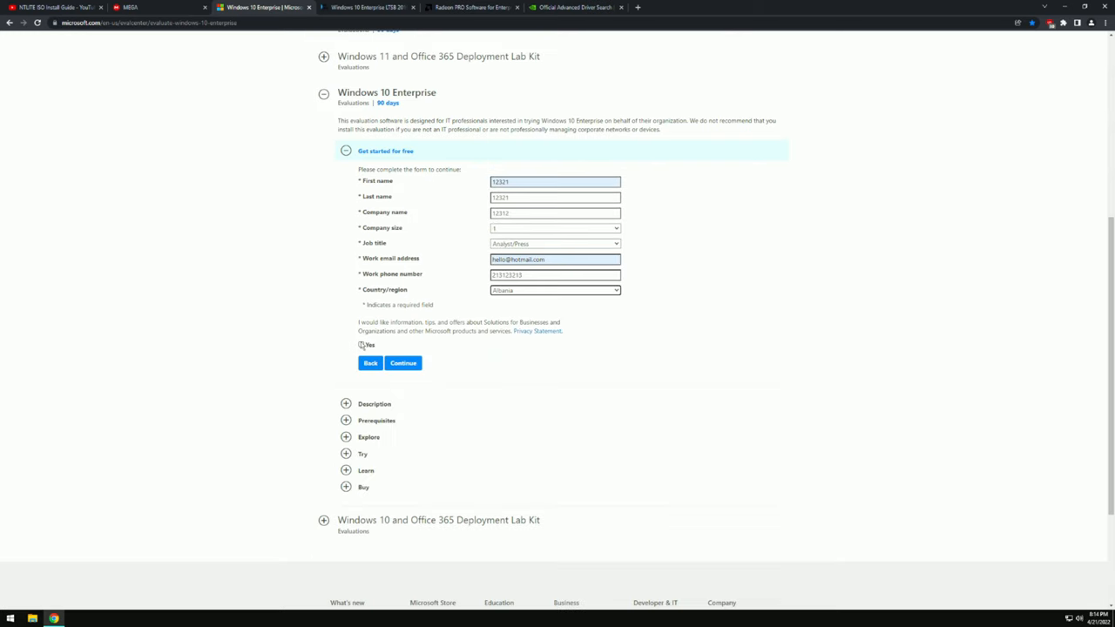
left_click(403, 363)
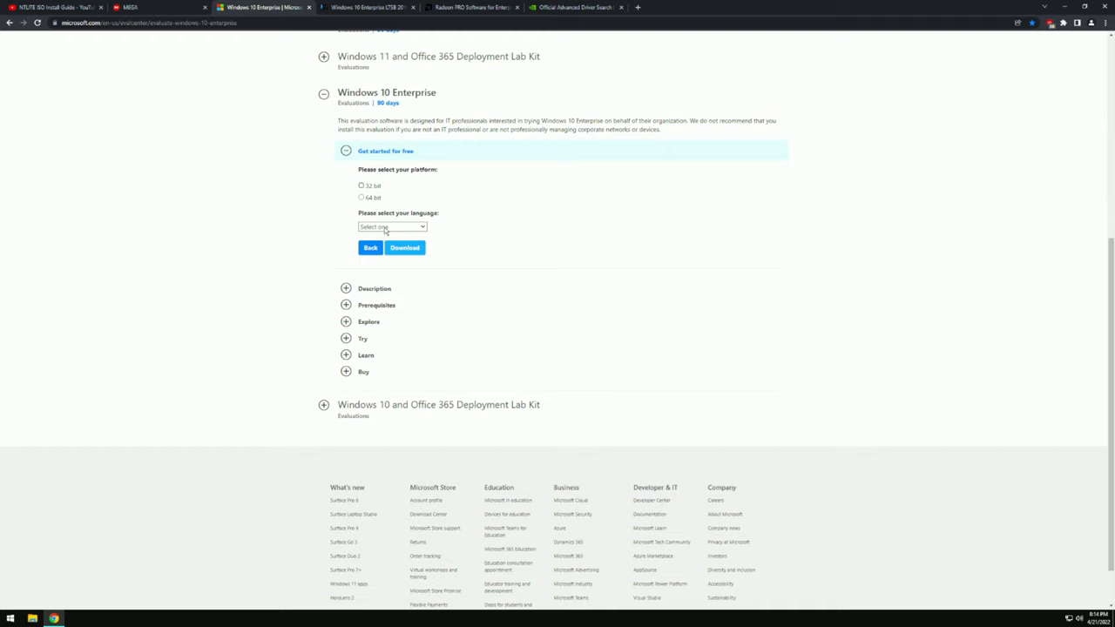
Pick English and start downloading the 64-bit LTSC ISO.
left_click(391, 226)
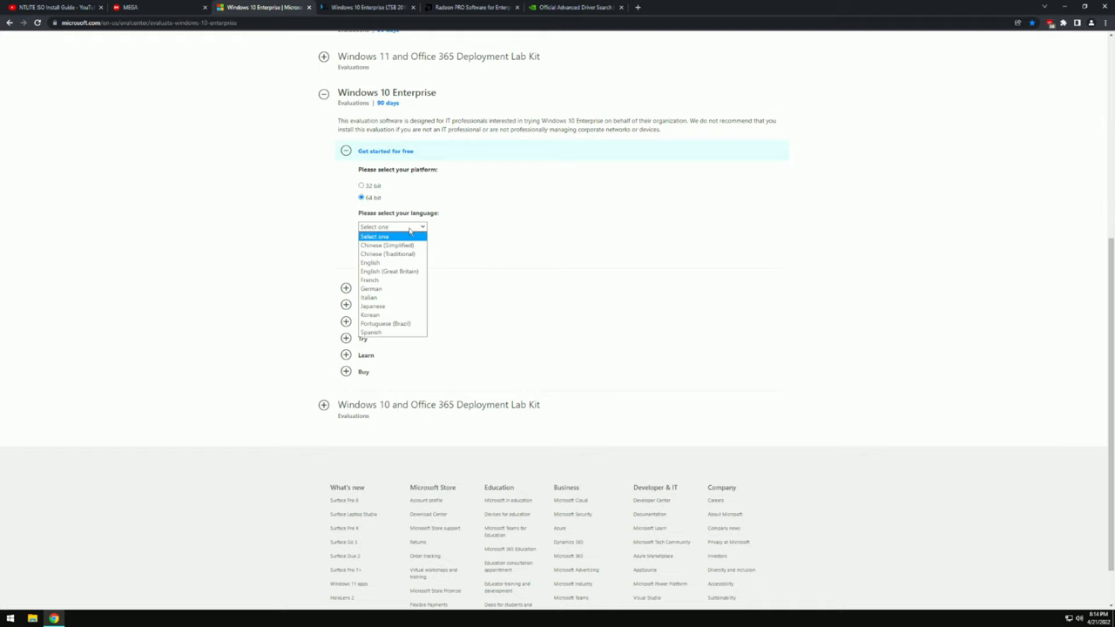
left_click(364, 262)
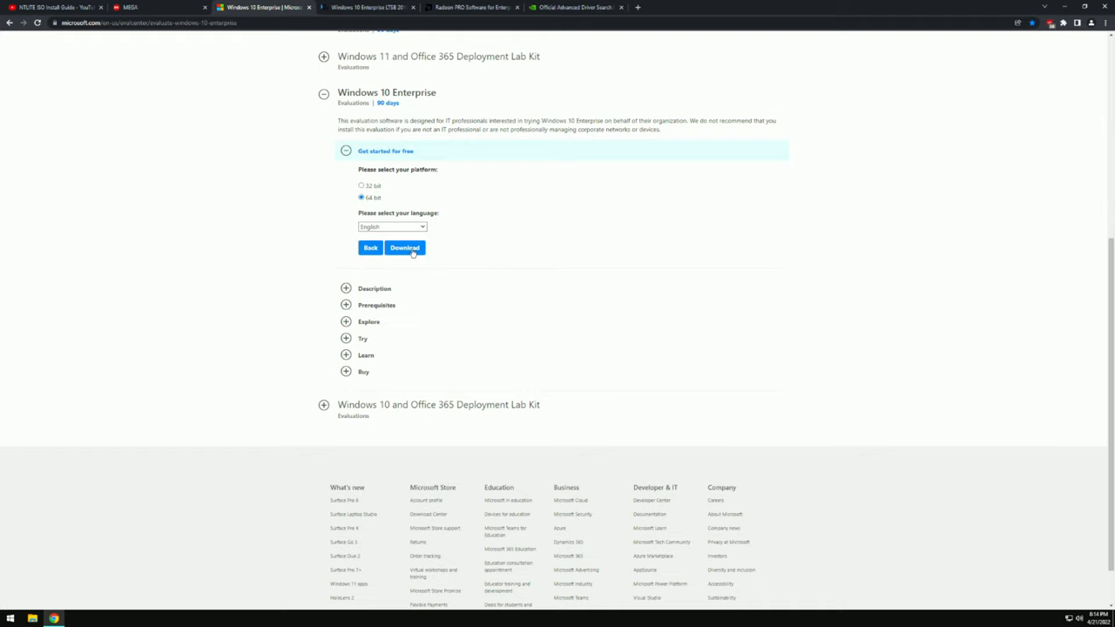
left_click(405, 249)
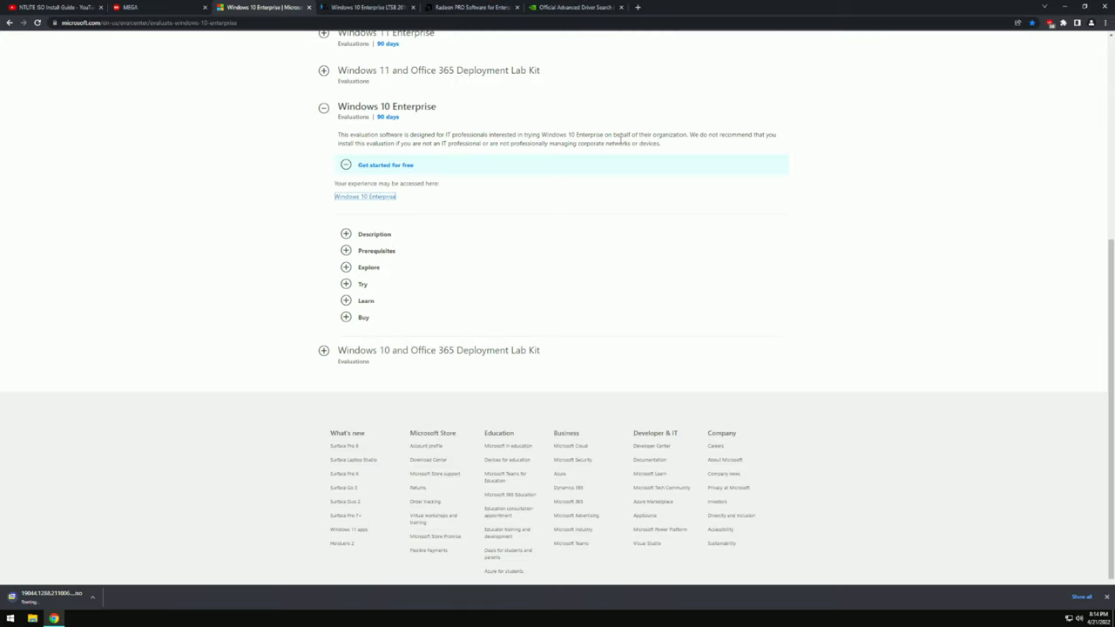
left_click(1108, 23)
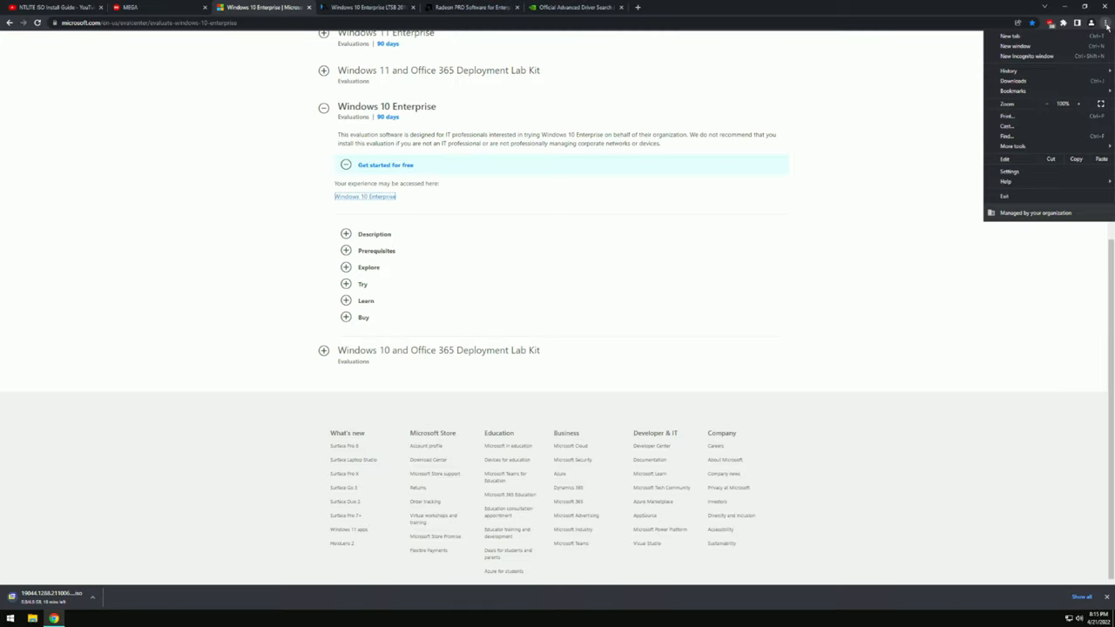
Cancel the LTSC ISO download in Chrome Downloads and switch to the Radeon PRO release notes.
left_click(1006, 80)
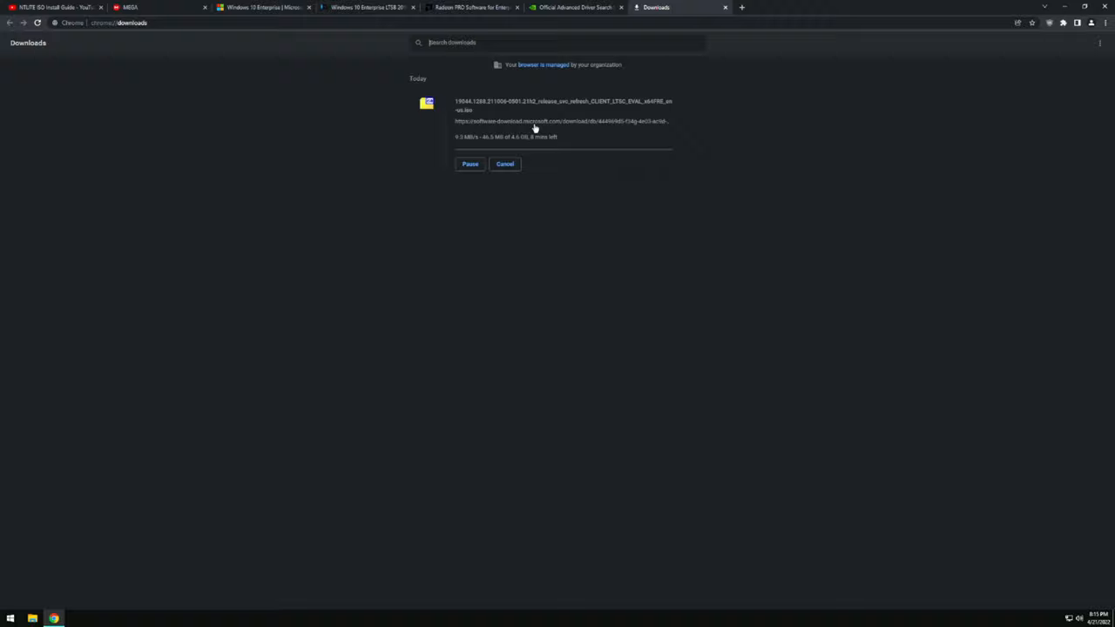
left_click(505, 164)
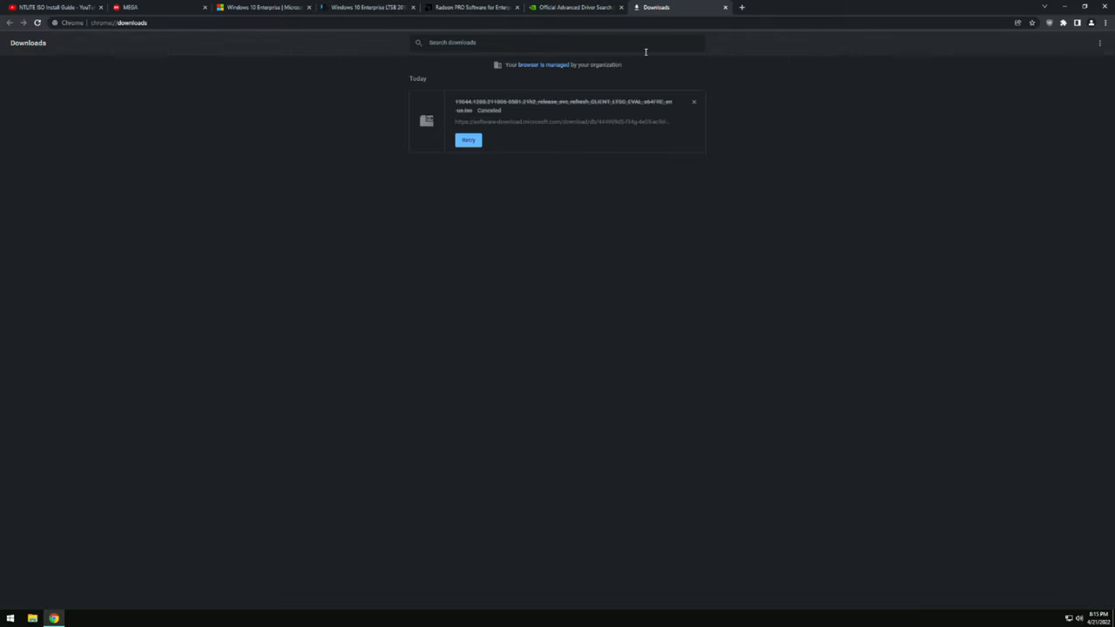
left_click(470, 8)
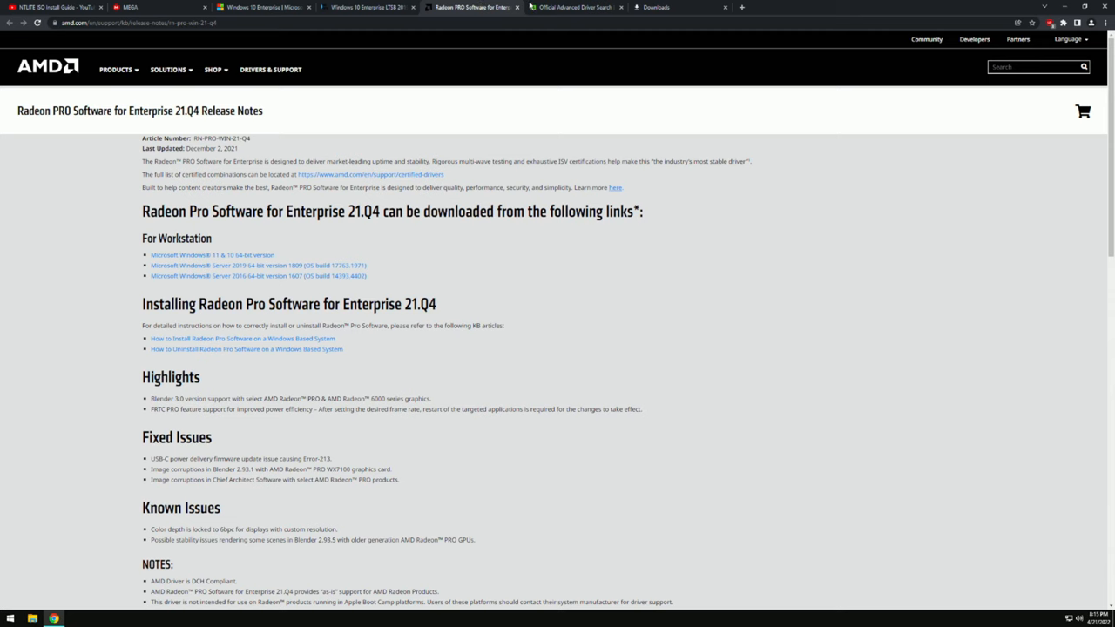
left_click(575, 10)
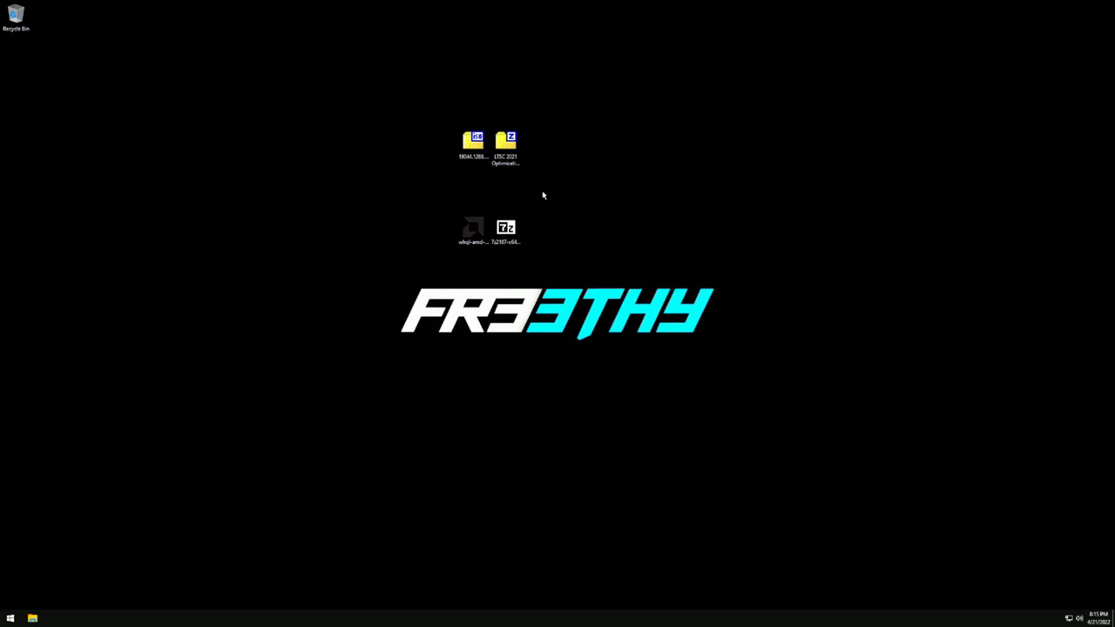
Select the LTSC ISO on the desktop and launch Disk Management via diskmgmt.msc.
left_click(506, 143)
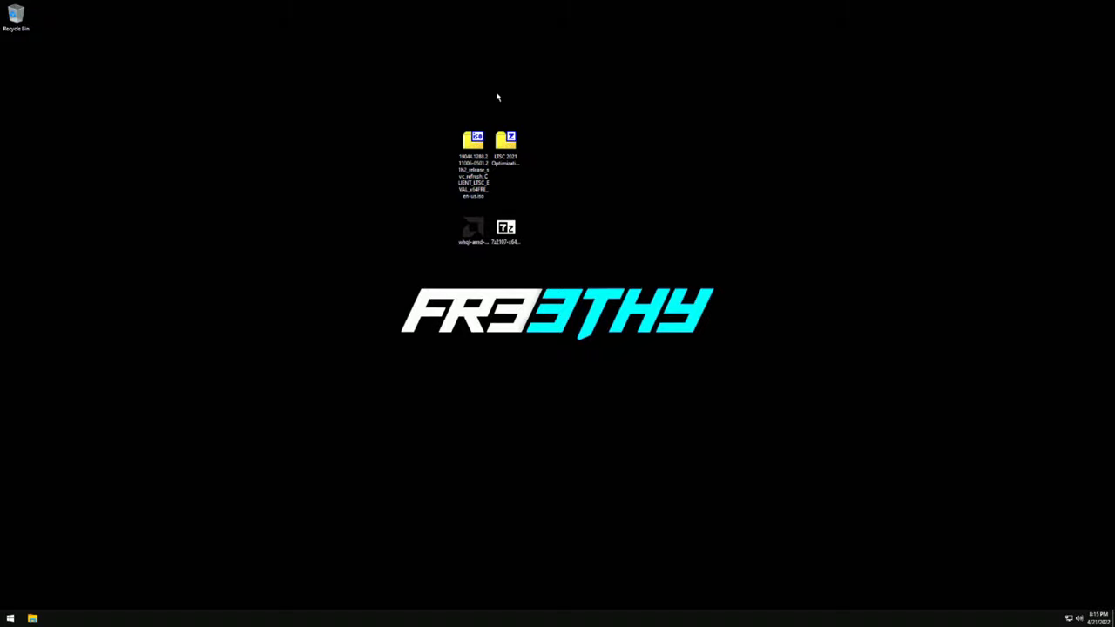
mouse_move(515, 84)
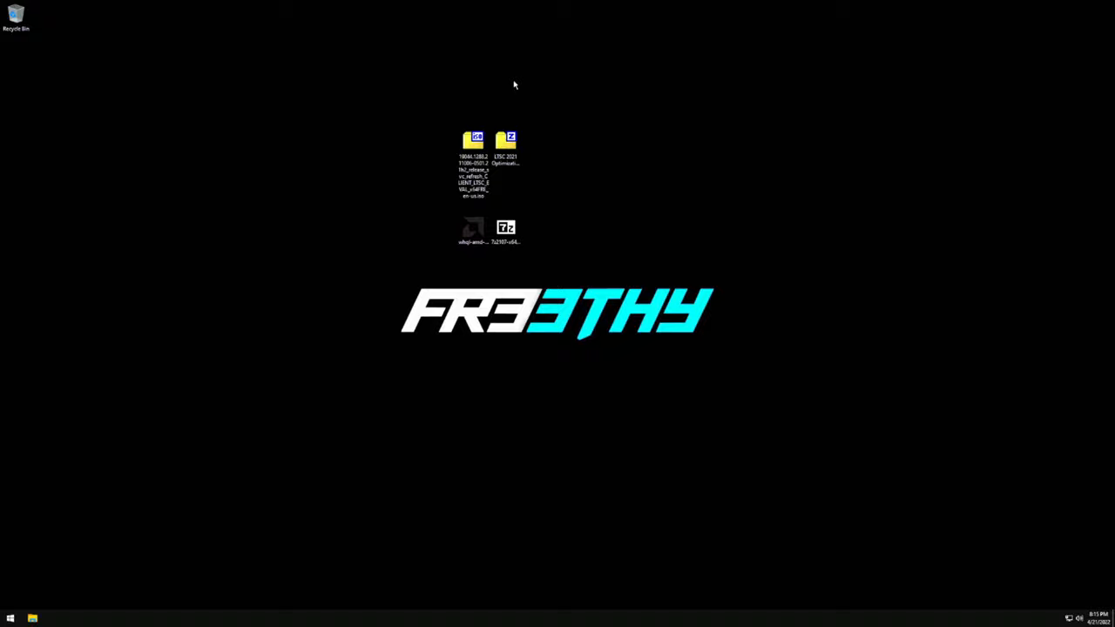
mouse_move(211, 454)
type("disk")
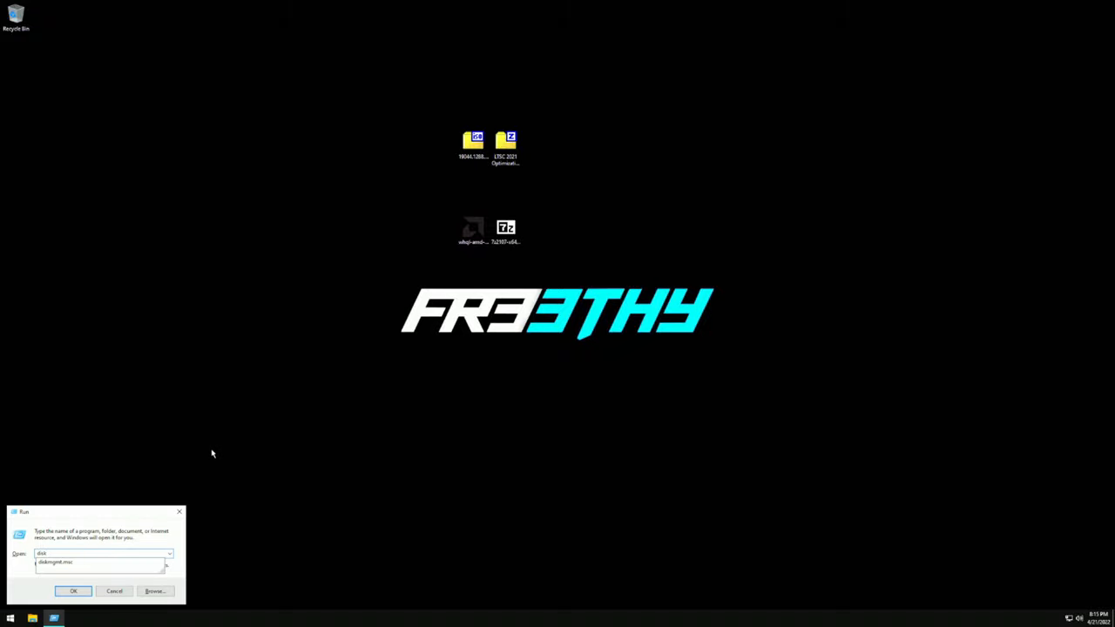
left_click(74, 591)
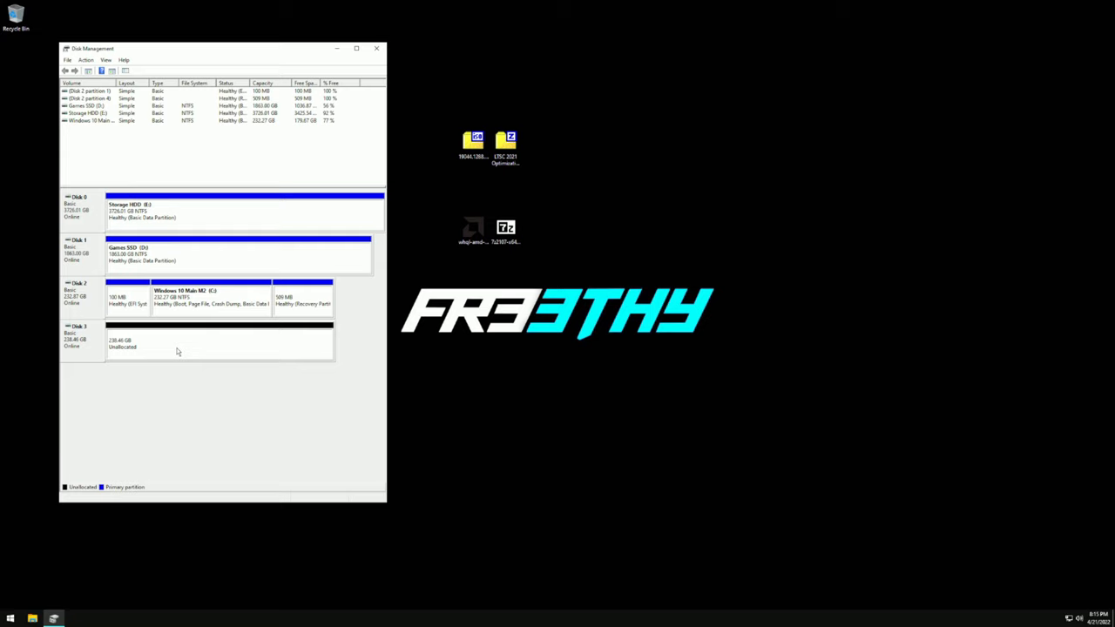
Shrink C: and format the freed 9.77 GB as an NTFS volume labelled USB (F:).
right_click(209, 296)
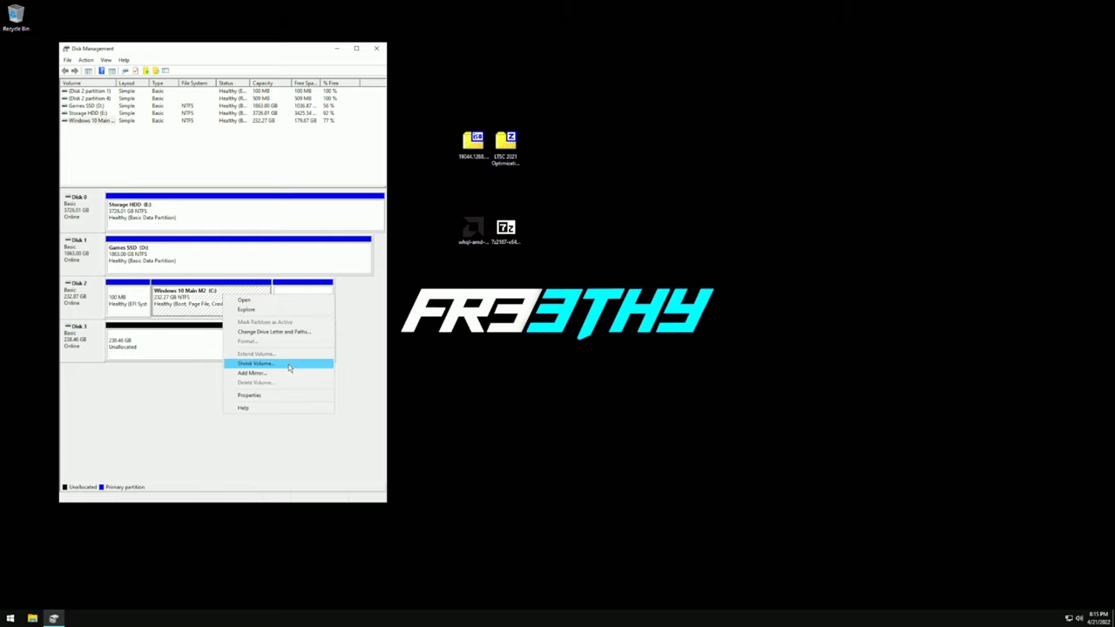
left_click(251, 363)
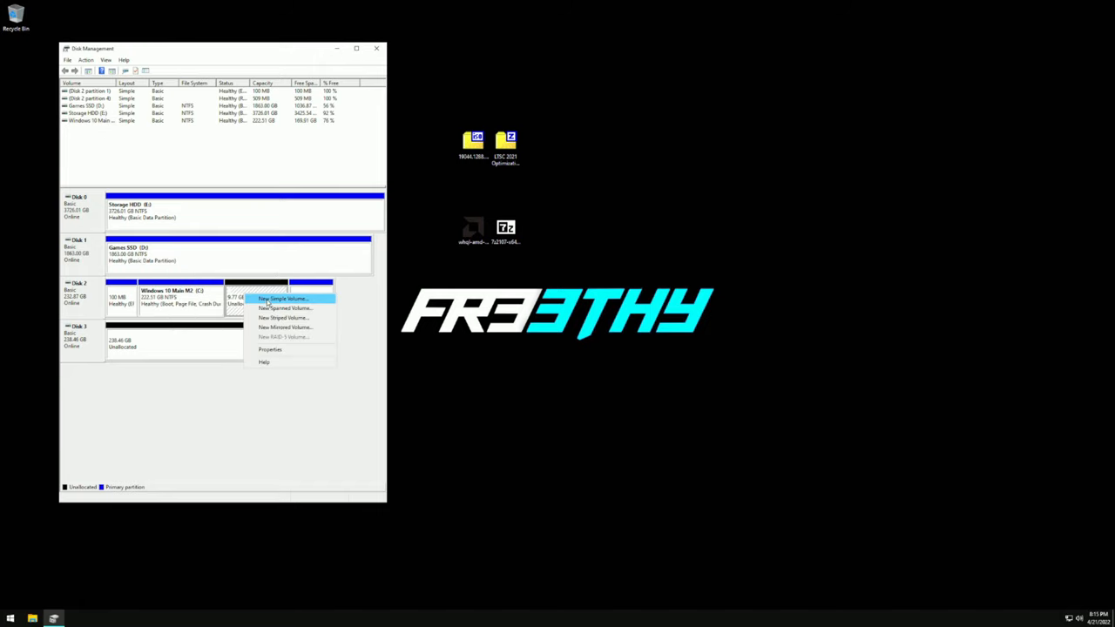
left_click(283, 298)
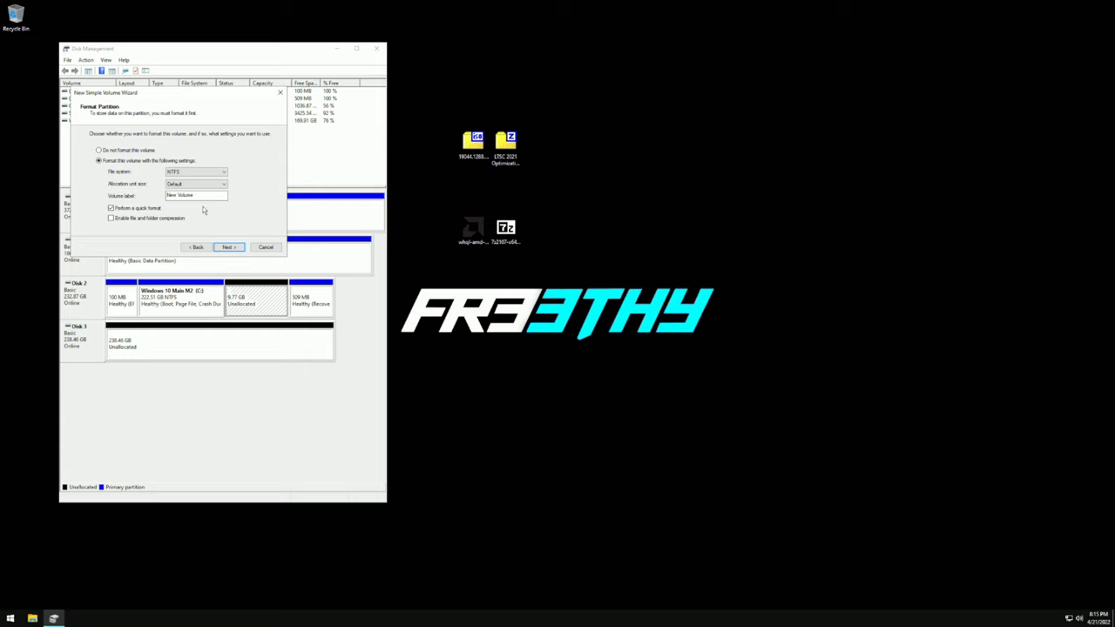
type("USBN")
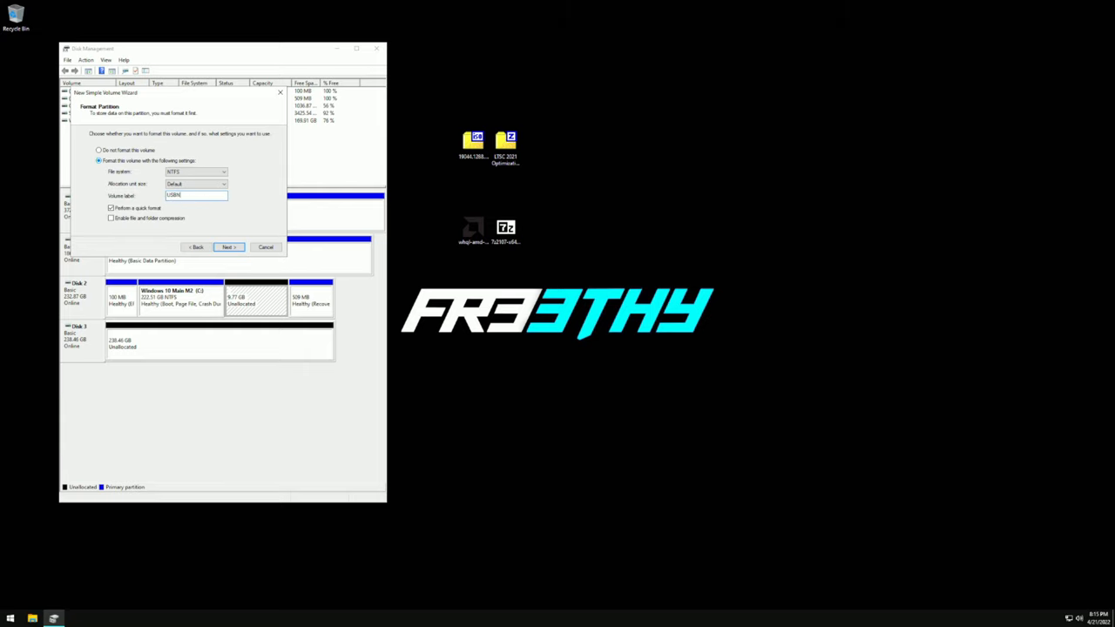
left_click(229, 248)
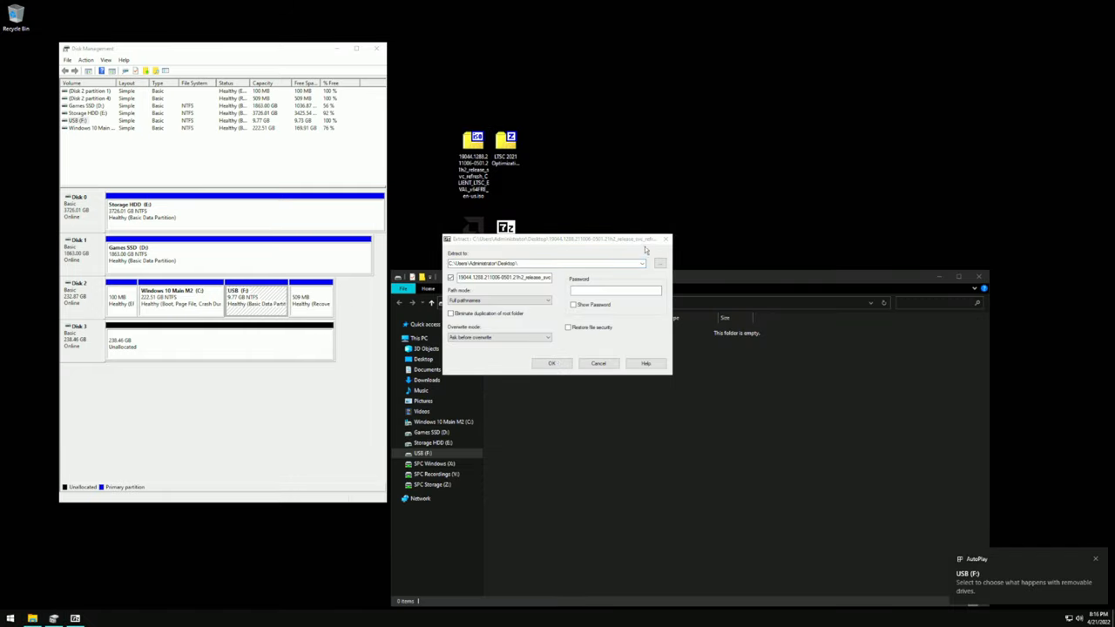
Extract the Windows 10 LTSC ISO to F:\ with 7-Zip and open USB (F:) to check.
left_click(551, 363)
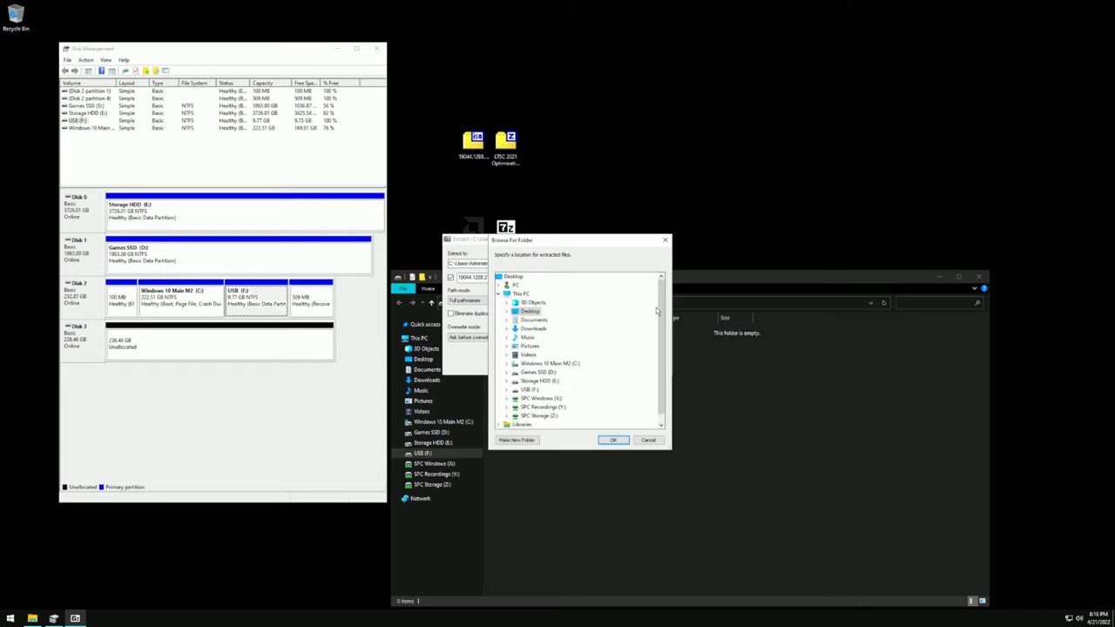
left_click(614, 440)
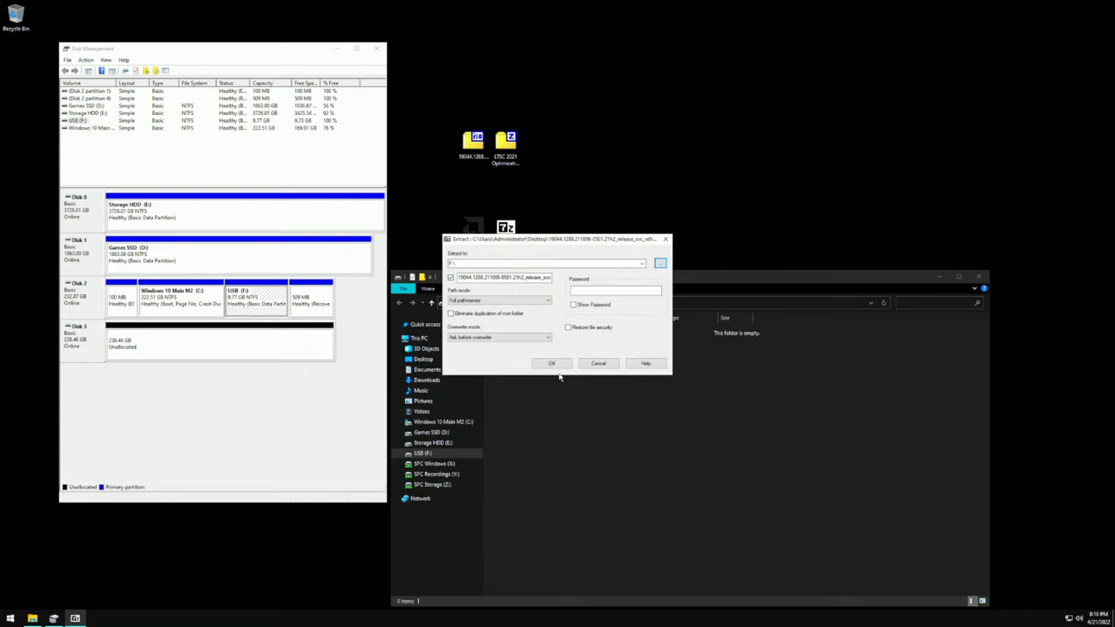
left_click(553, 364)
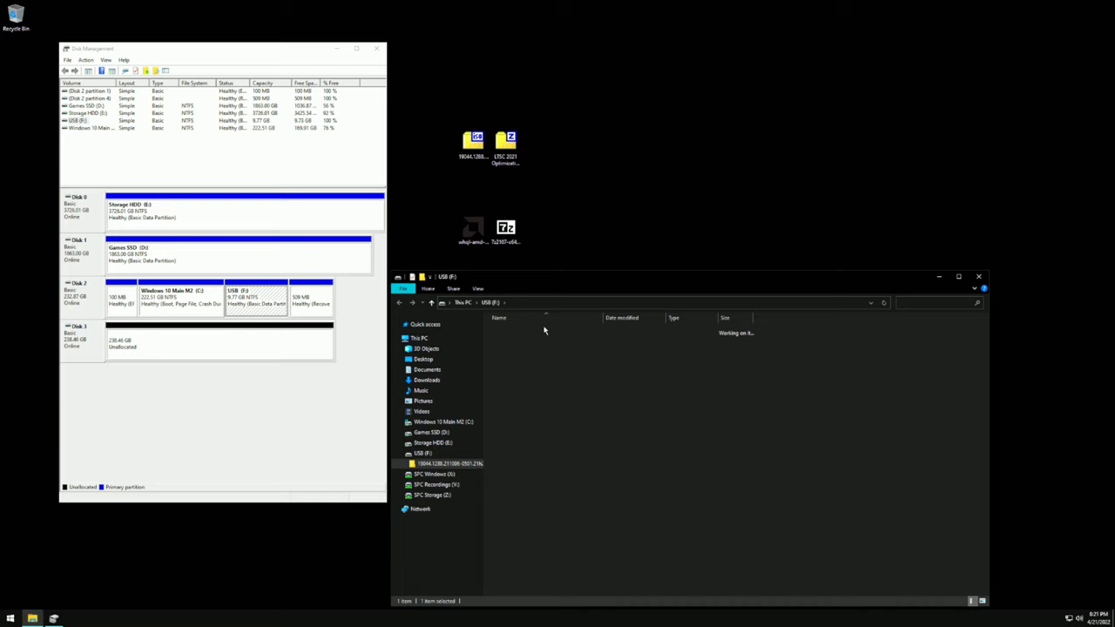
double_click(445, 462)
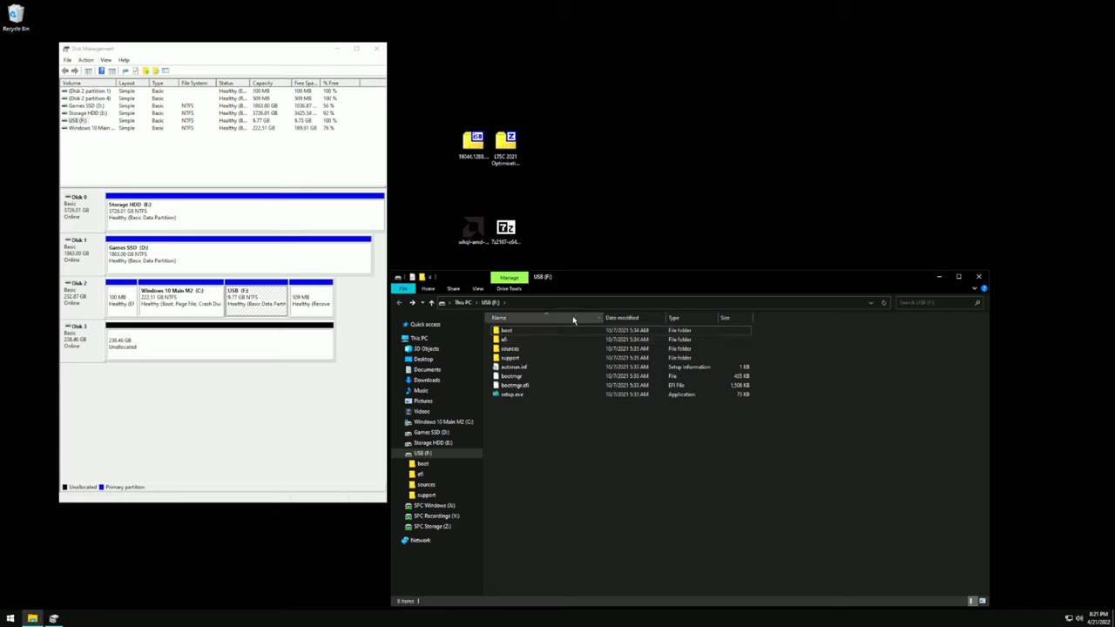
left_click(506, 145)
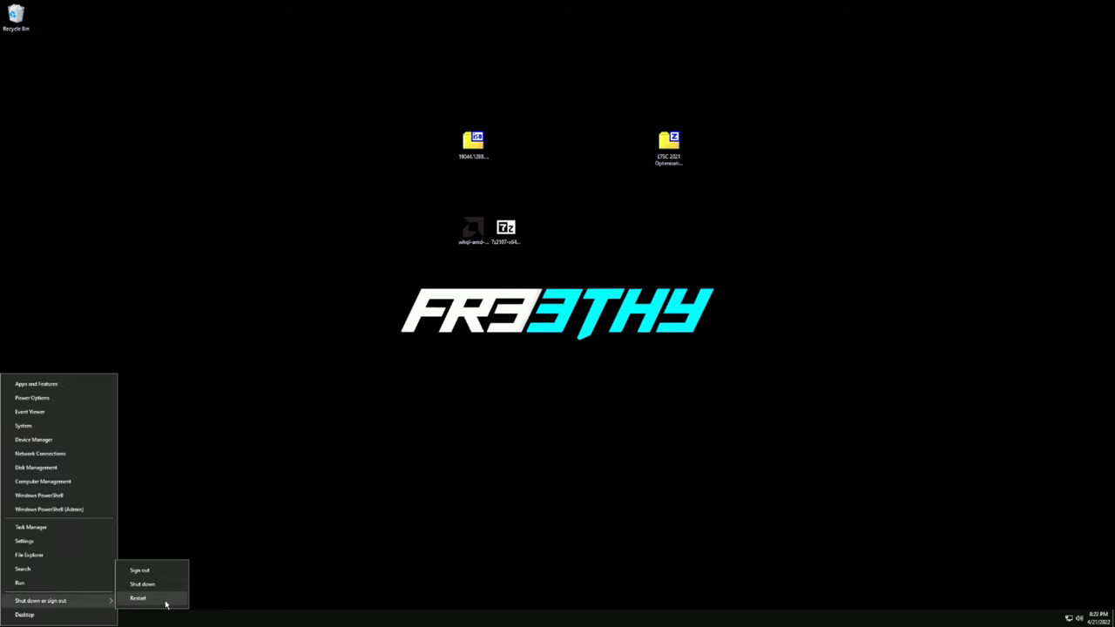
Restart the PC from the Win+X menu to boot Windows Setup from USB.
left_click(139, 594)
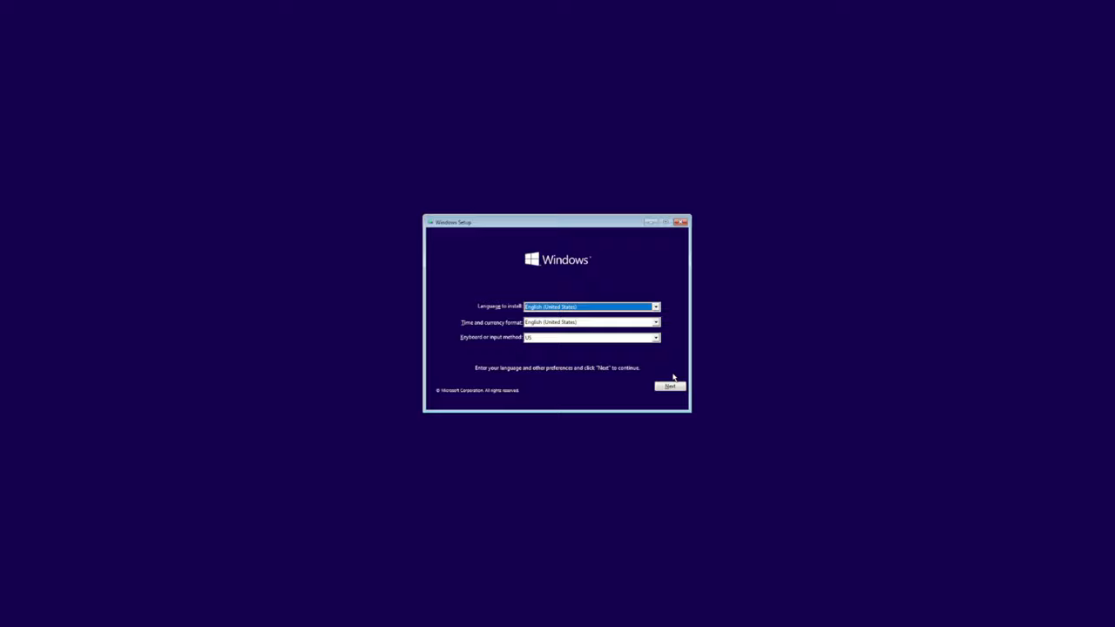
Keep the default language, pick Windows 10 Enterprise LTSC Evaluation, and continue to the install type.
left_click(668, 386)
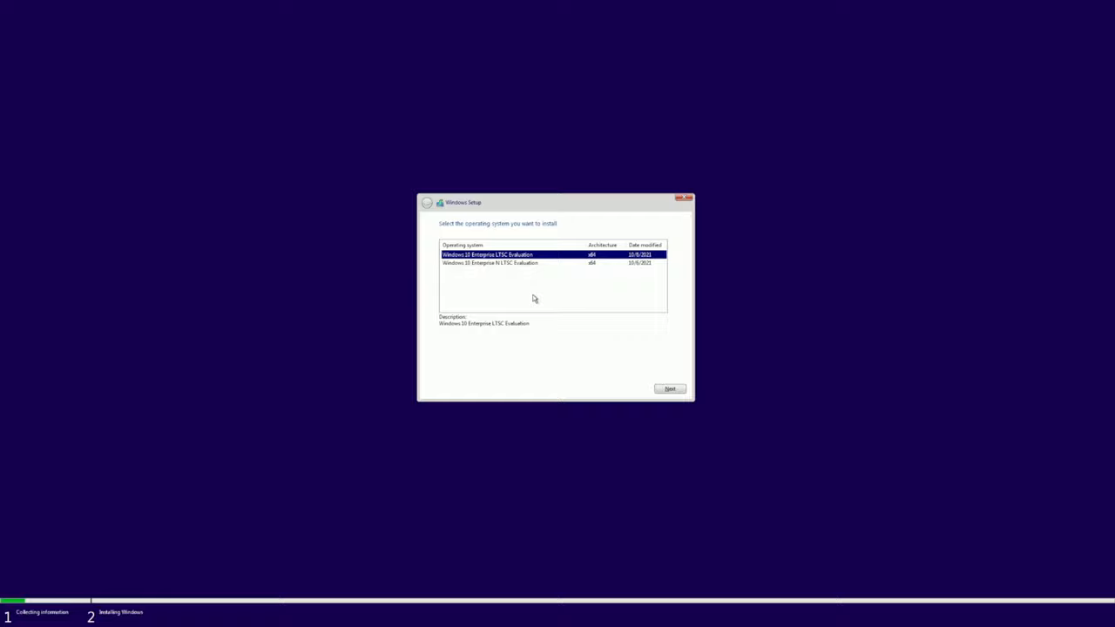
mouse_move(534, 281)
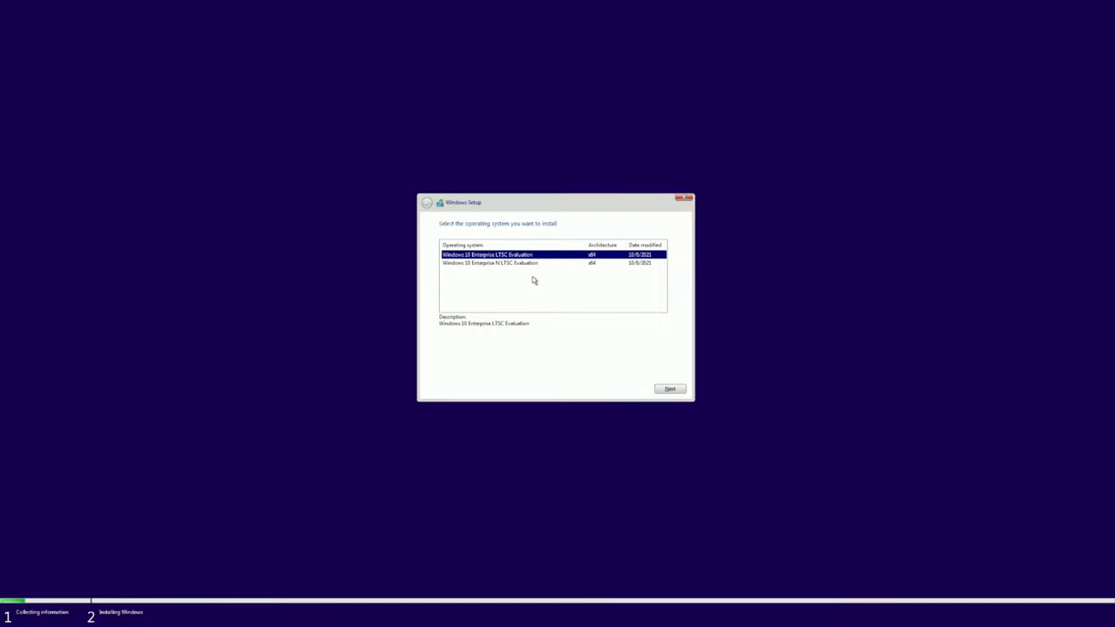
mouse_move(521, 277)
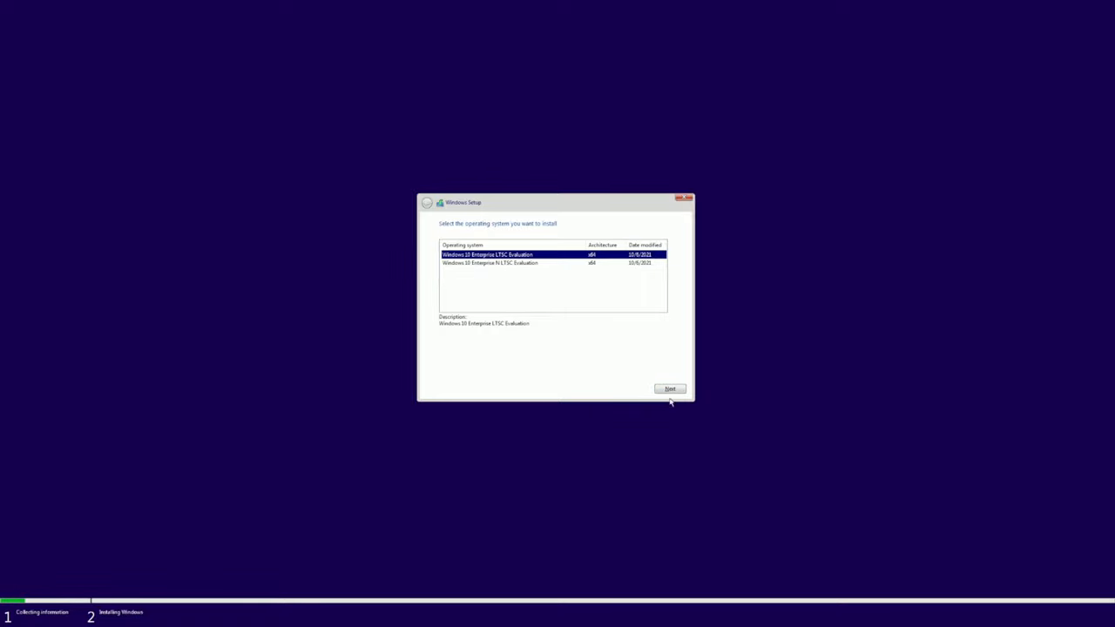
left_click(523, 263)
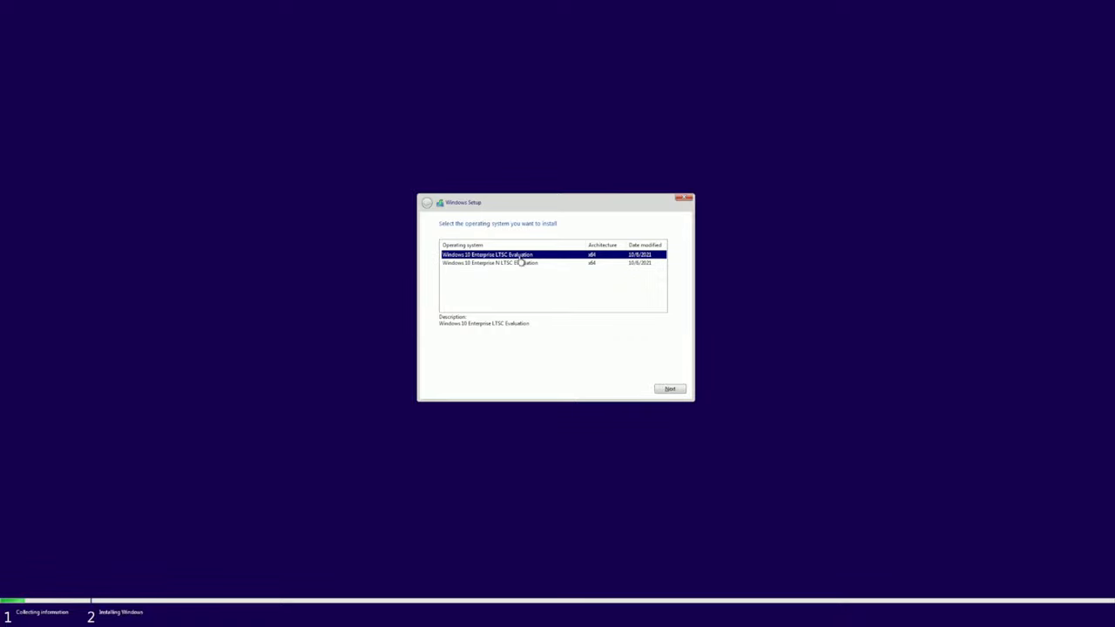
mouse_move(516, 234)
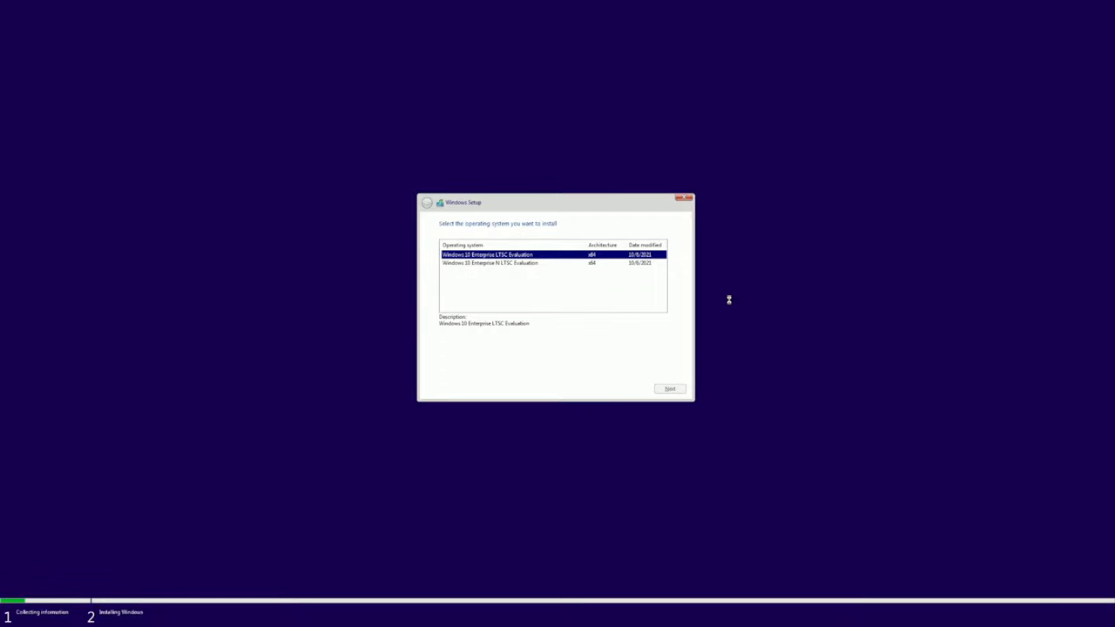
left_click(669, 388)
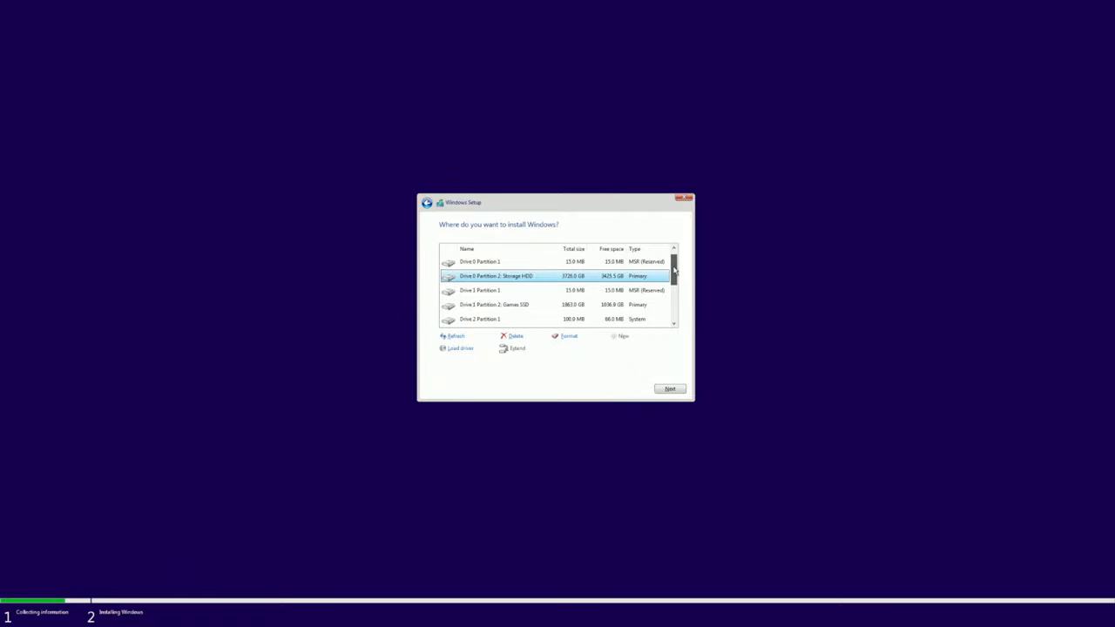
Install Windows onto Drive 3's 238.5 GB unallocated space.
scroll("down", 3)
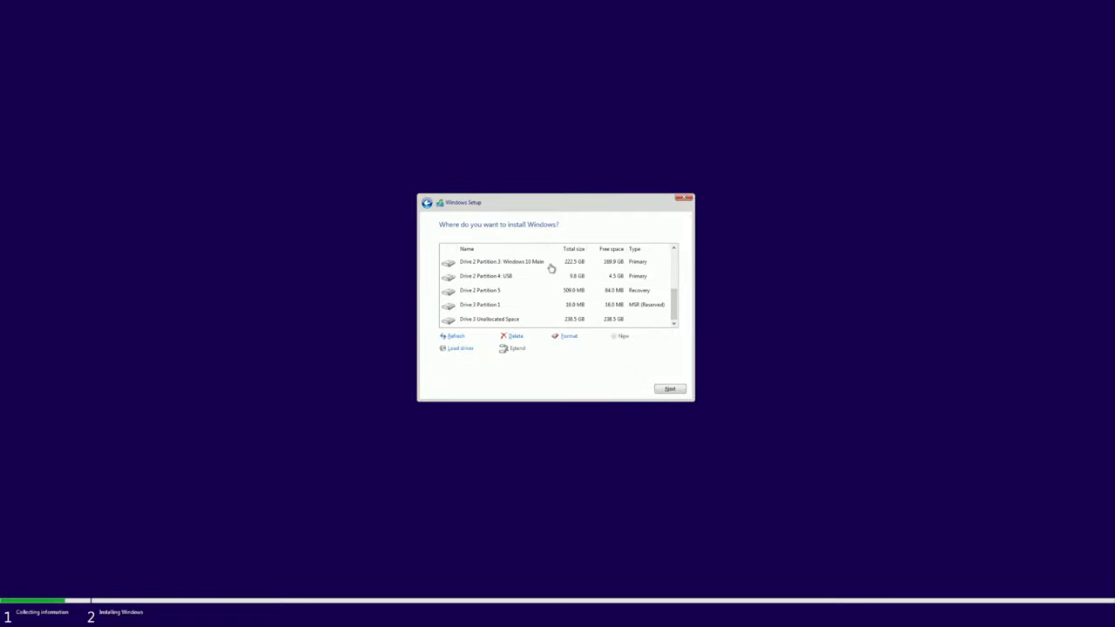
left_click(488, 319)
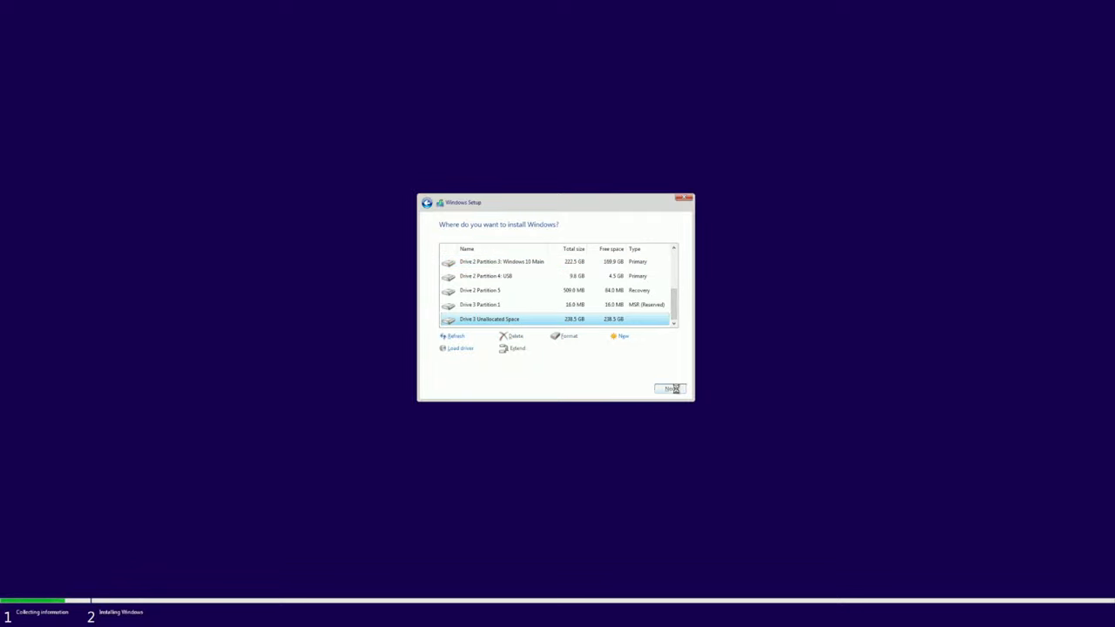
left_click(667, 387)
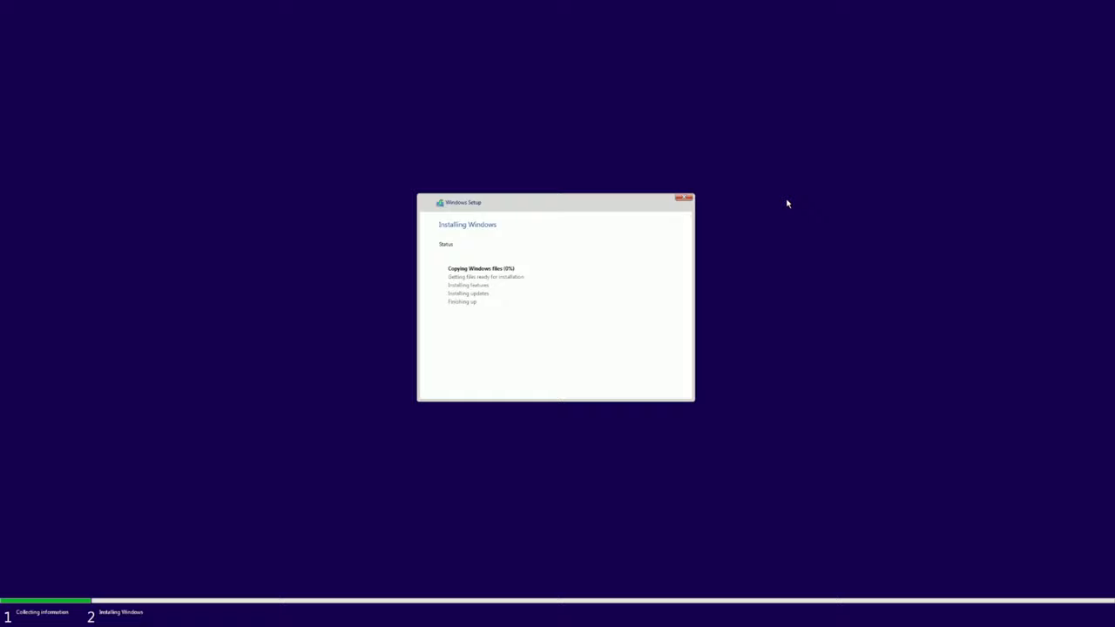
mouse_move(791, 200)
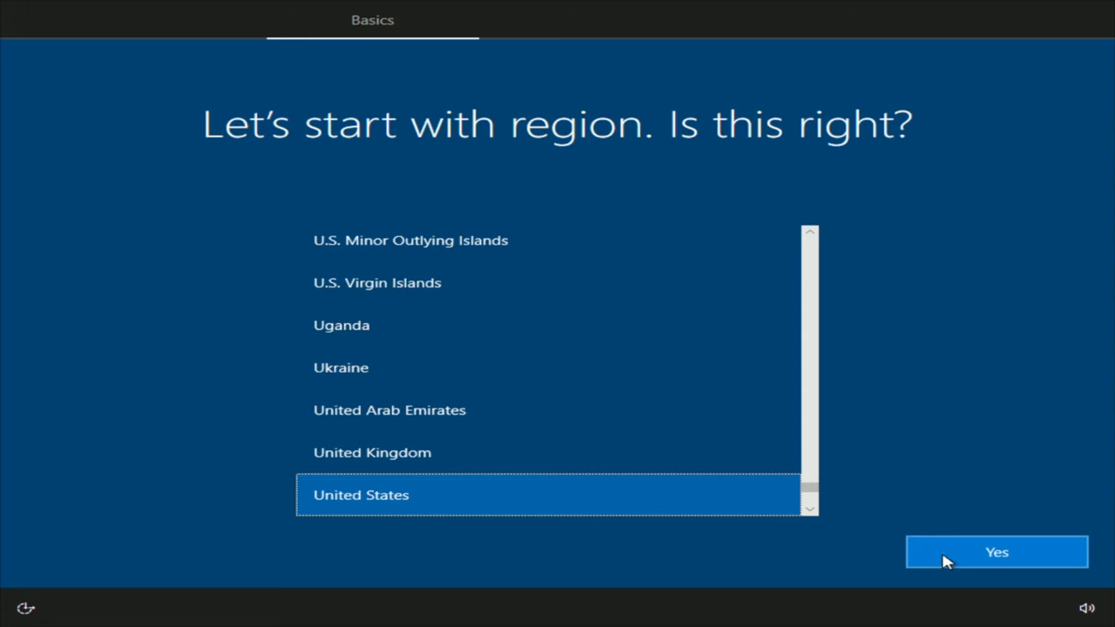
Complete OOBE with region United States, local account PC, no password, and all privacy options off.
left_click(996, 552)
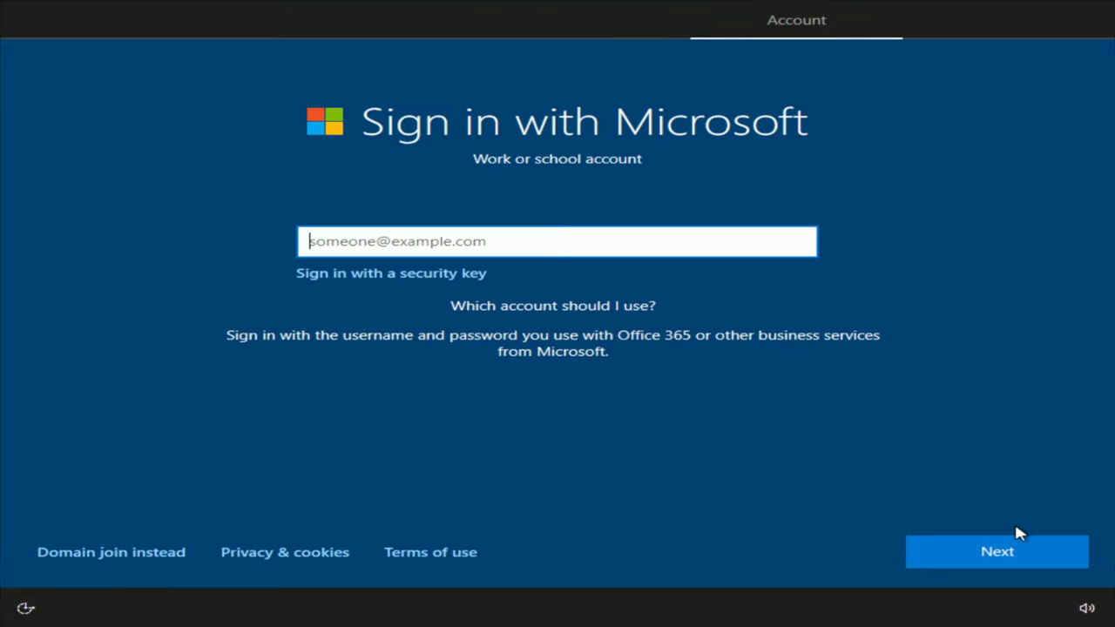
mouse_move(376, 222)
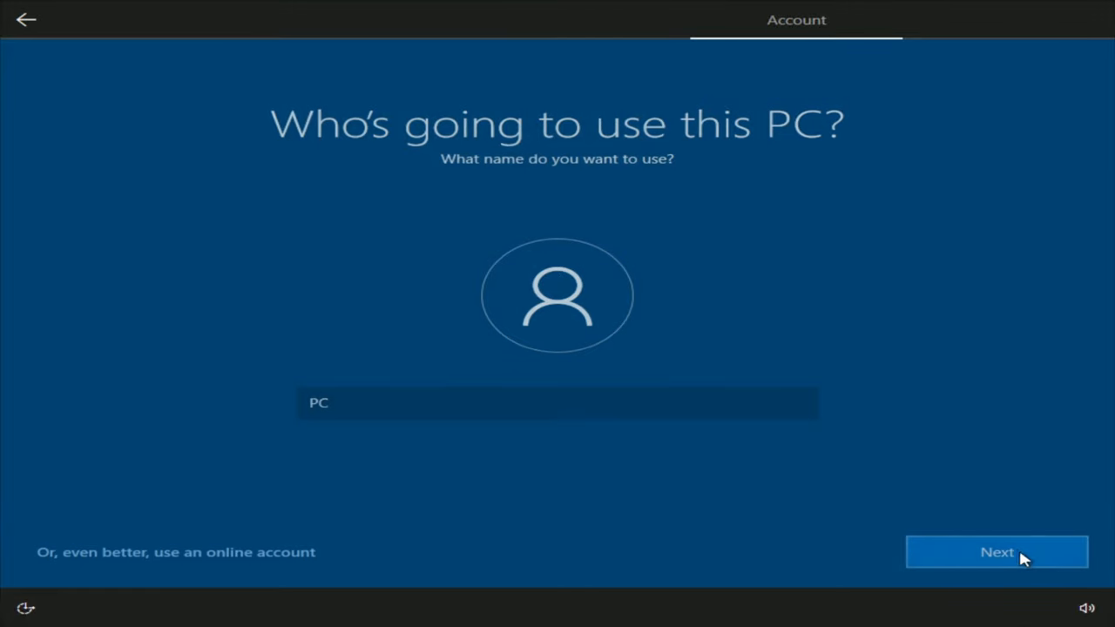
left_click(997, 552)
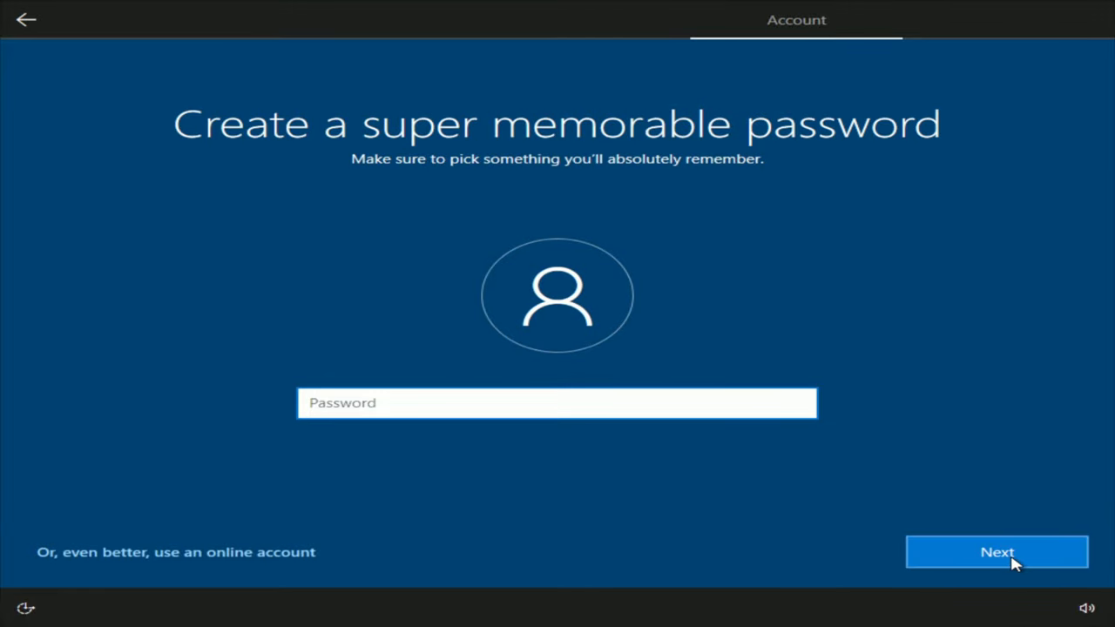
left_click(997, 552)
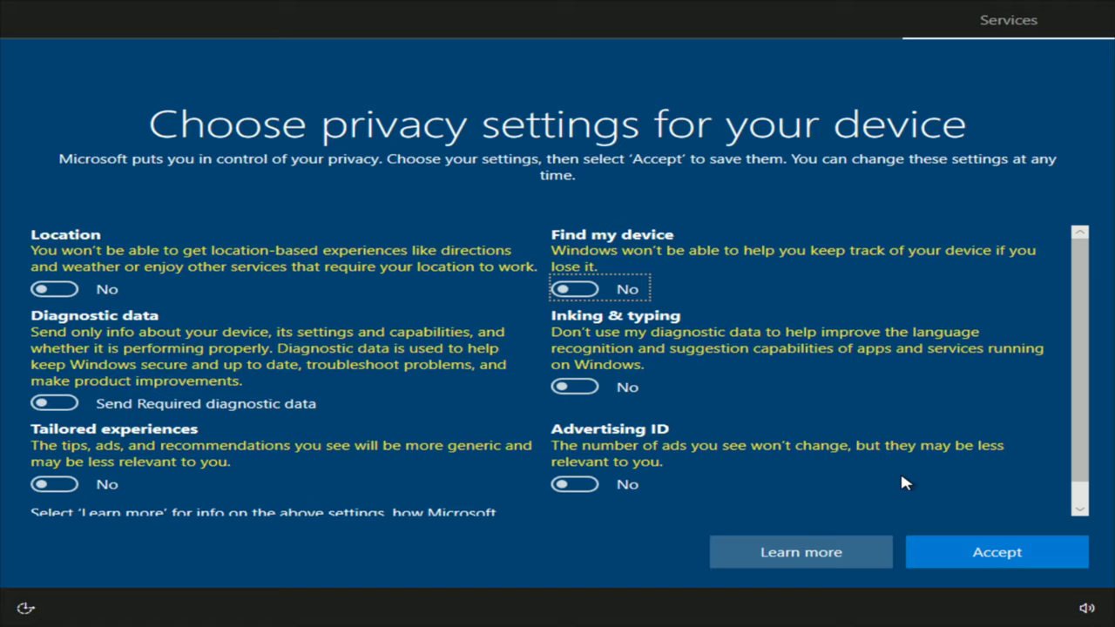
left_click(995, 553)
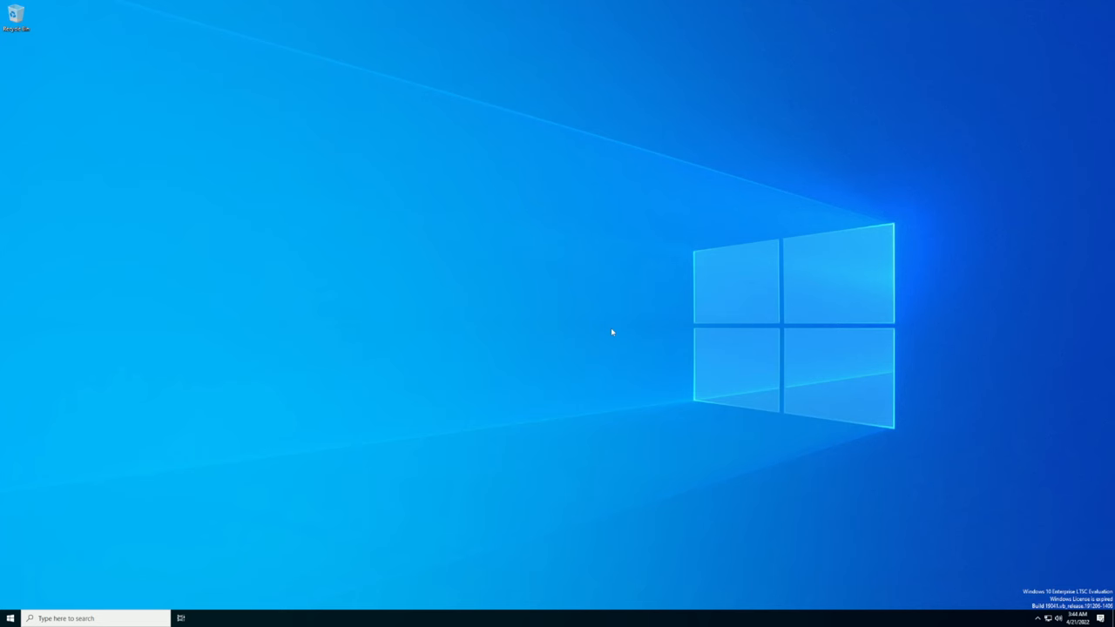
mouse_move(85, 445)
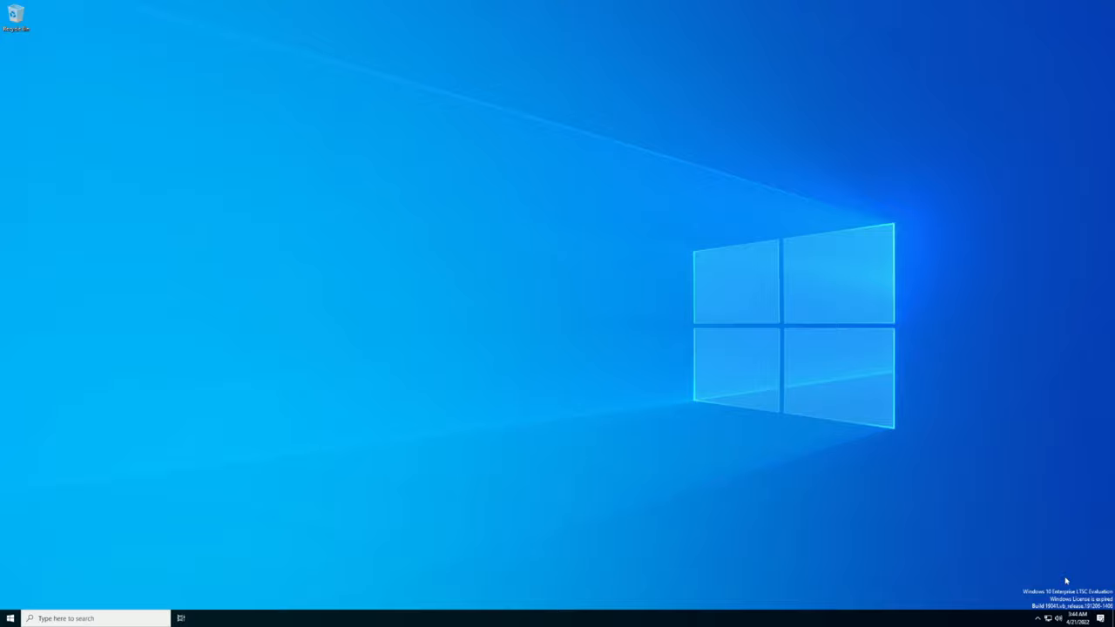
mouse_move(1067, 576)
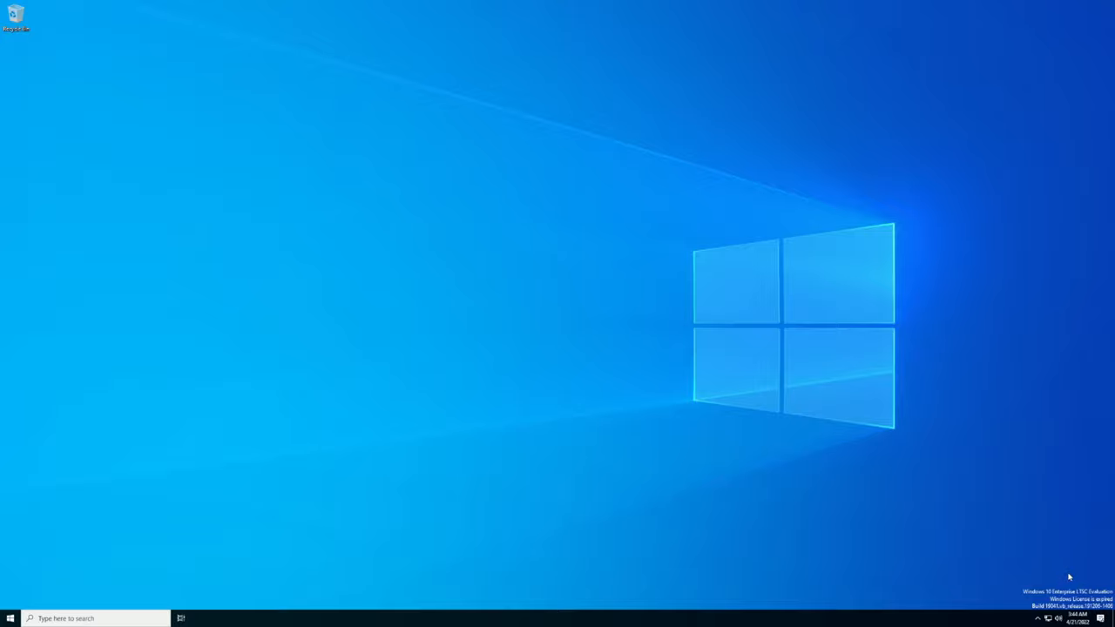
mouse_move(1050, 564)
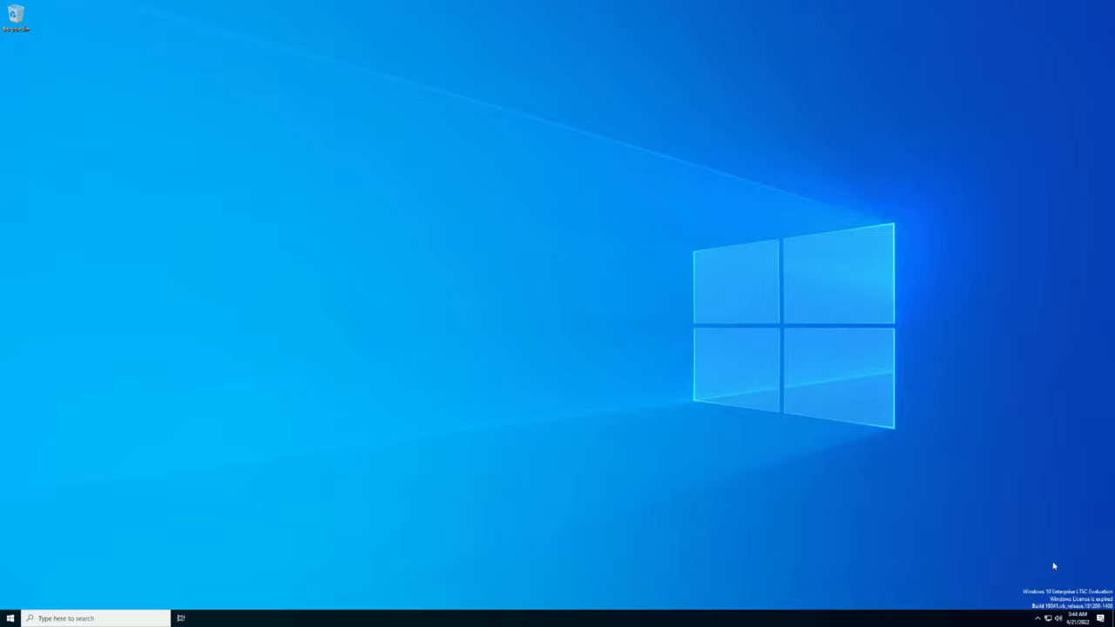
mouse_move(954, 492)
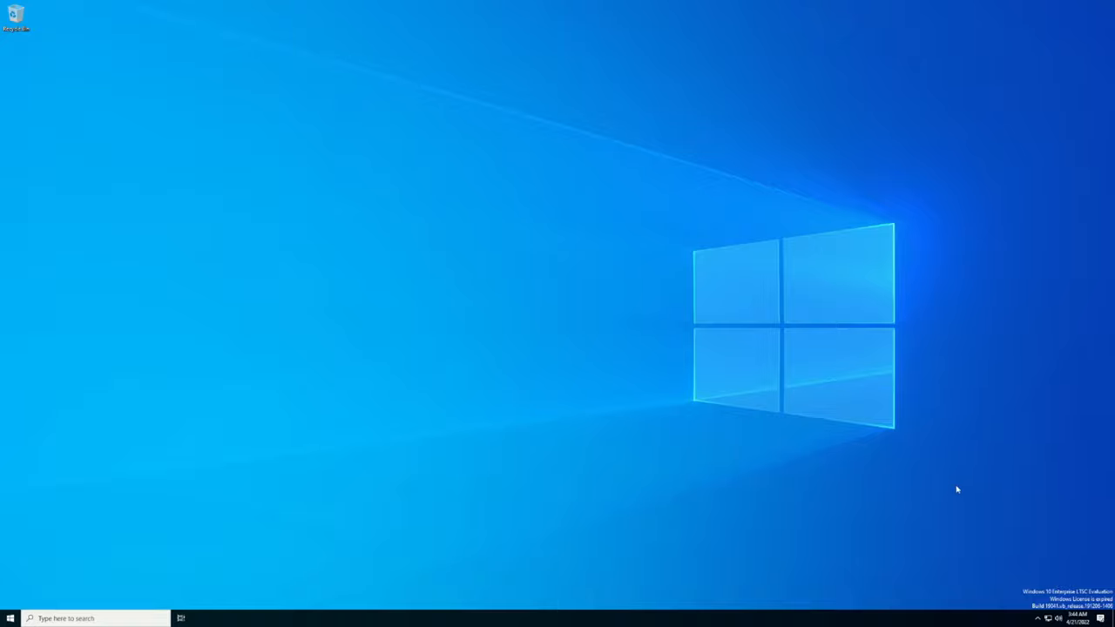
mouse_move(967, 477)
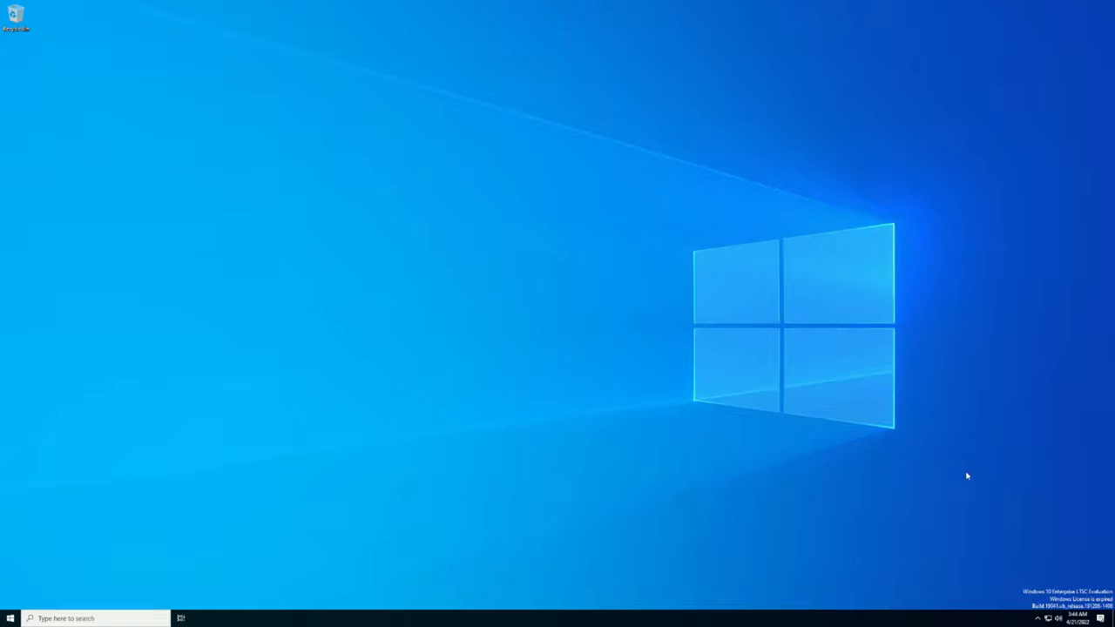
mouse_move(828, 523)
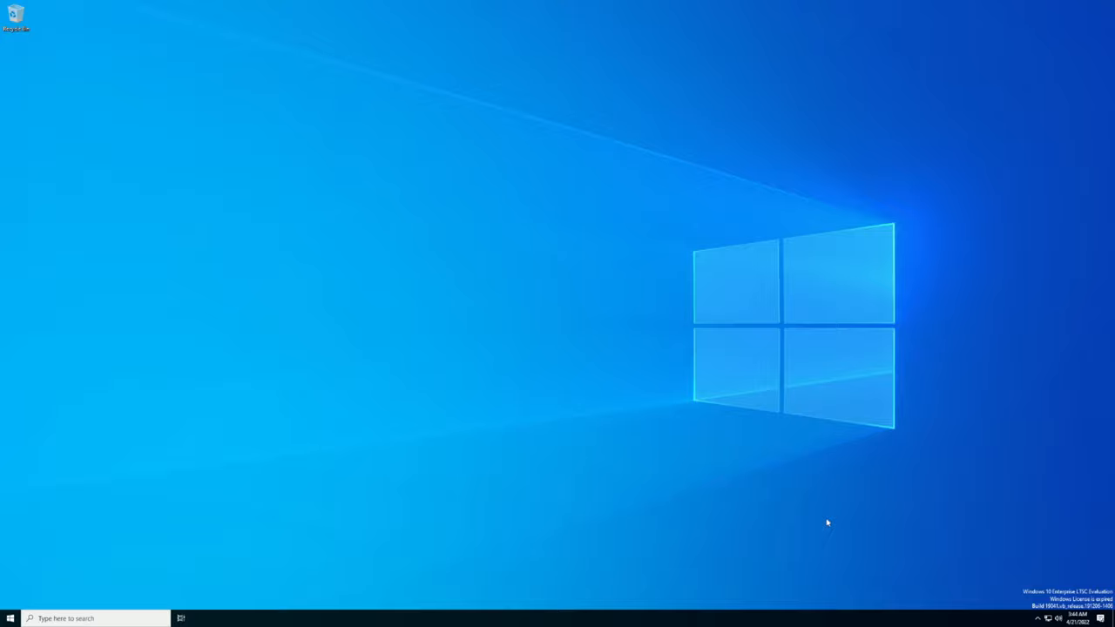
mouse_move(880, 518)
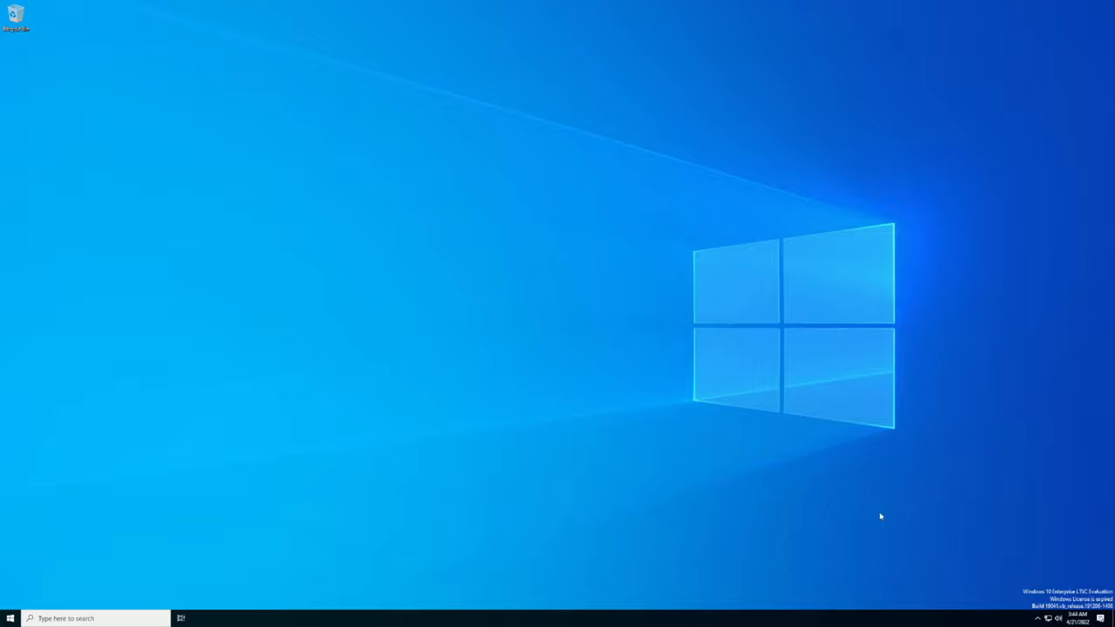
mouse_move(1063, 515)
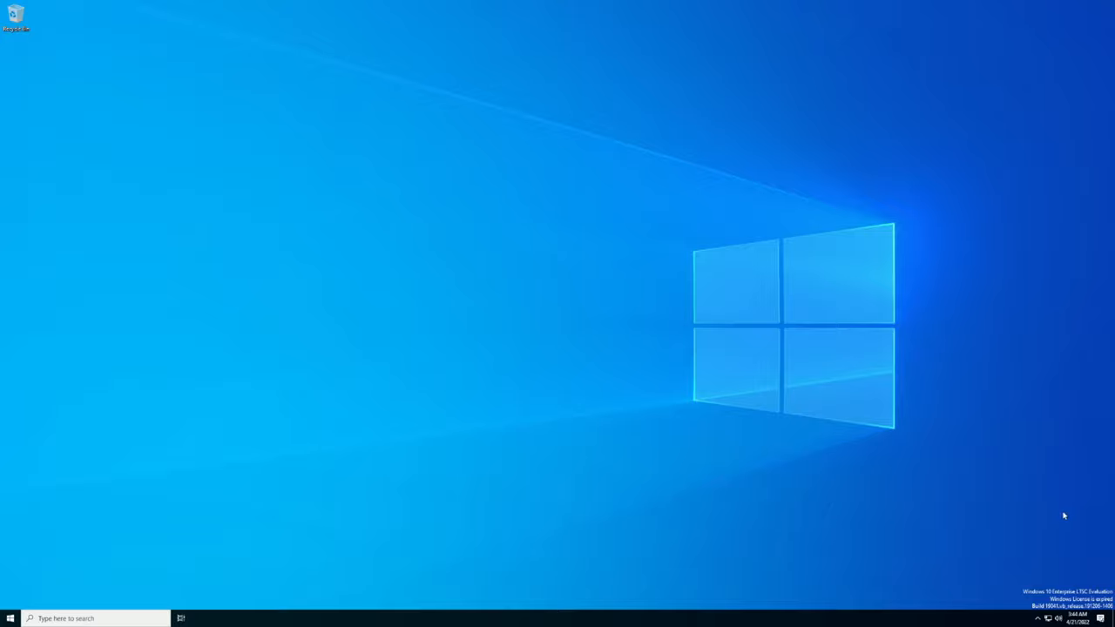
mouse_move(1059, 500)
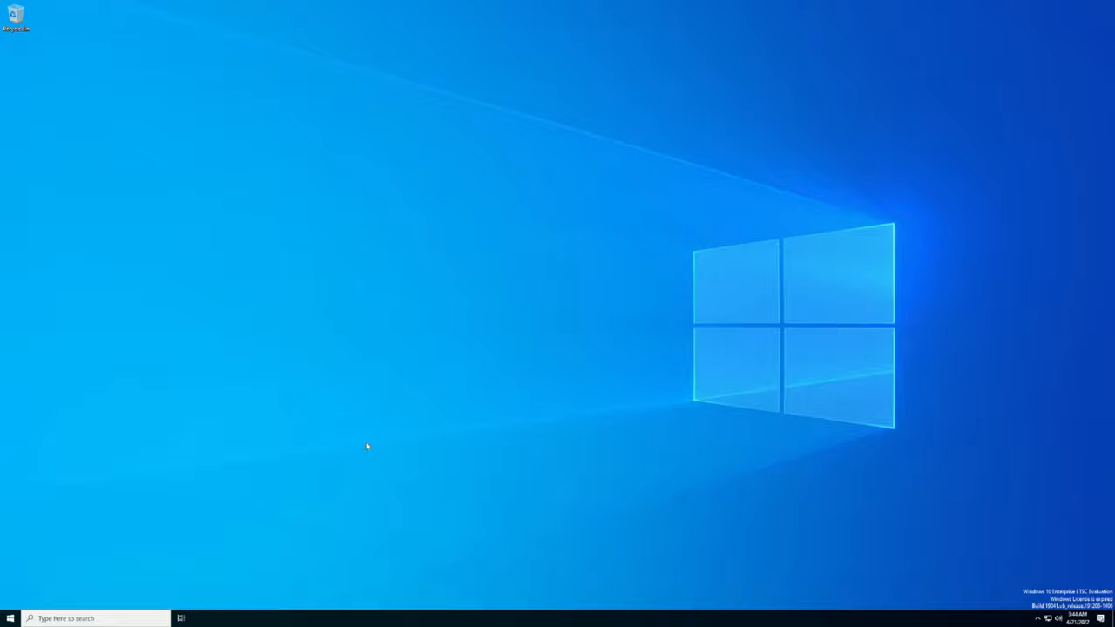
Copy LTSC 2021 Optimization.zip from USB (F:) to the Desktop and open its extracted folder.
left_click(180, 618)
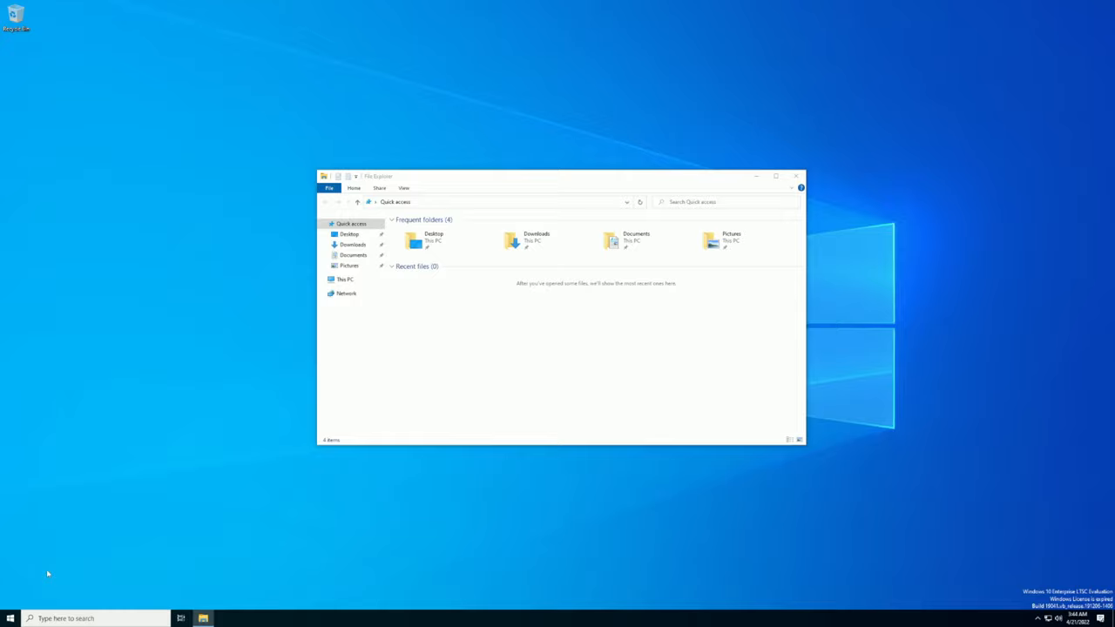
mouse_move(577, 324)
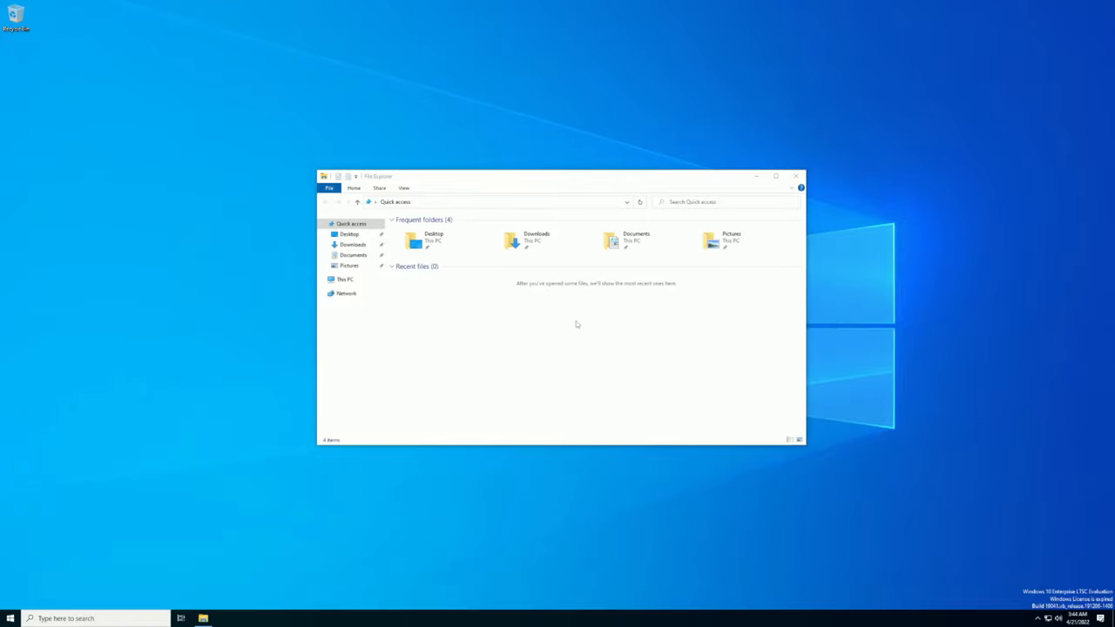
left_click(348, 278)
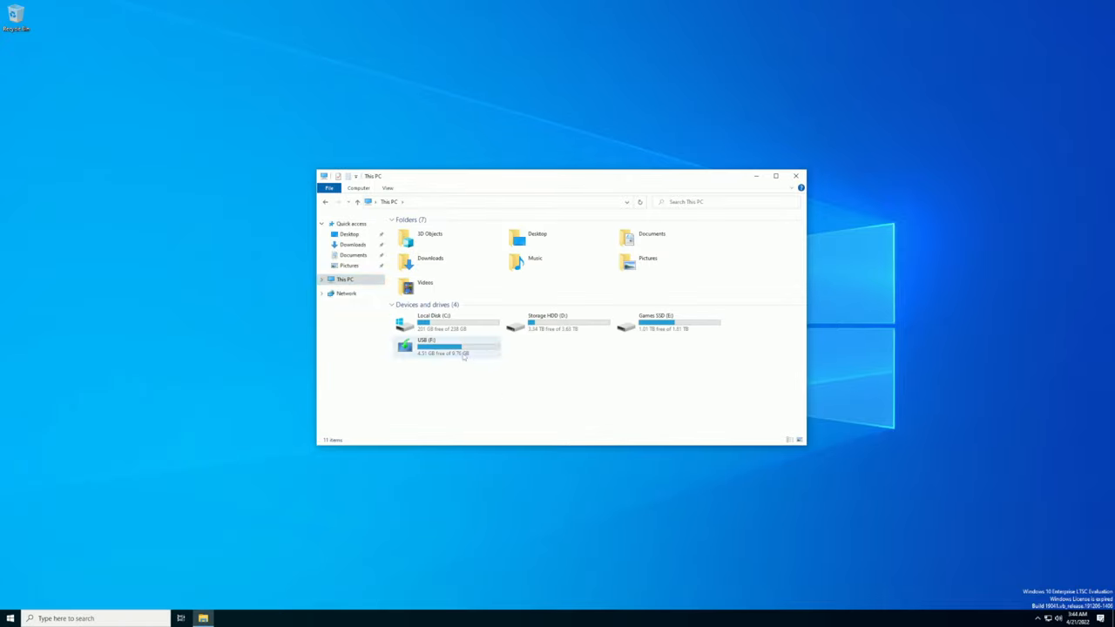
double_click(437, 349)
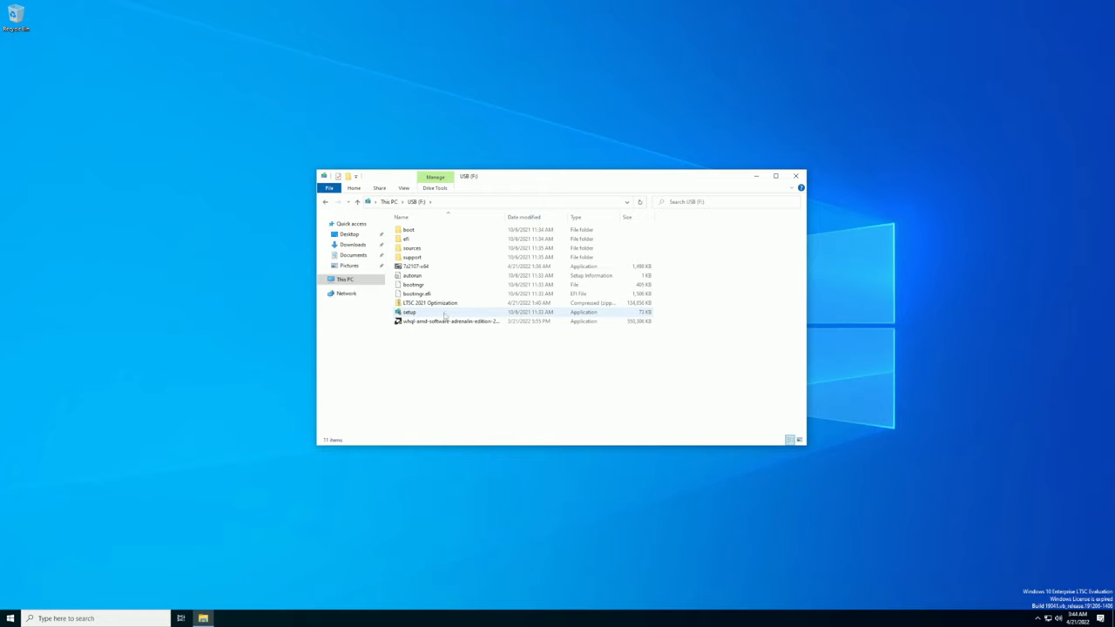
left_click(449, 323)
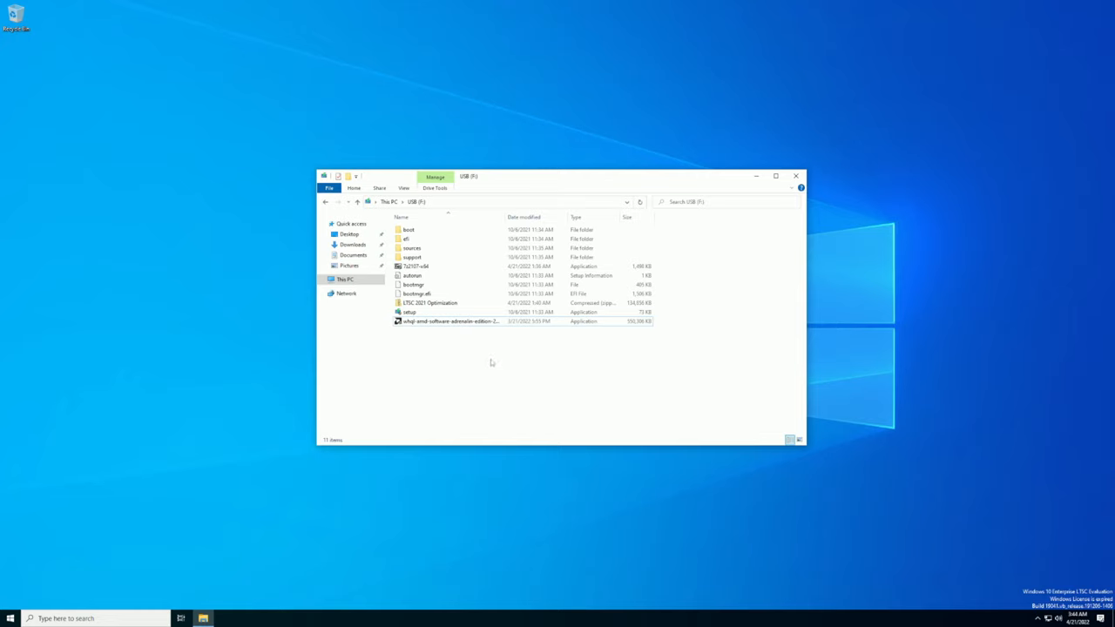
left_click(430, 302)
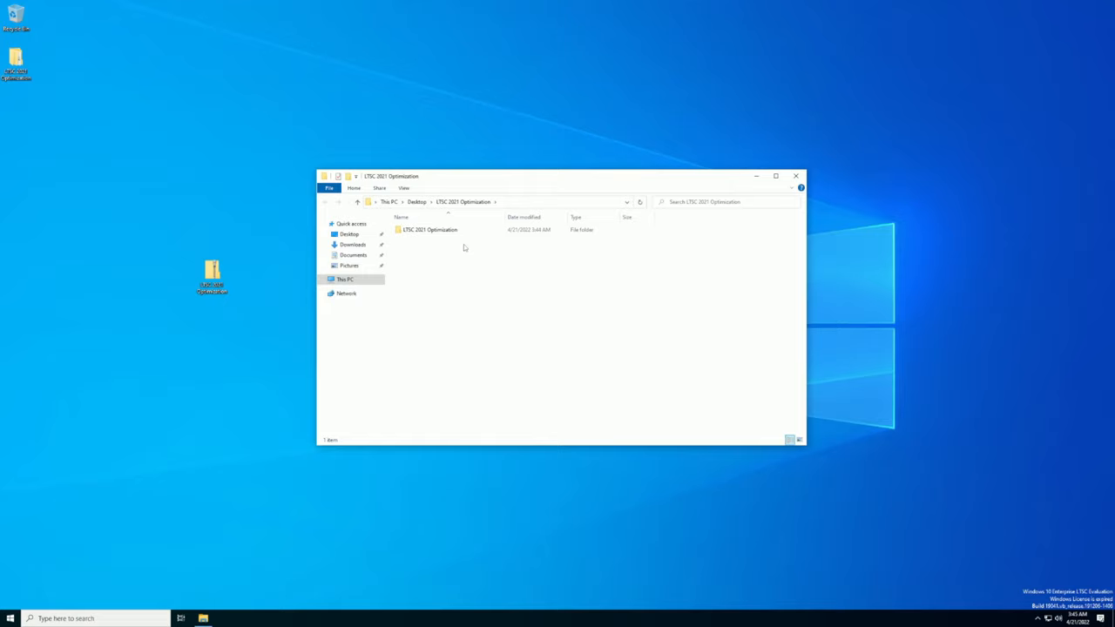
Copy everything in the inner LTSC 2021 Optimization folder into the root of C:.
double_click(429, 229)
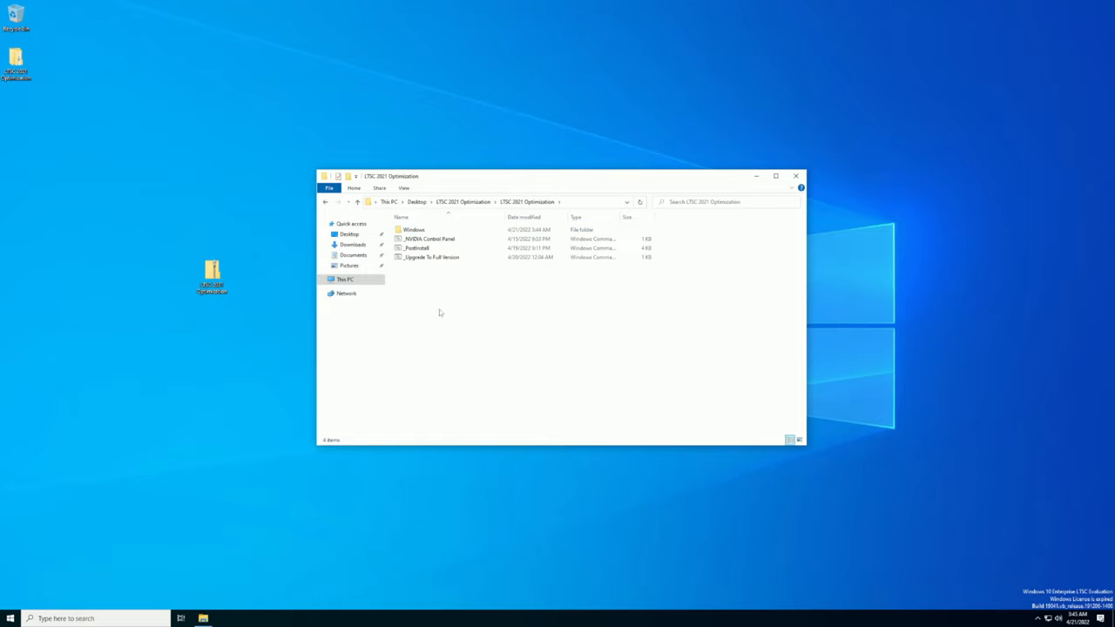
key("ctrl+a")
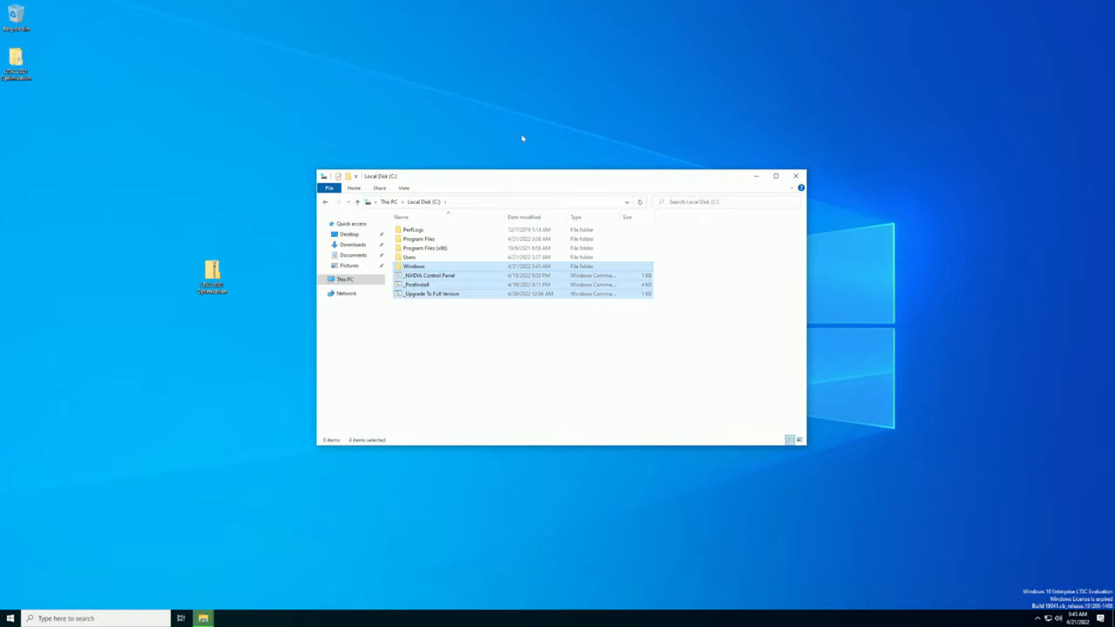
key("Win+r")
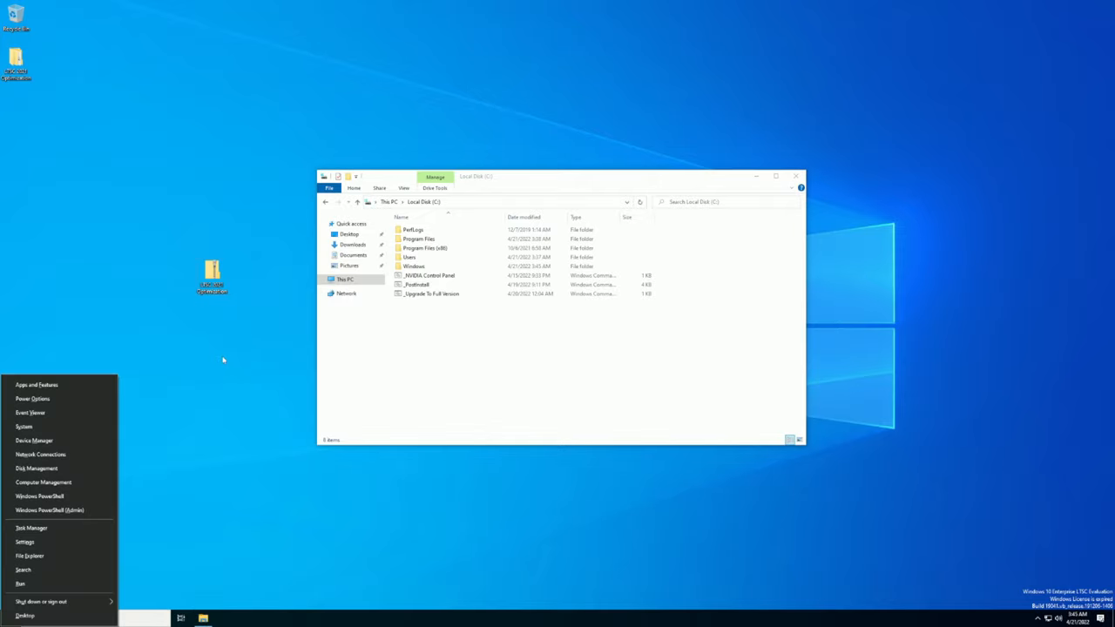
Disable the Realtek PCIe 2.5GbE Family Controller in Device Manager, then close Device Manager.
left_click(29, 440)
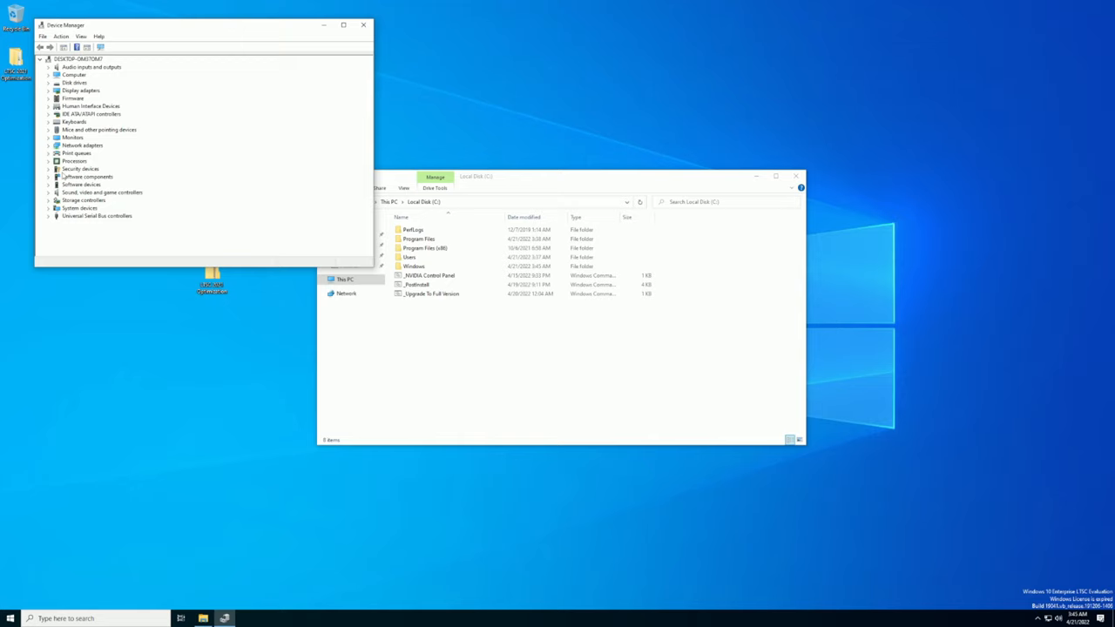
right_click(113, 154)
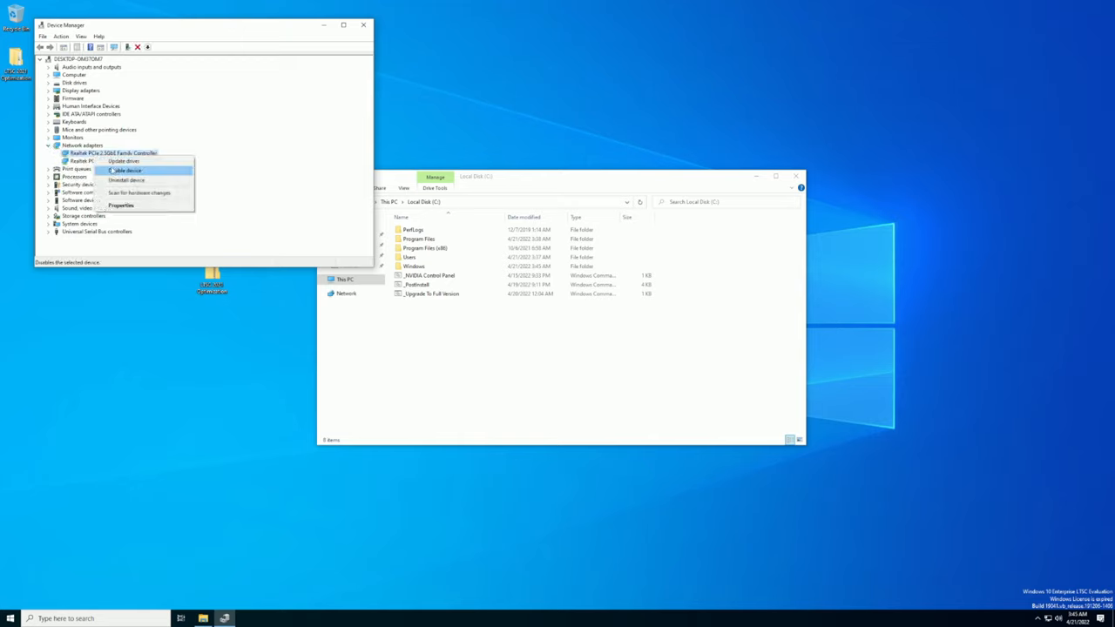
left_click(128, 171)
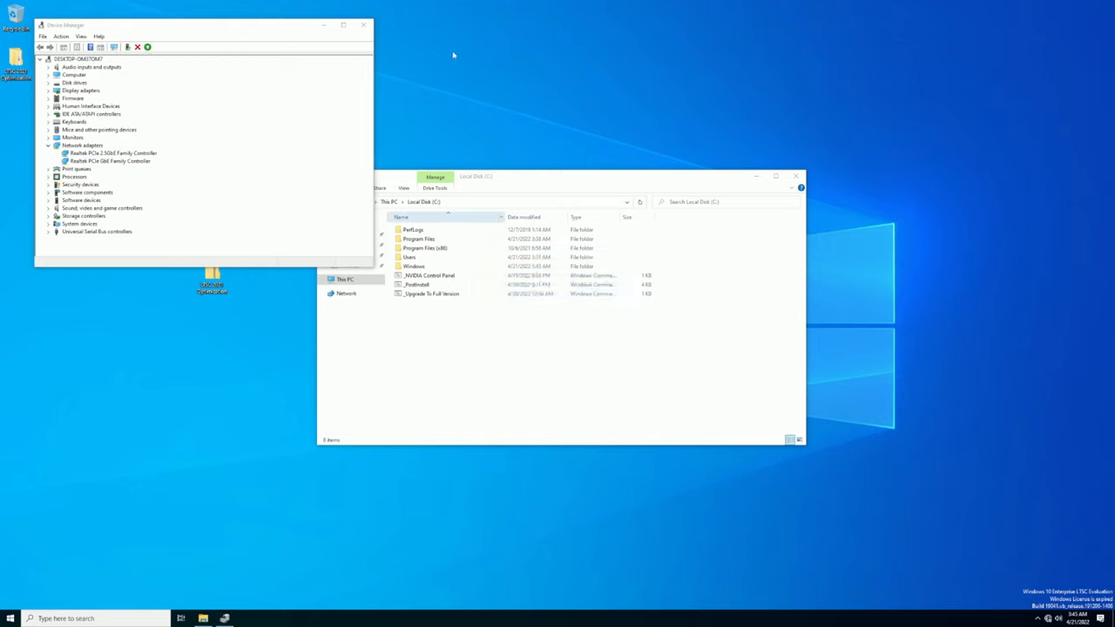
left_click(371, 24)
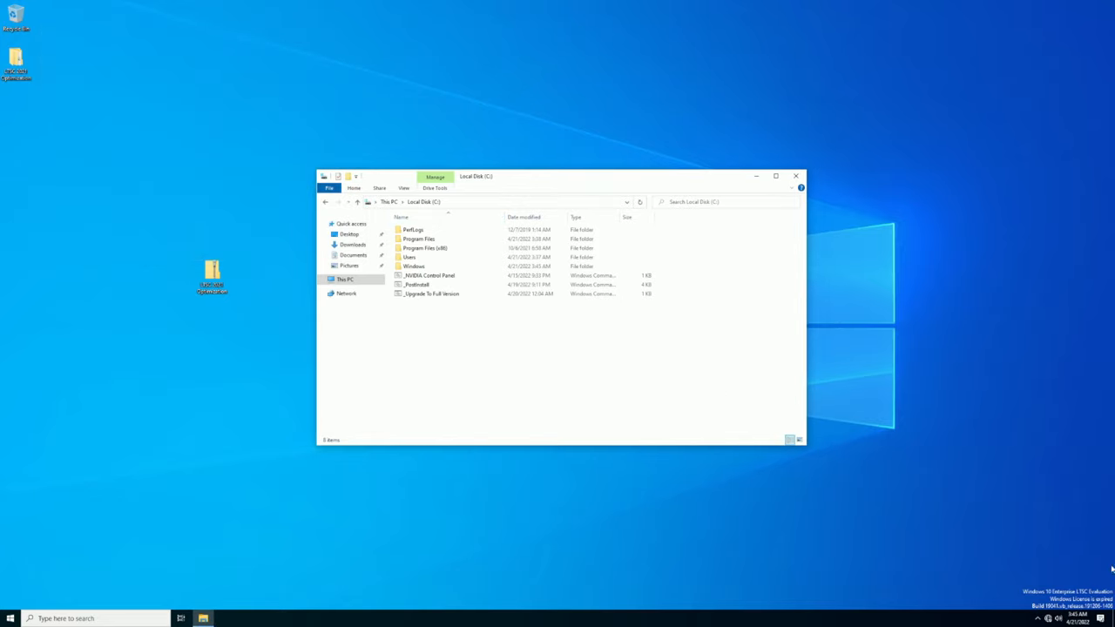
mouse_move(1090, 567)
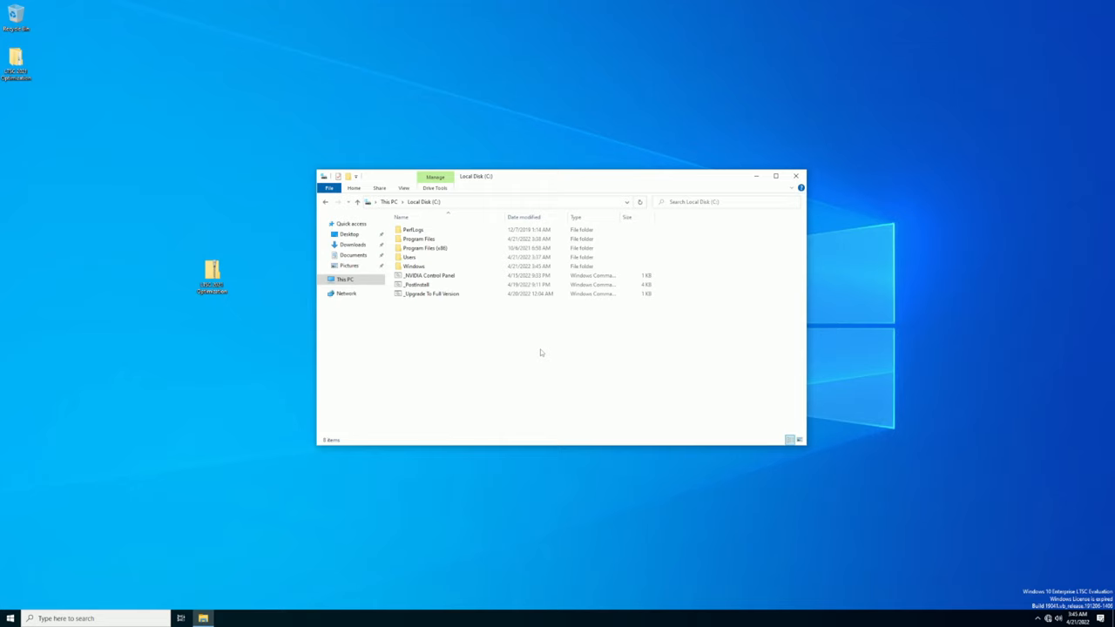
mouse_move(472, 323)
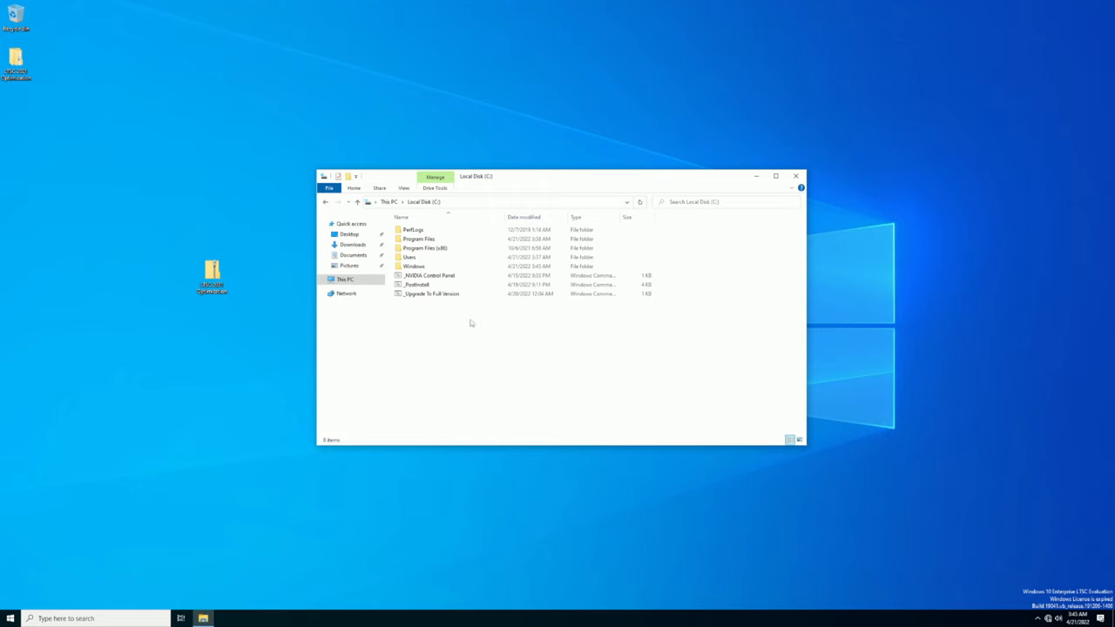
mouse_move(997, 500)
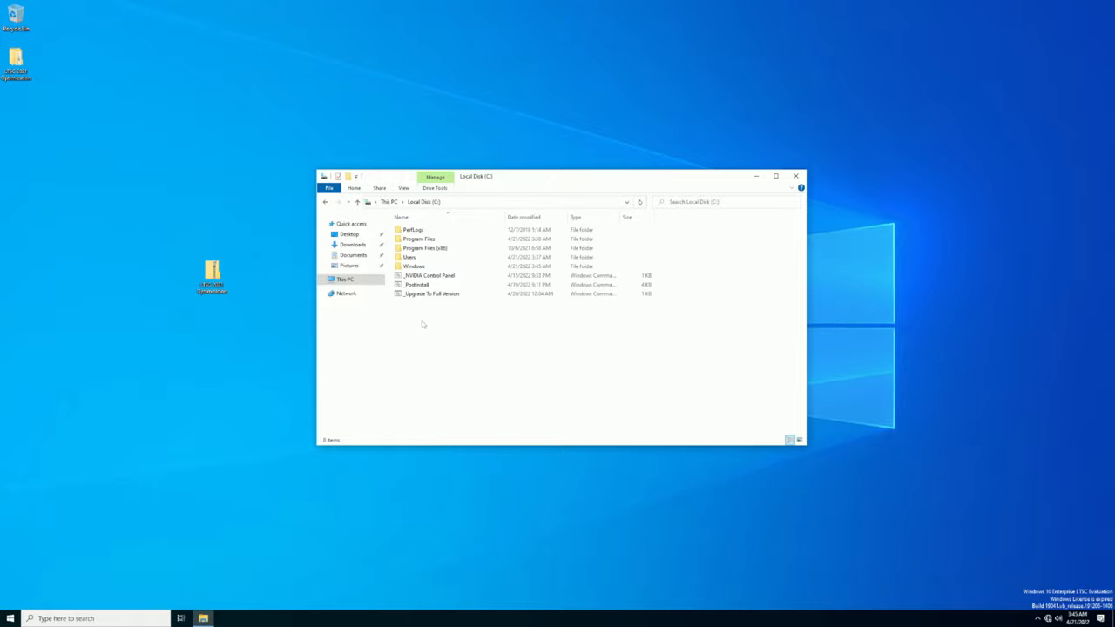
Browse Windows\System32\spp\tokens\skus\Enterprise to inspect the Enterprise license tokens.
right_click(432, 294)
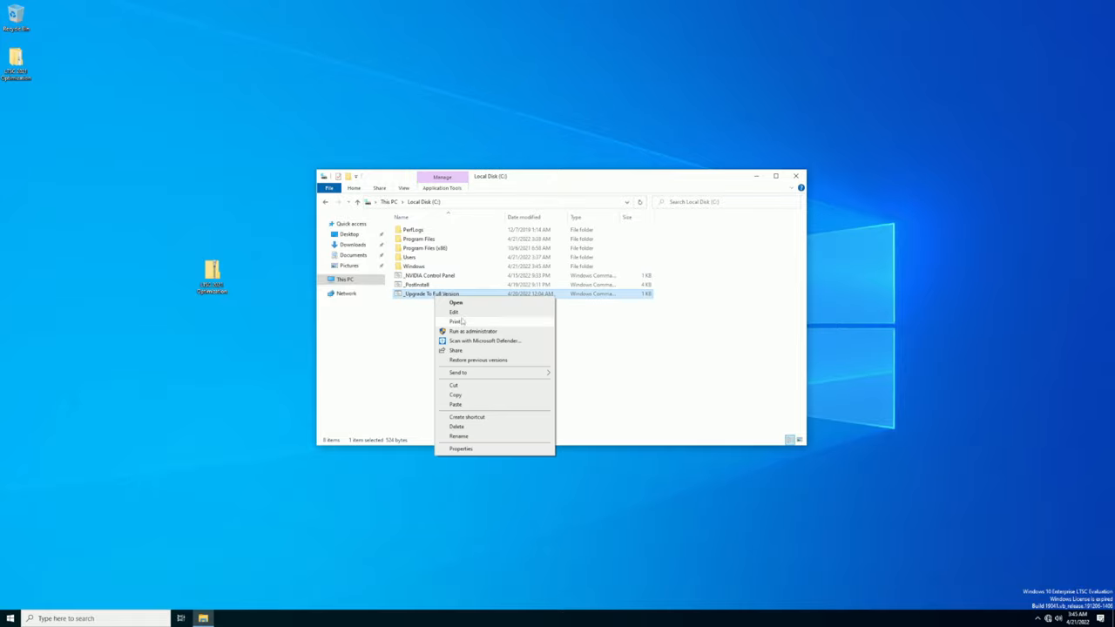
left_click(455, 312)
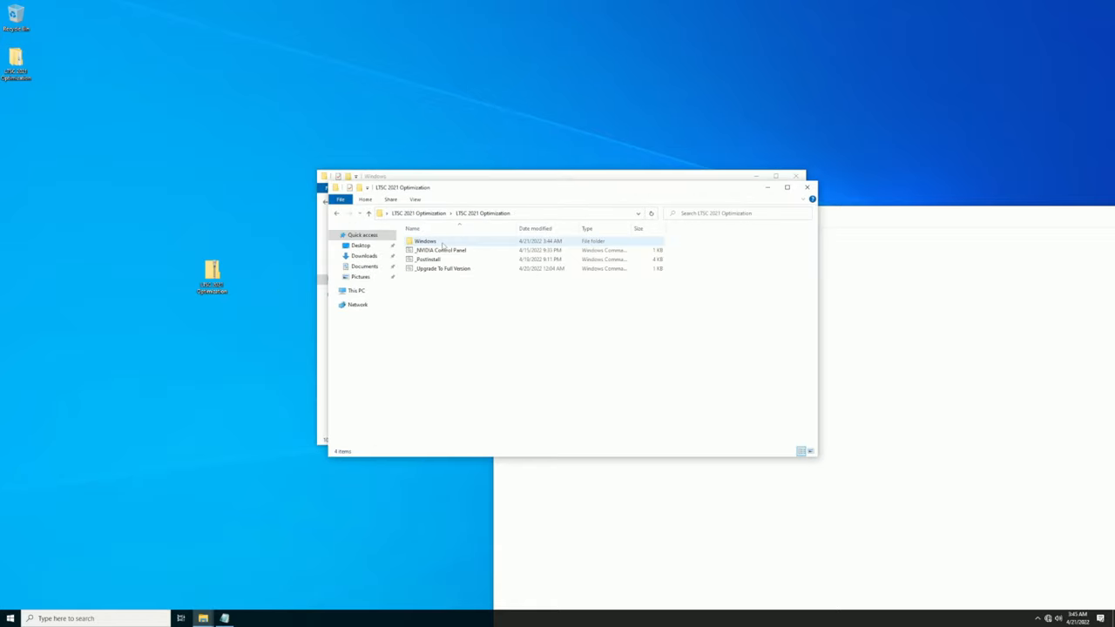
double_click(427, 241)
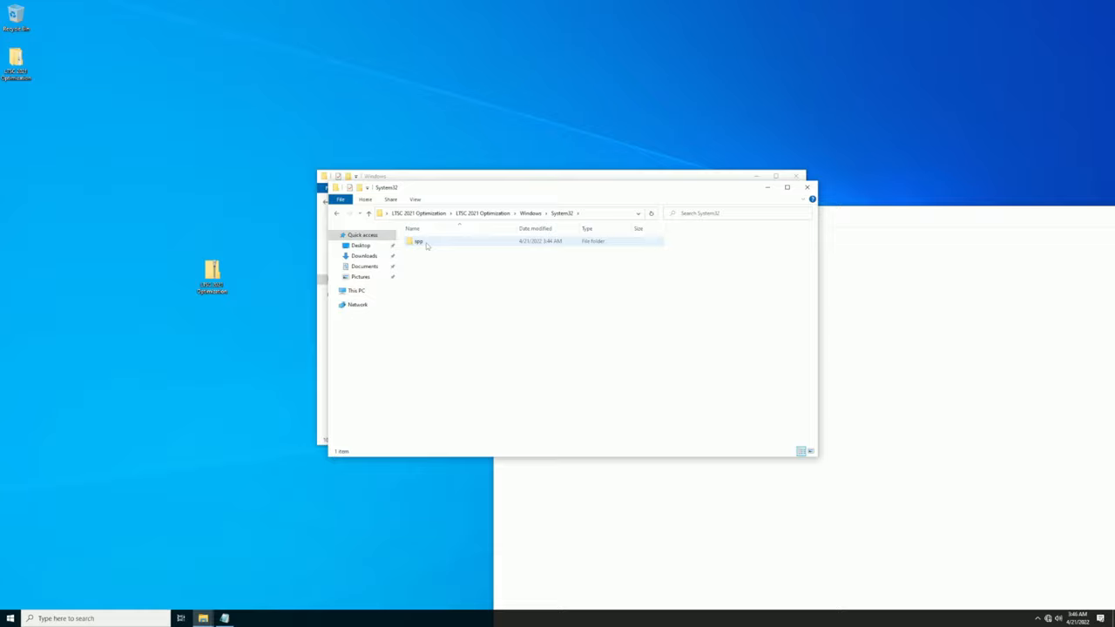
double_click(418, 241)
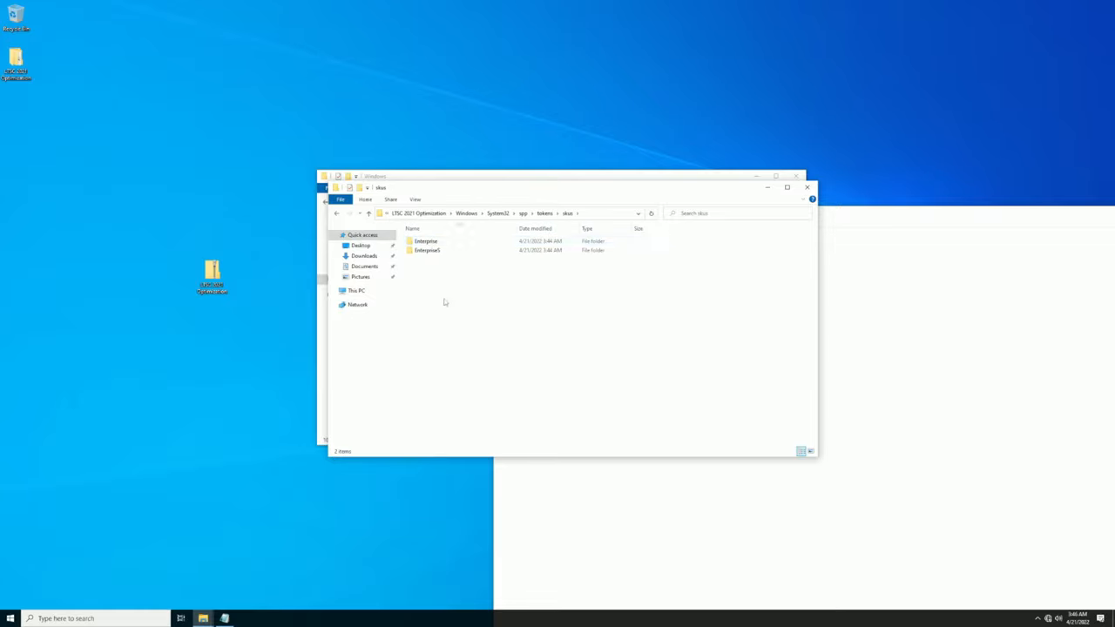
double_click(424, 240)
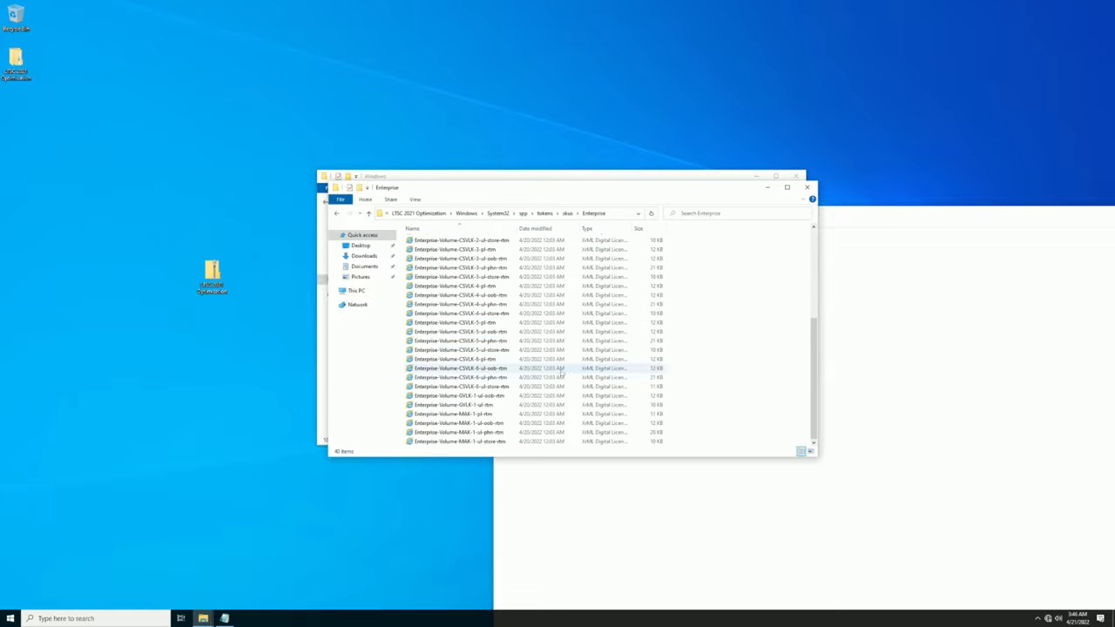
left_click(567, 214)
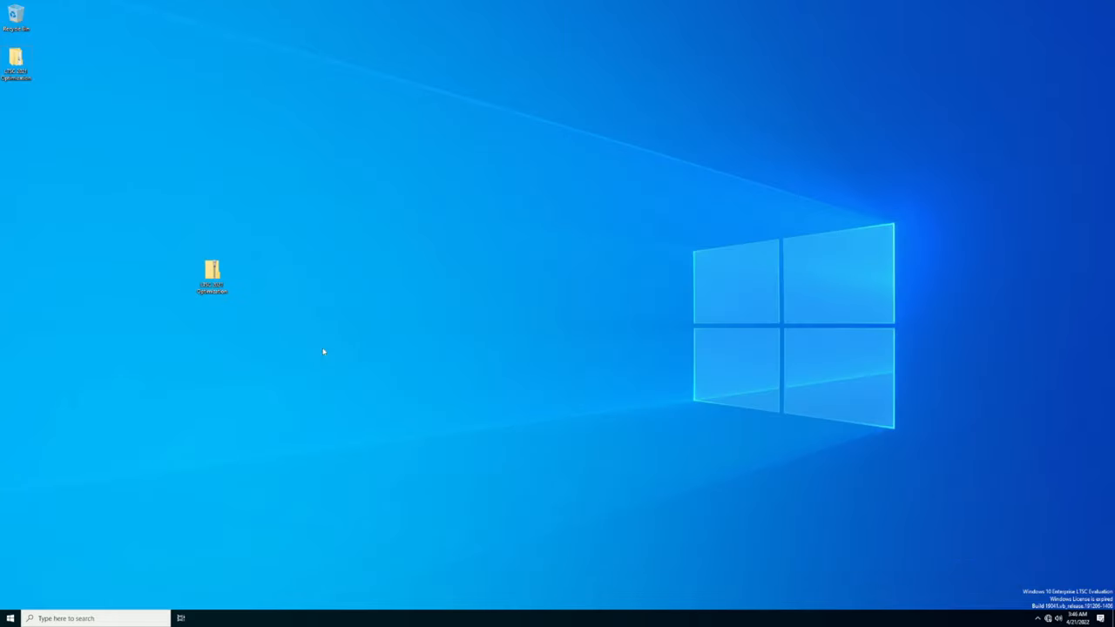
Run _Upgrade To Full Version from C:\ as administrator, approving the UAC prompt.
left_click(180, 618)
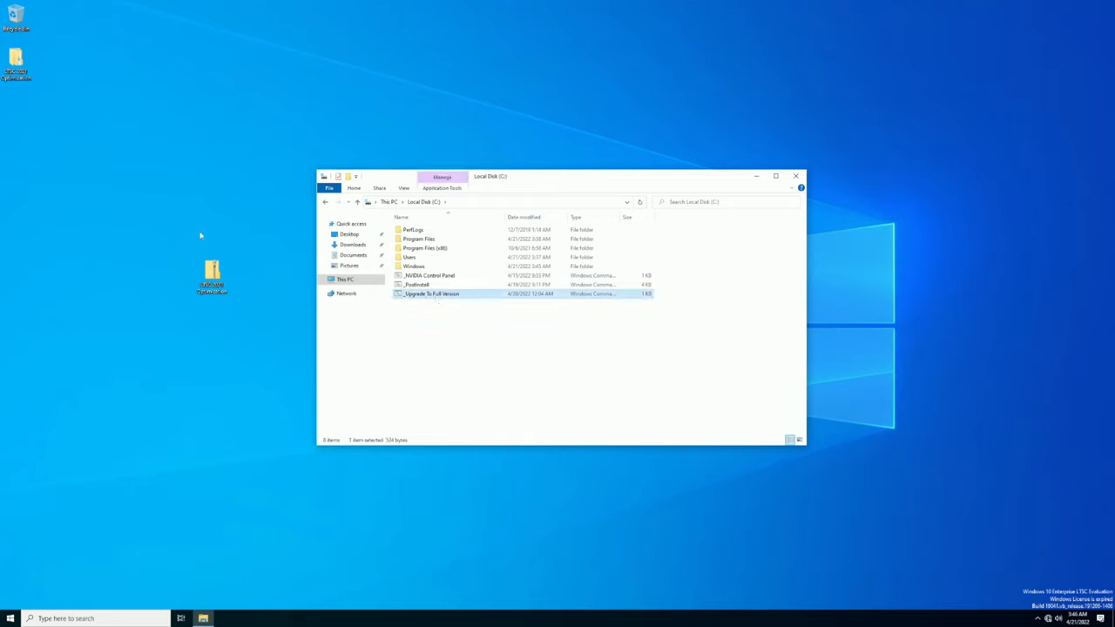
right_click(427, 293)
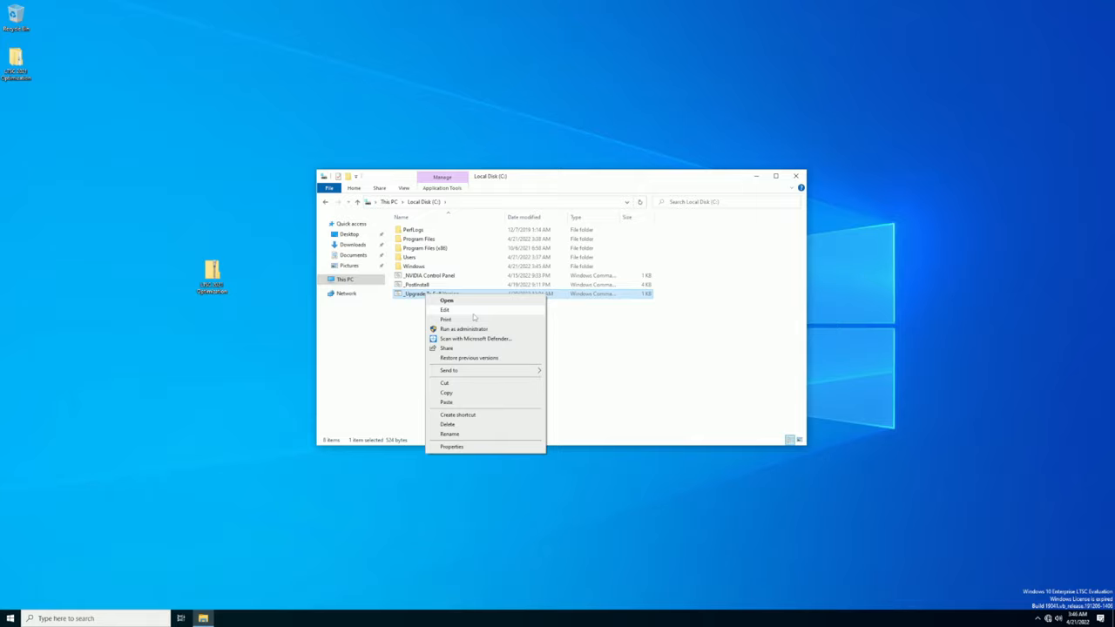
left_click(465, 327)
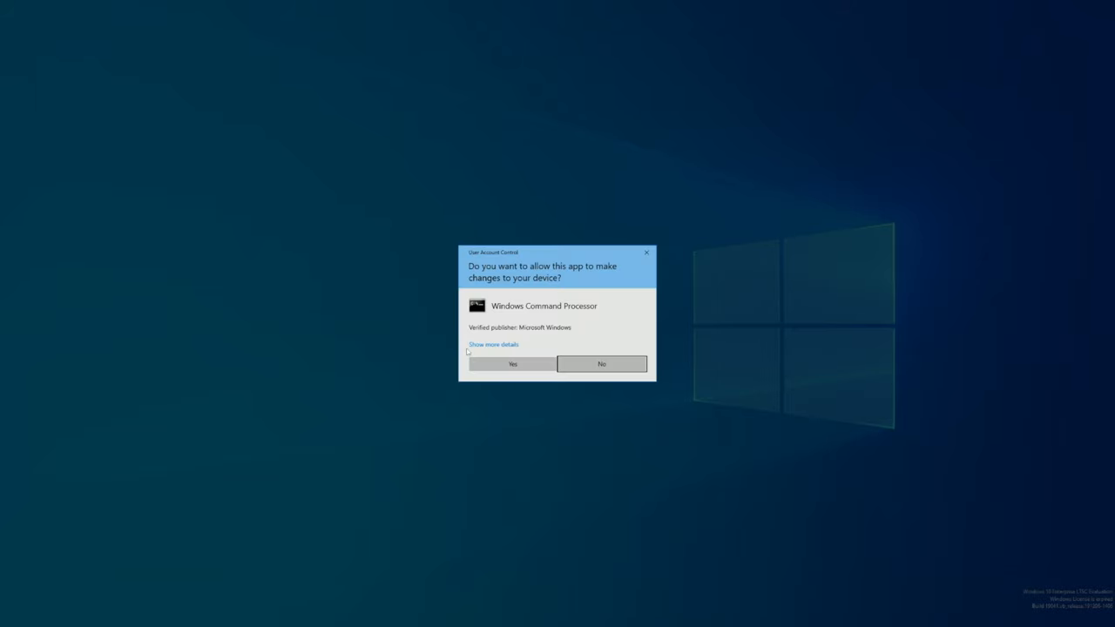
left_click(512, 363)
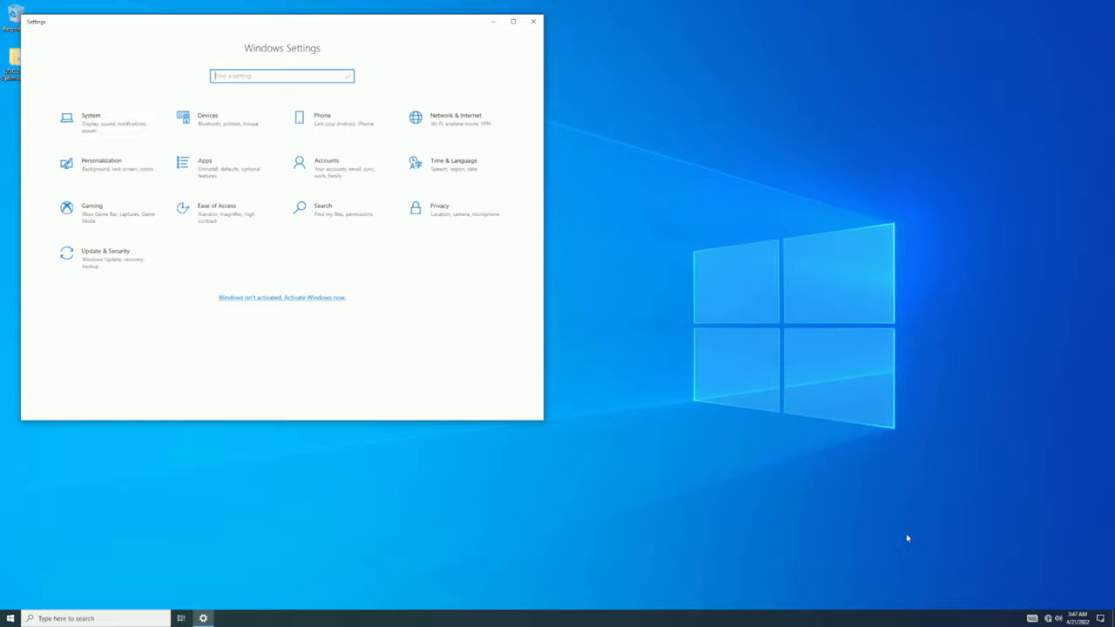
Confirm Windows 10 Enterprise LTSC in About, then view Activation showing error 0x8007267C.
left_click(87, 119)
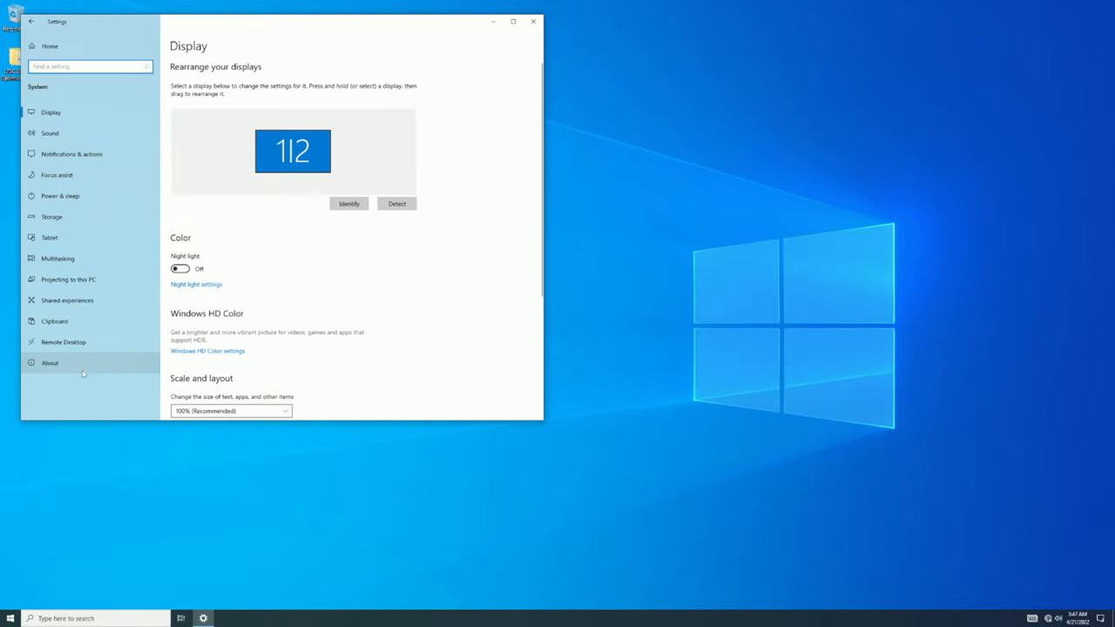
left_click(50, 363)
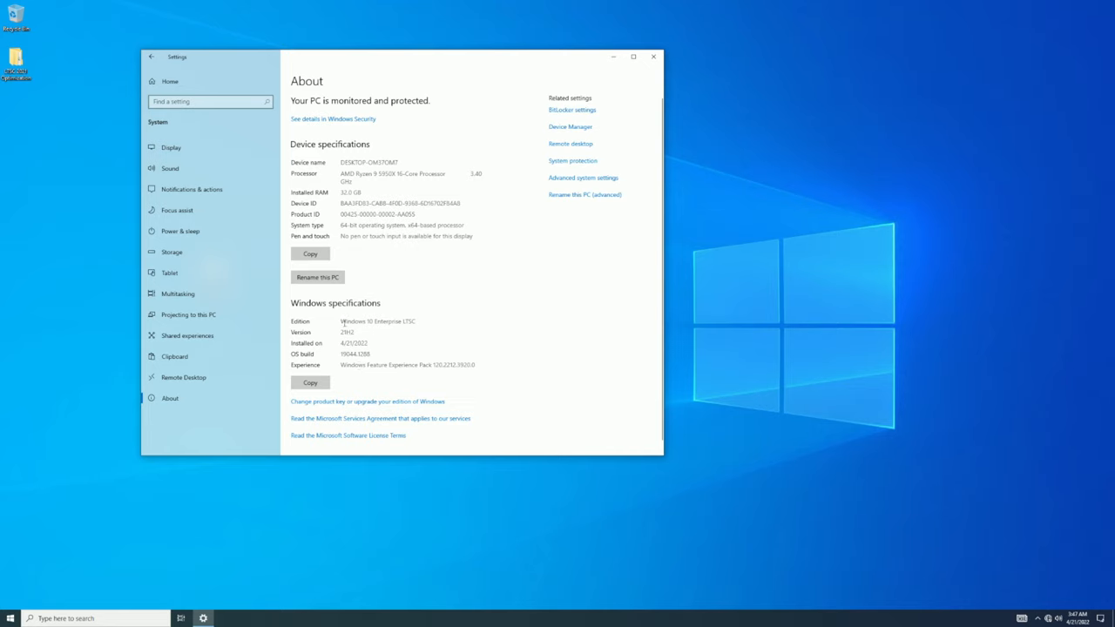
left_click(151, 56)
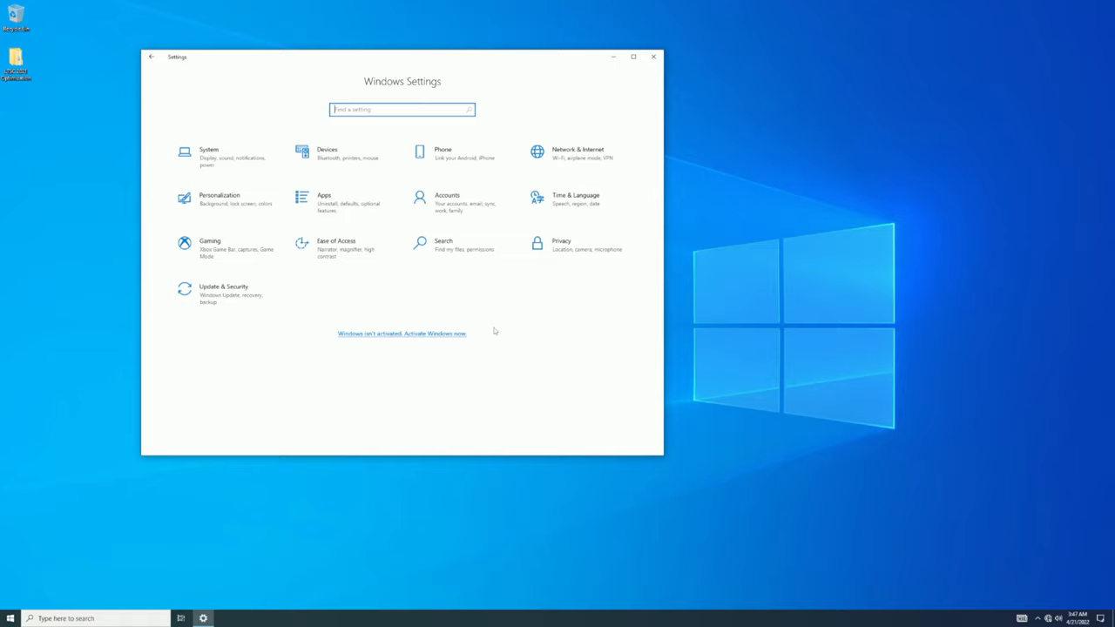
left_click(426, 333)
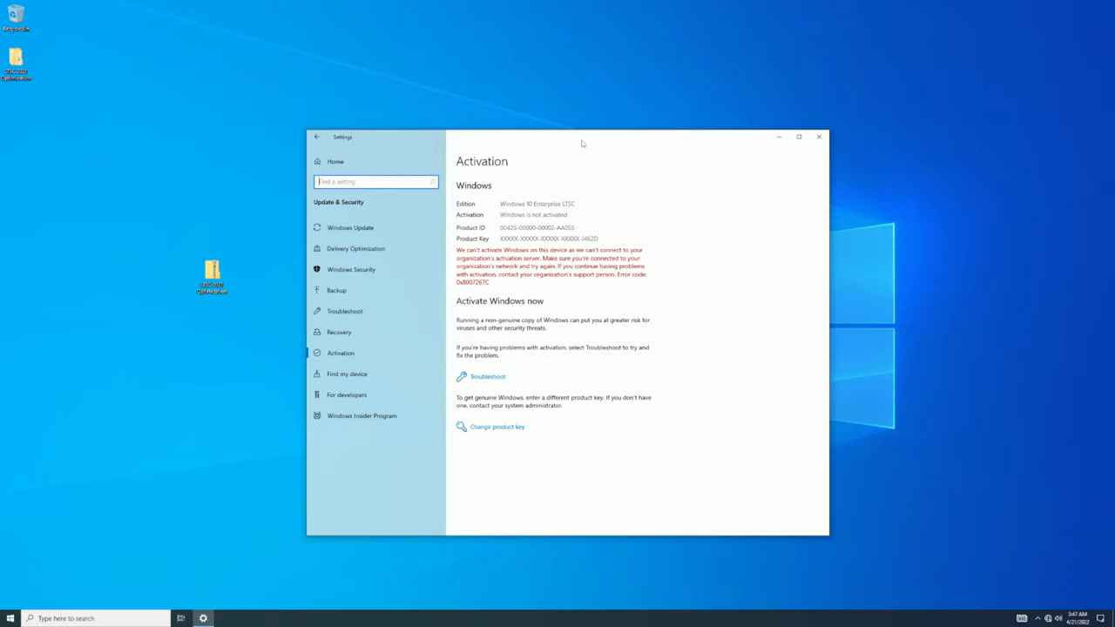
mouse_move(481, 297)
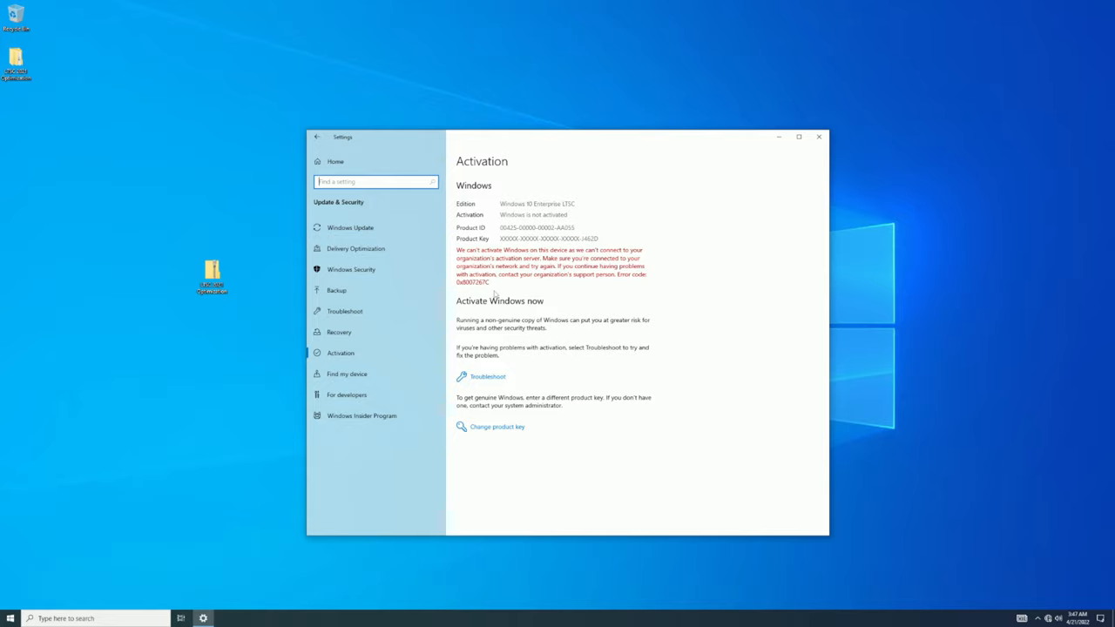
mouse_move(826, 148)
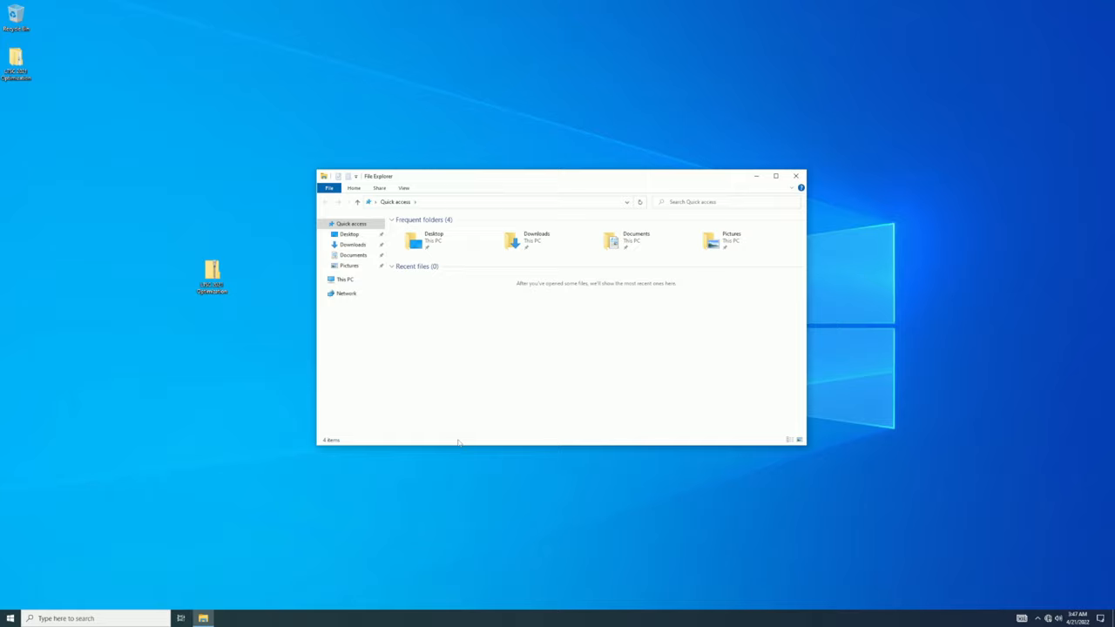
Run _PostInstall from Local Disk (C:) as administrator, approving the UAC prompt.
left_click(347, 279)
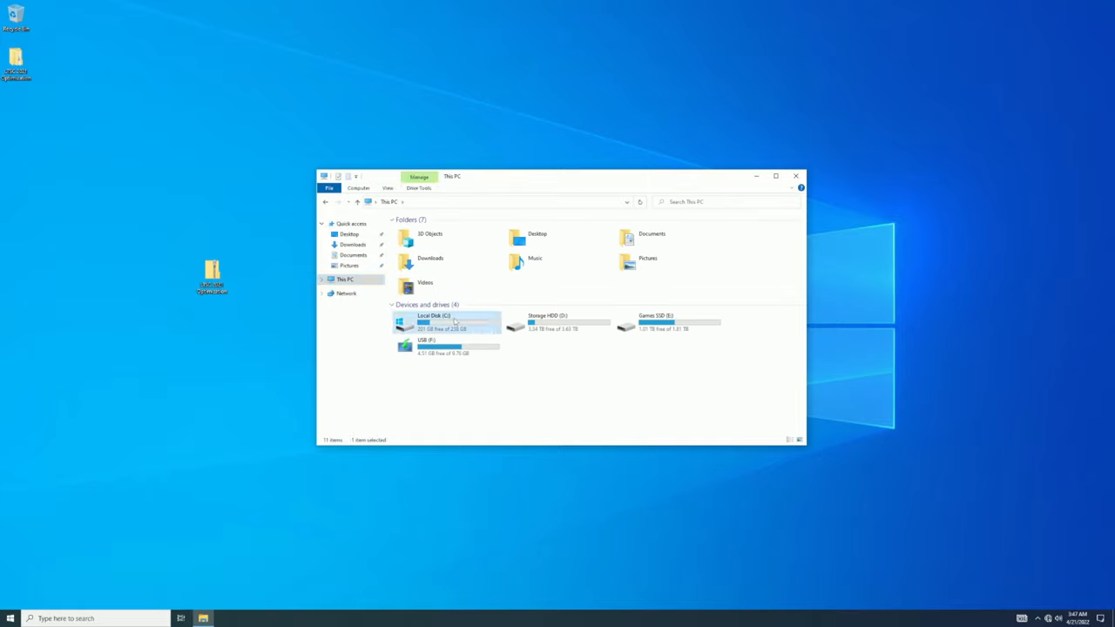
double_click(433, 319)
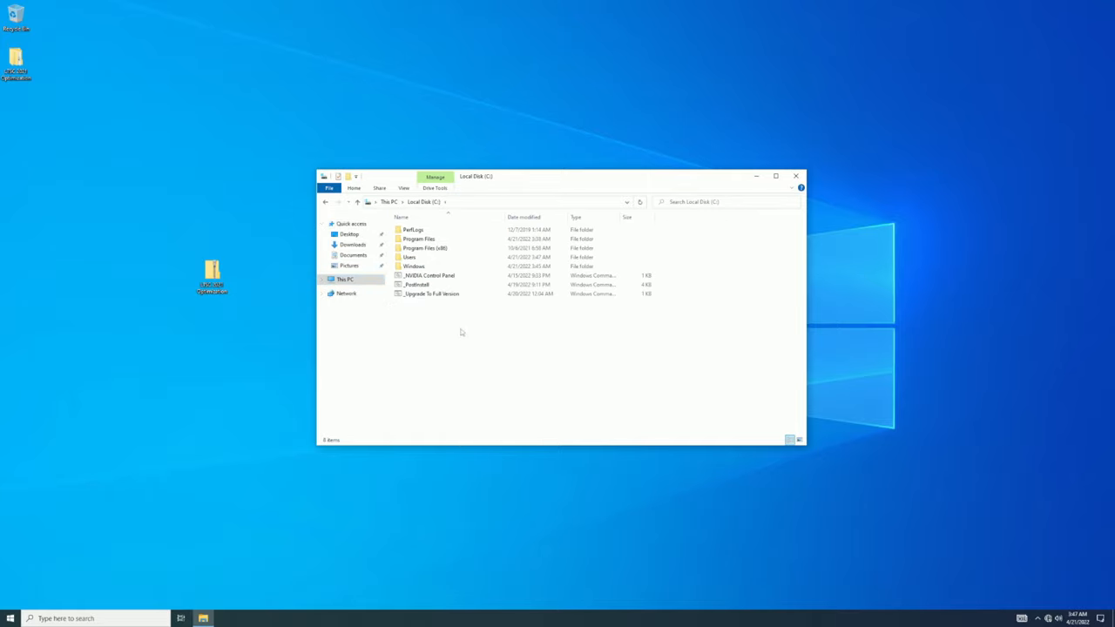
right_click(416, 285)
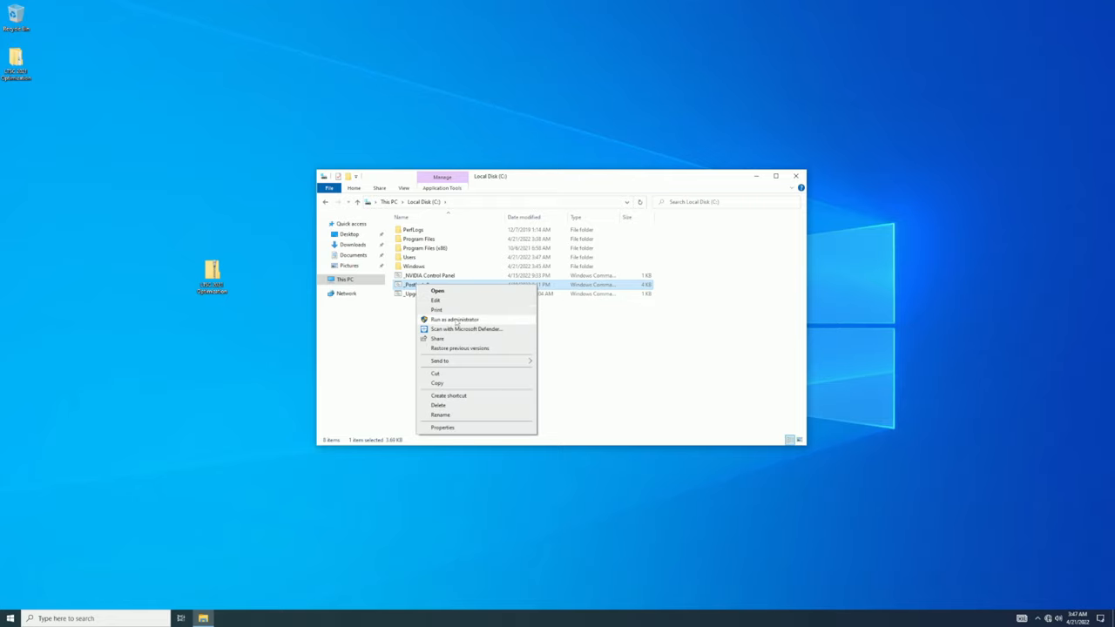
left_click(439, 316)
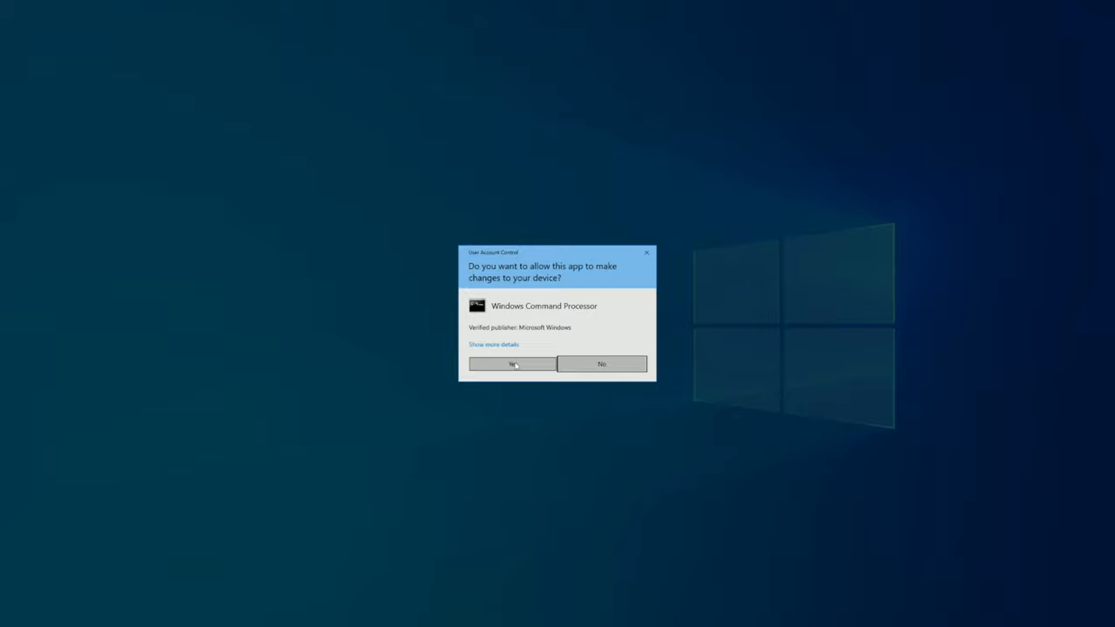
left_click(512, 363)
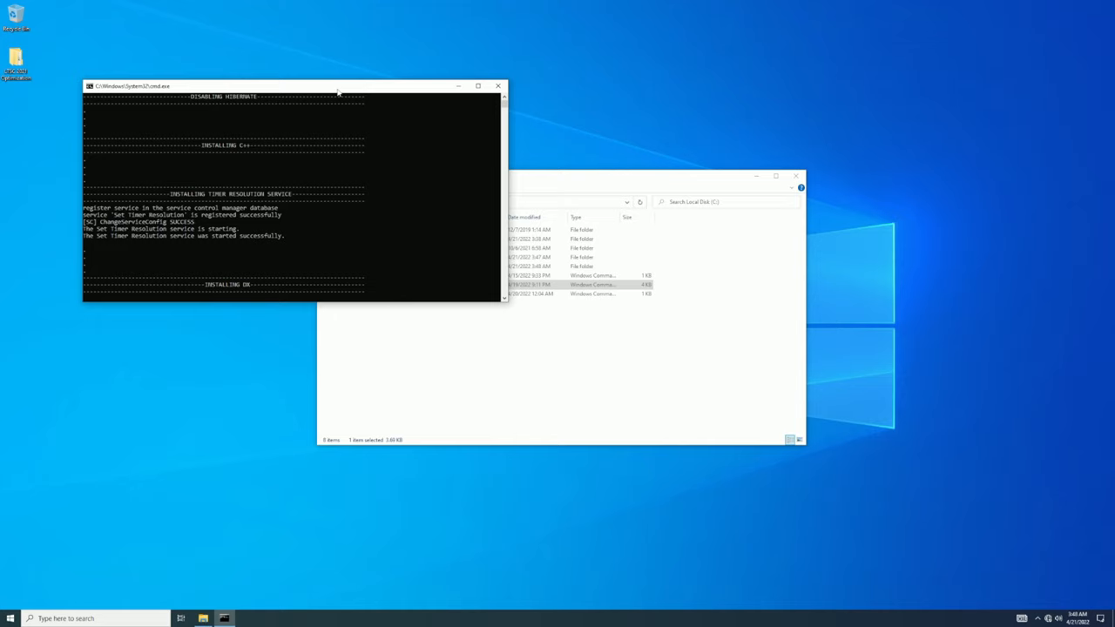
mouse_move(341, 90)
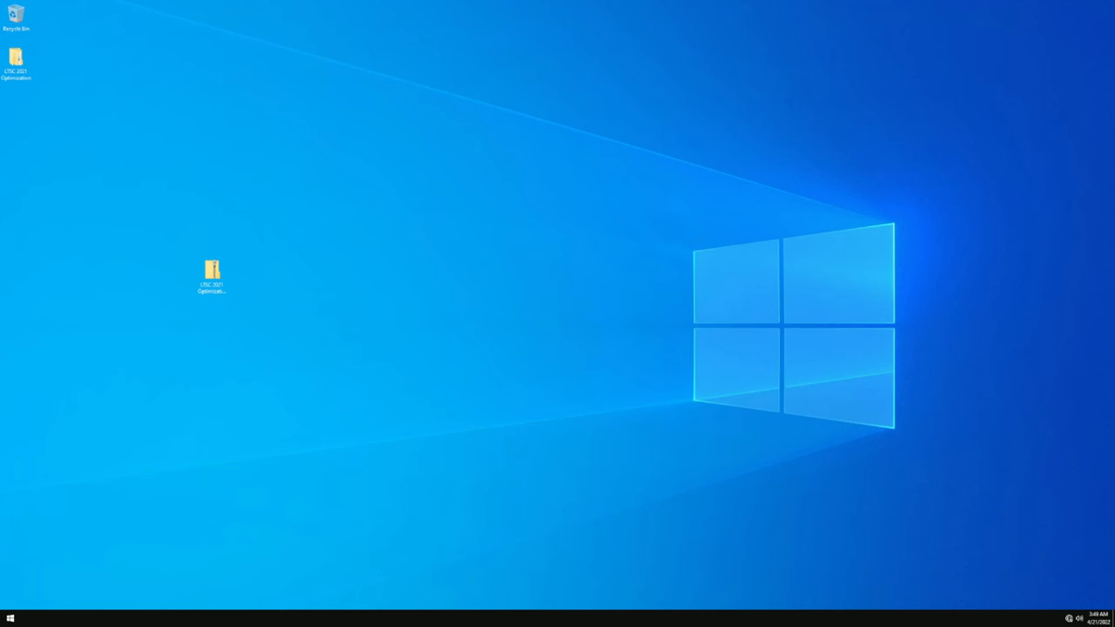
Run _NVIDIA Control Panel.cmd as administrator and dismiss the no-NVIDIA-card error.
left_click(33, 616)
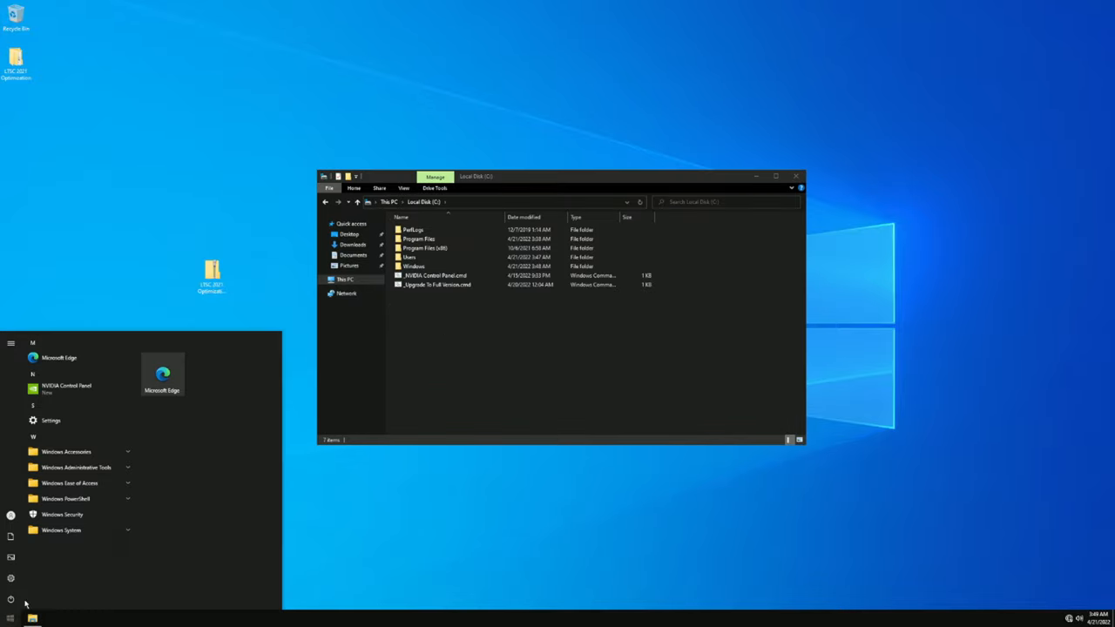
right_click(433, 275)
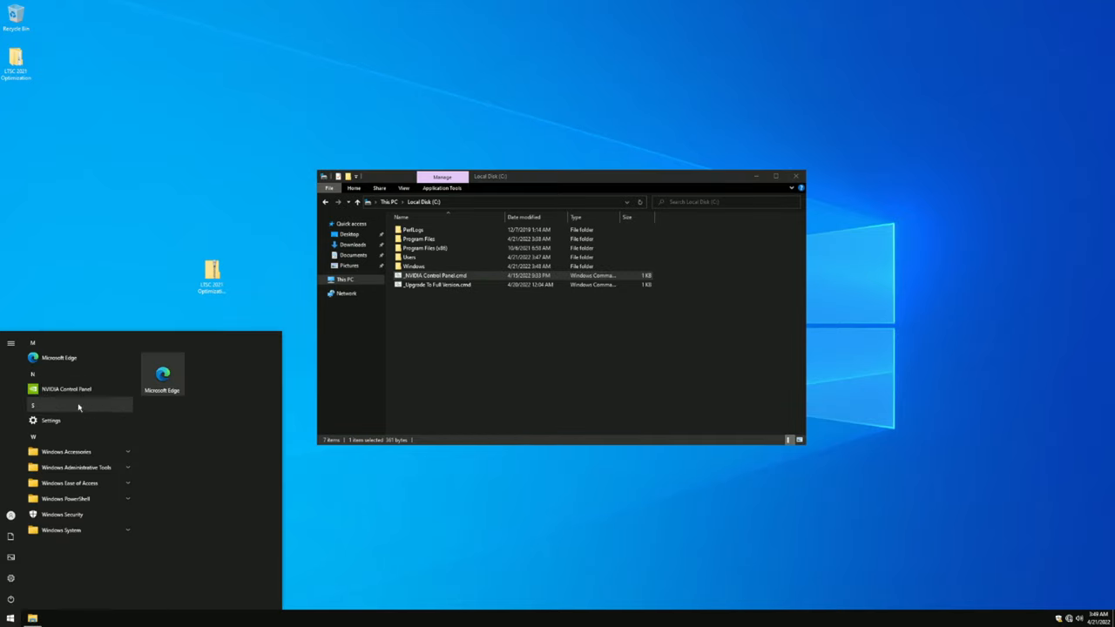
right_click(435, 276)
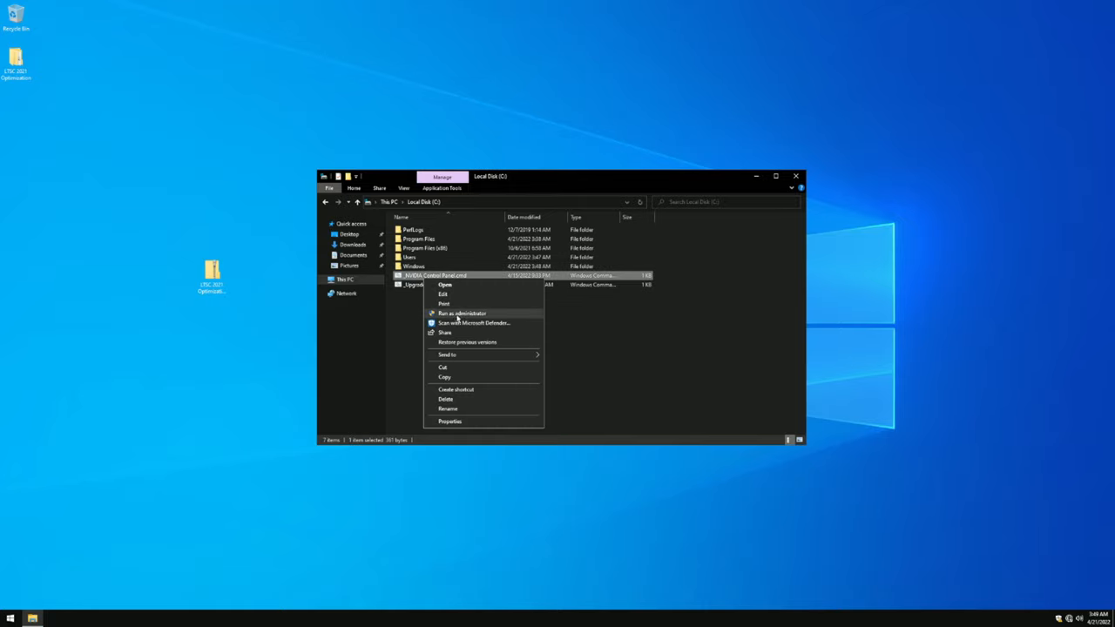
left_click(455, 313)
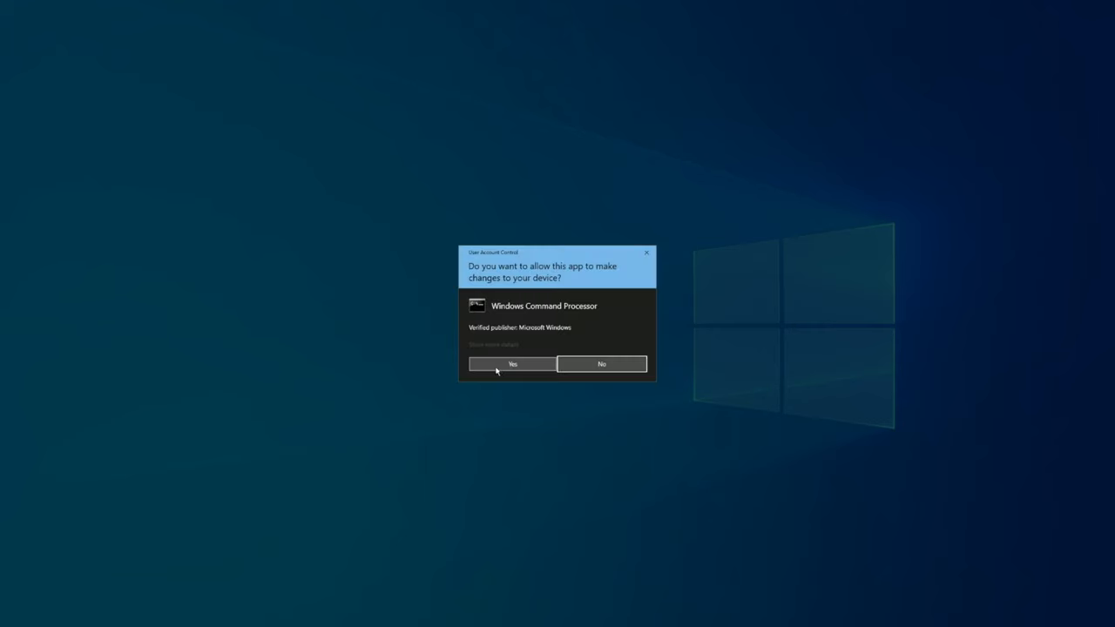
left_click(511, 363)
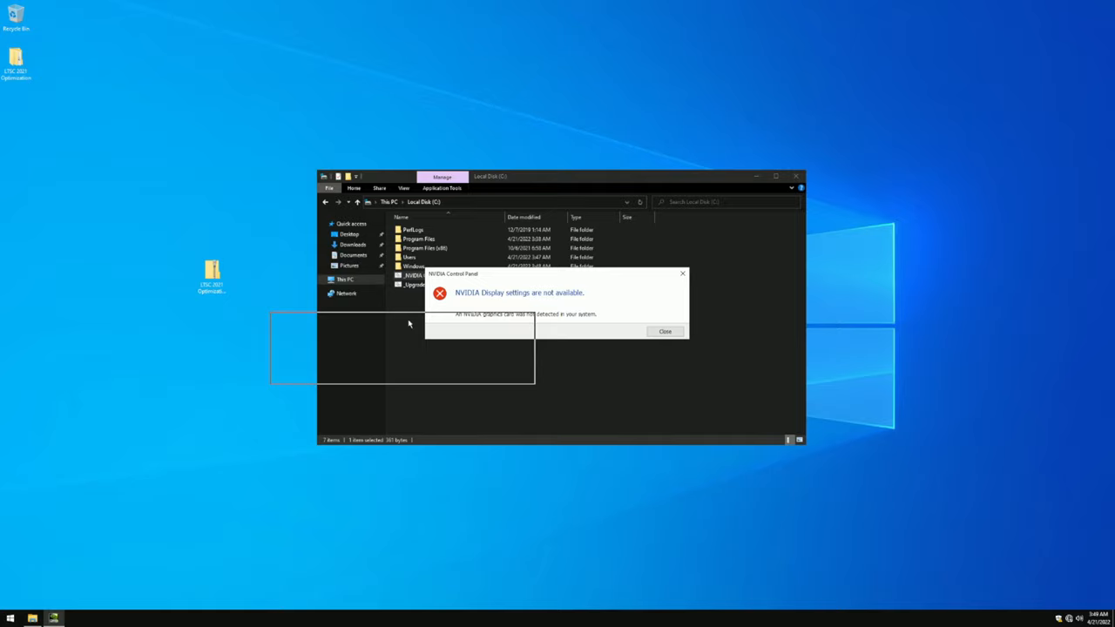
left_click(666, 331)
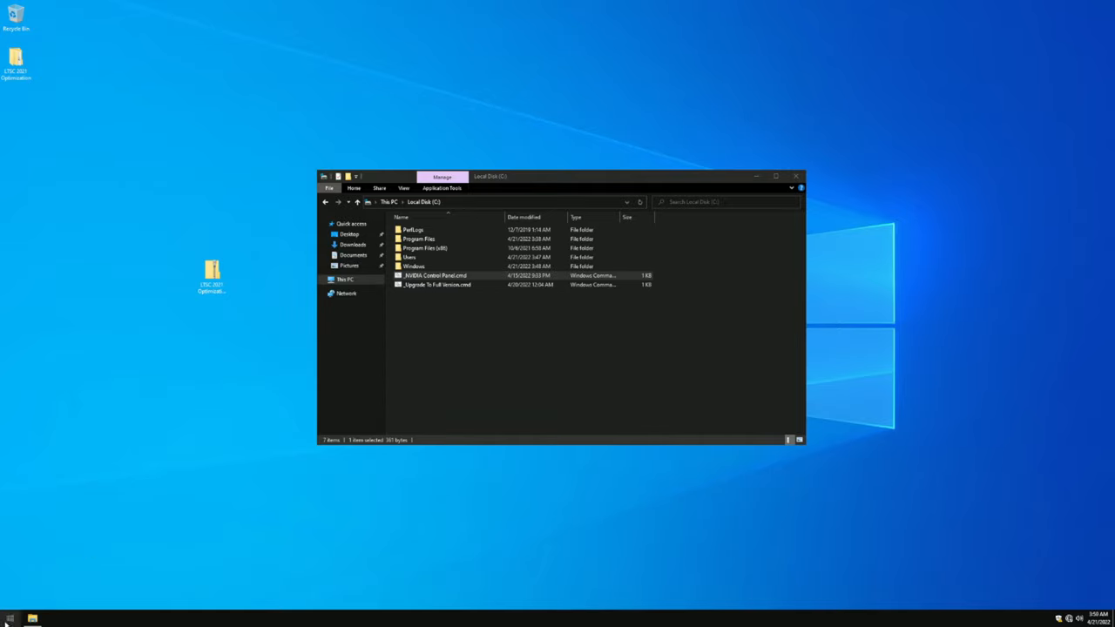
Browse the Windows folder and show Task Manager's detailed process list.
left_click(11, 614)
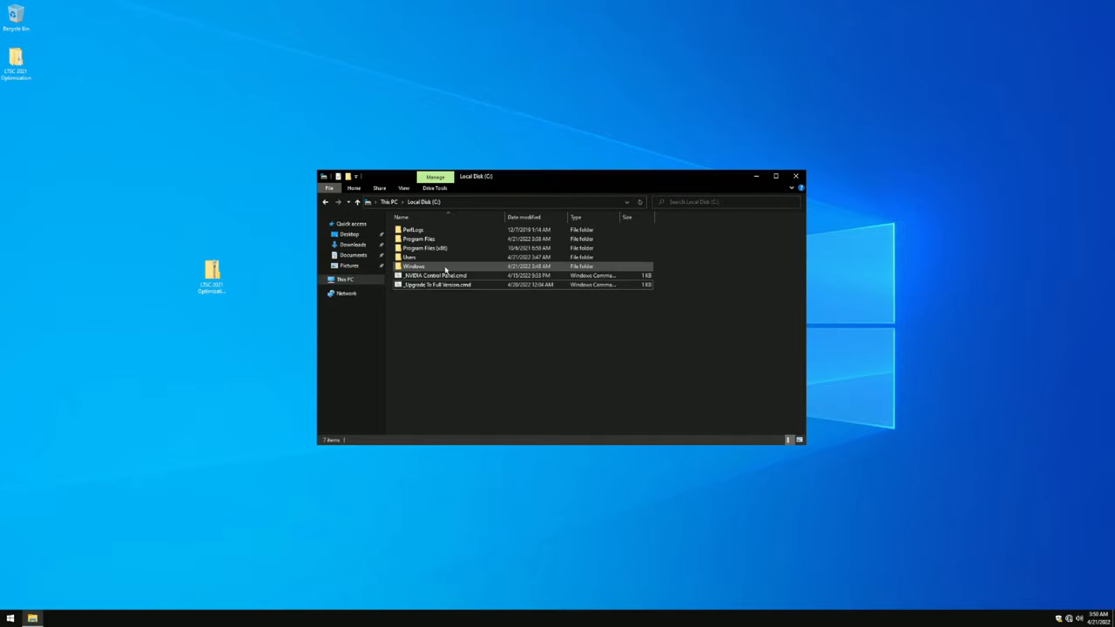
double_click(414, 266)
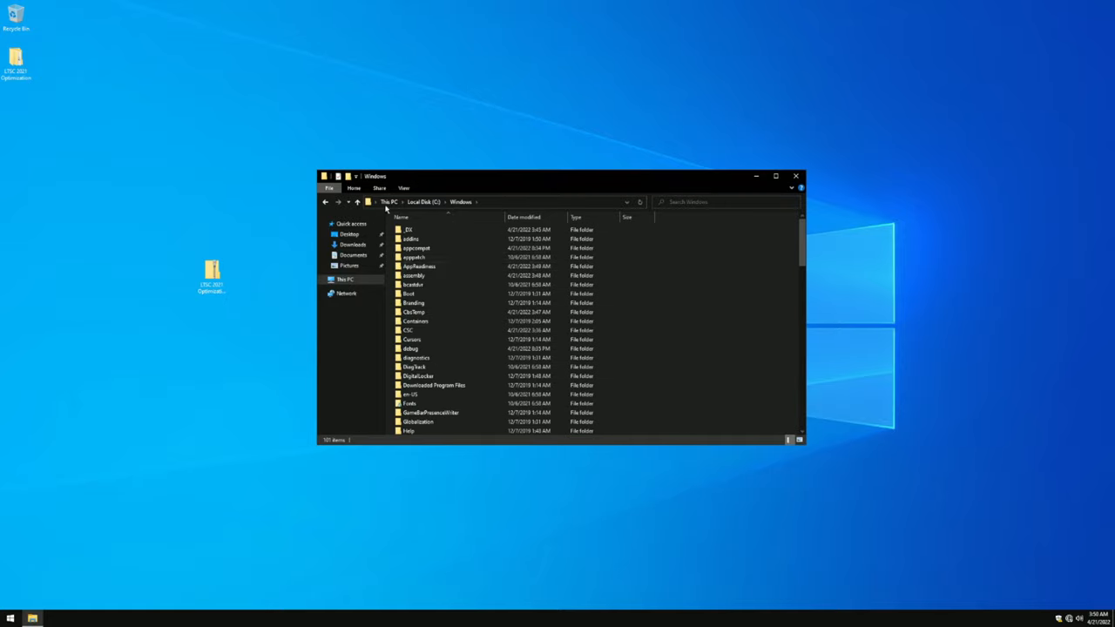
scroll("down", 3)
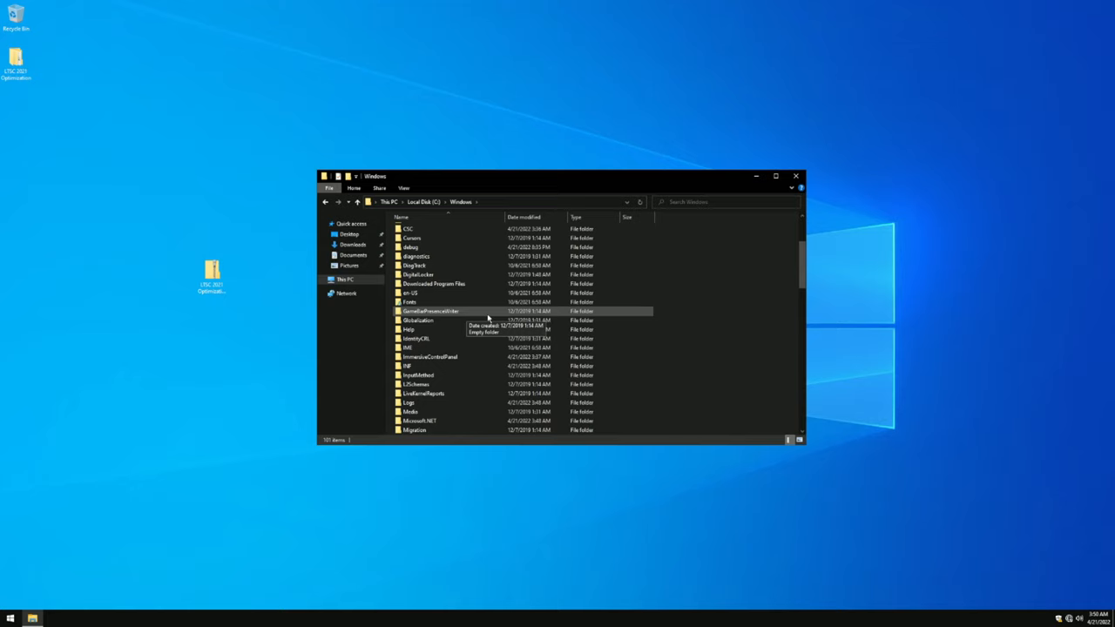
scroll("down", 3)
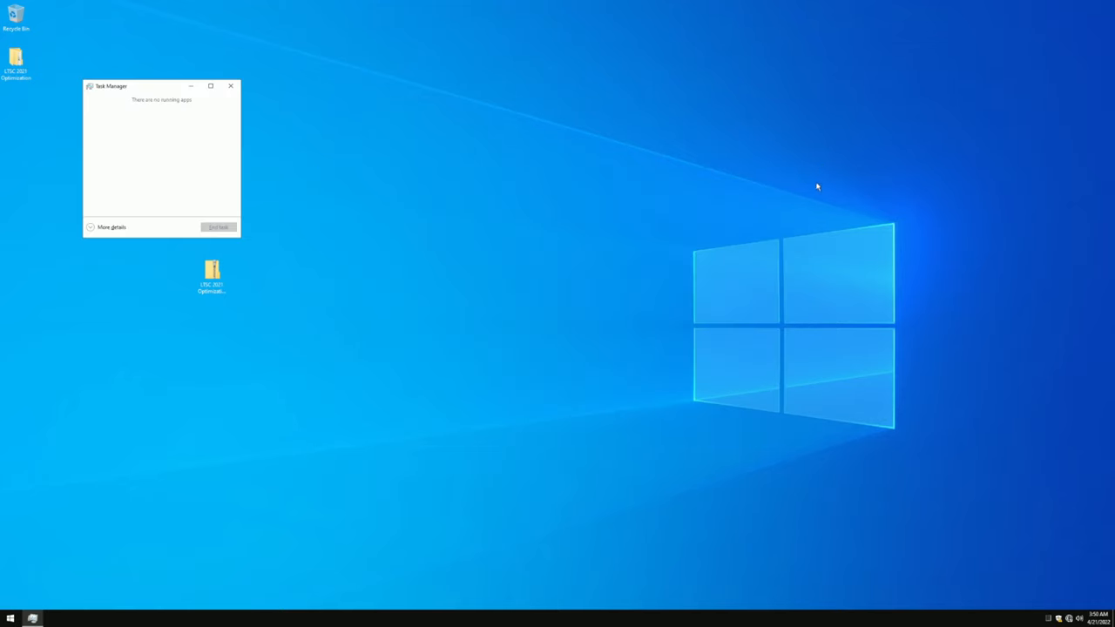
left_click(114, 226)
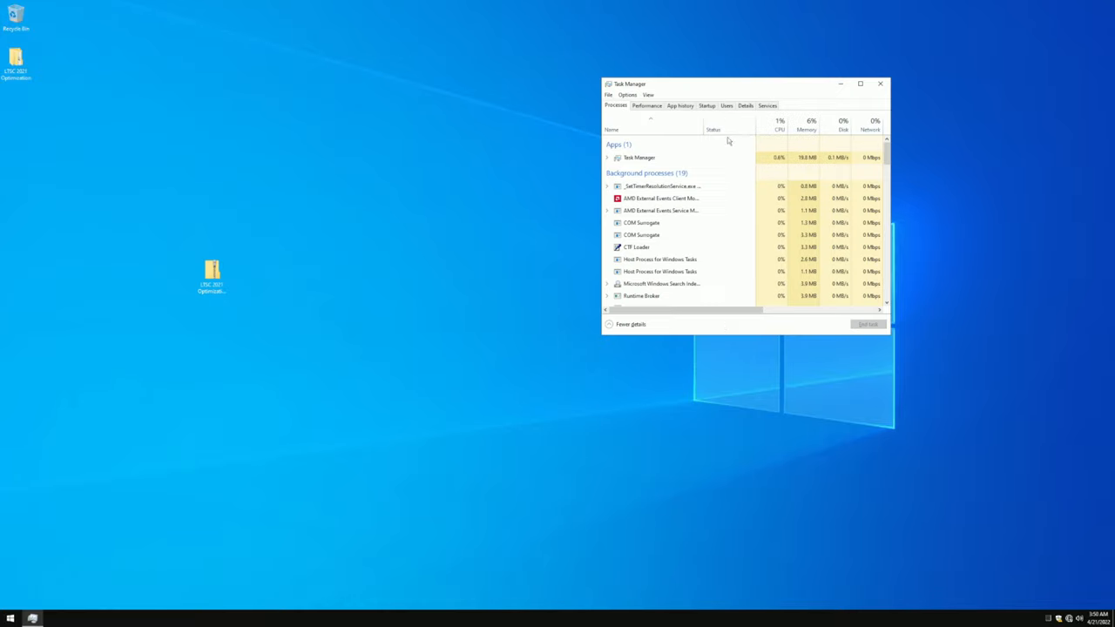
Briefly open Settings full screen, close it, and show the Set Timer Resolution service.
left_click(660, 186)
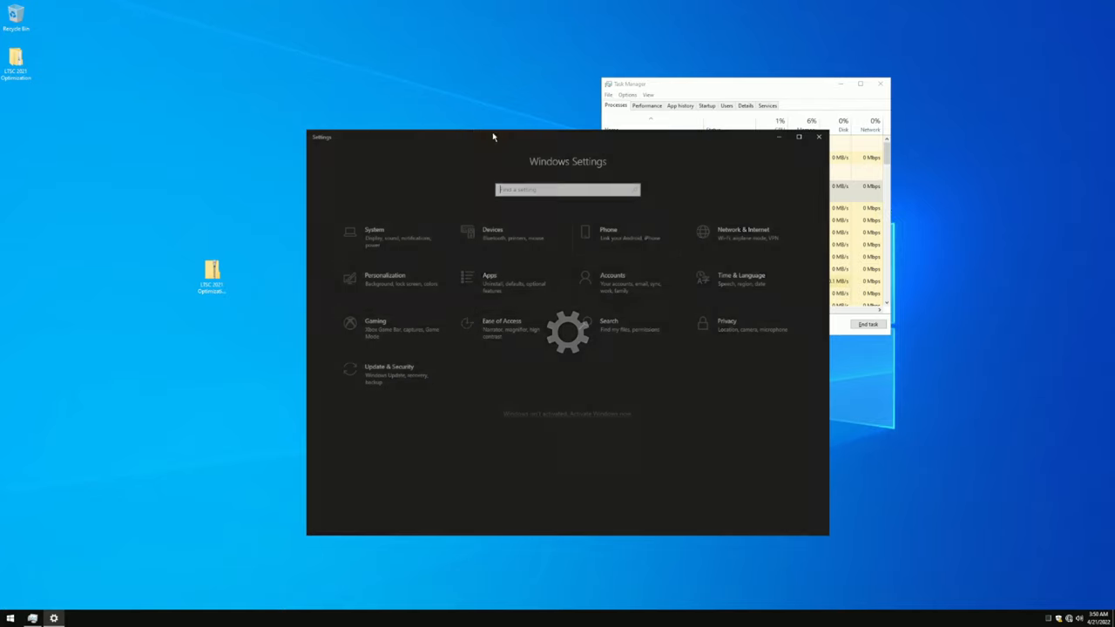
left_click(798, 136)
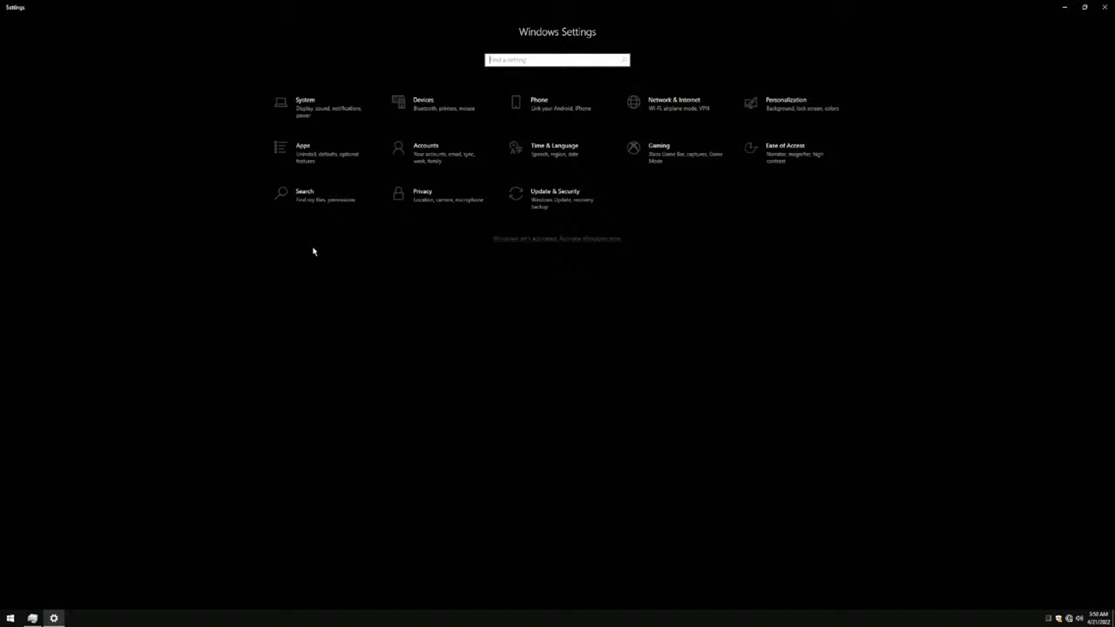
mouse_move(462, 183)
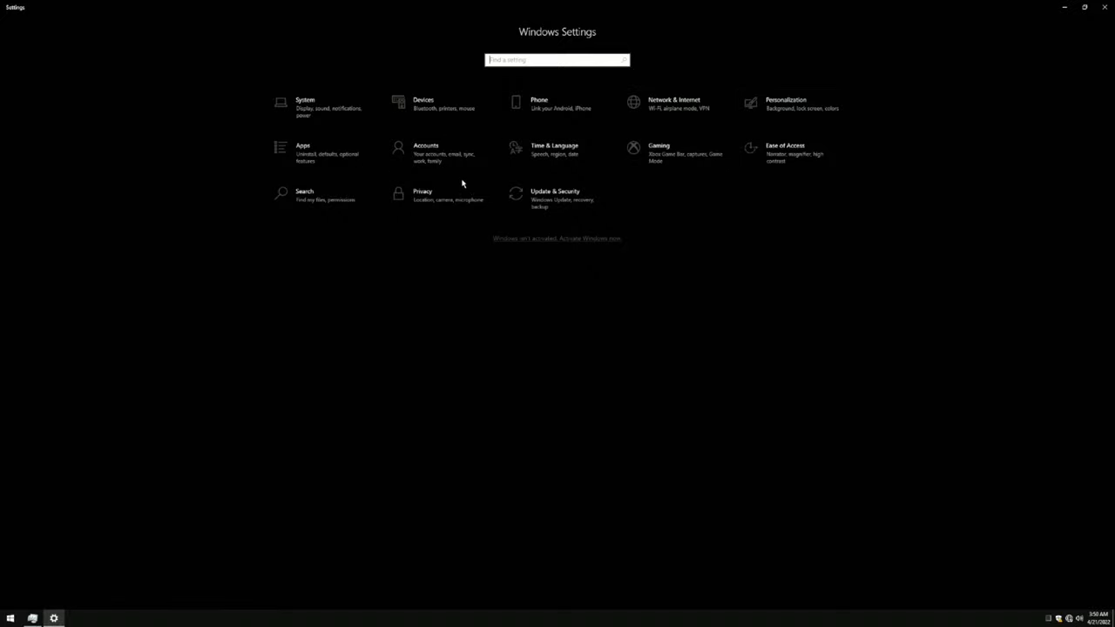
left_click(421, 191)
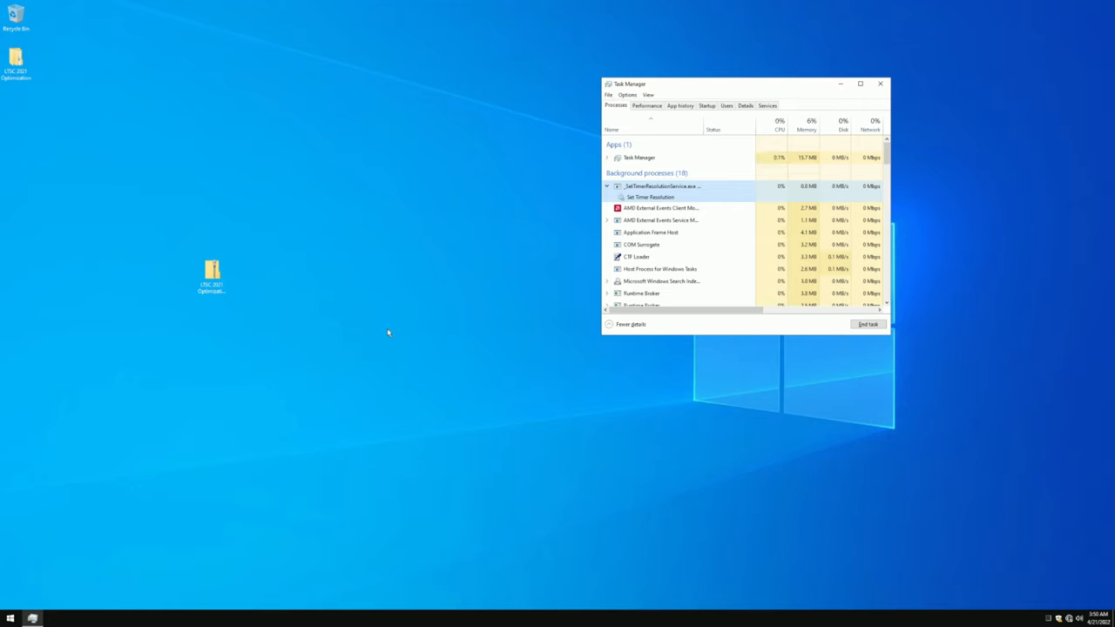
mouse_move(151, 542)
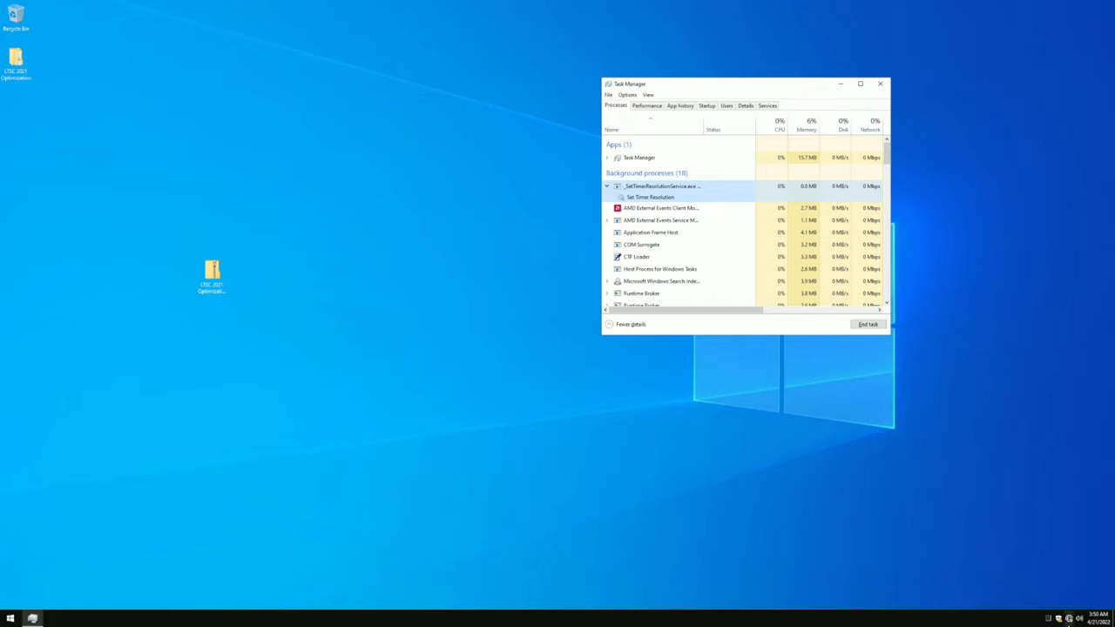
Open the Start menu's list of installed apps beside Task Manager.
left_click(10, 615)
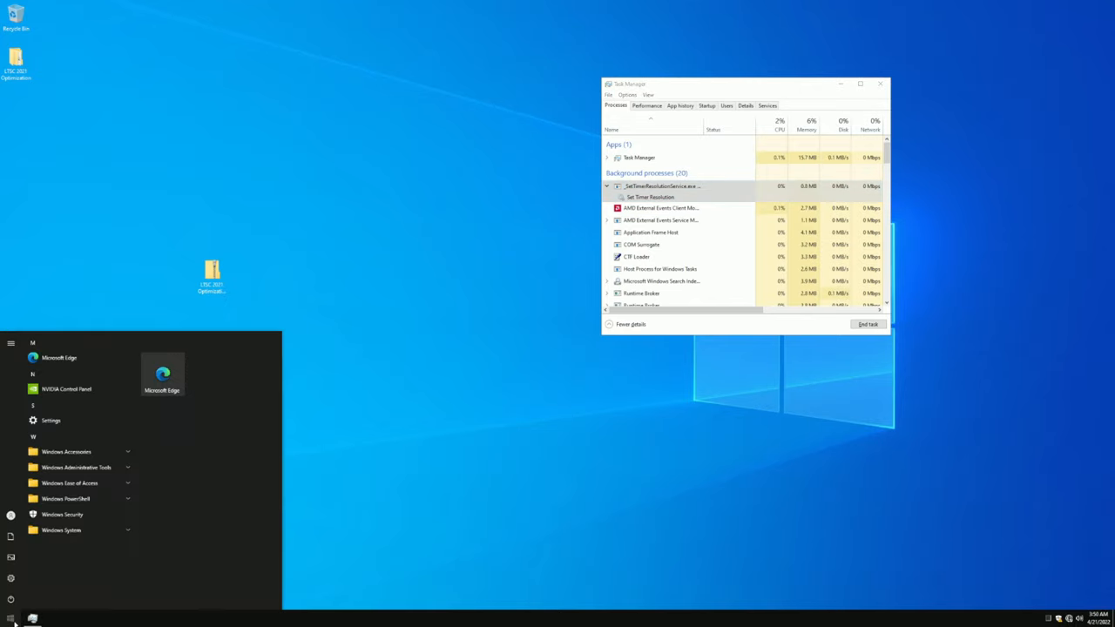
mouse_move(116, 555)
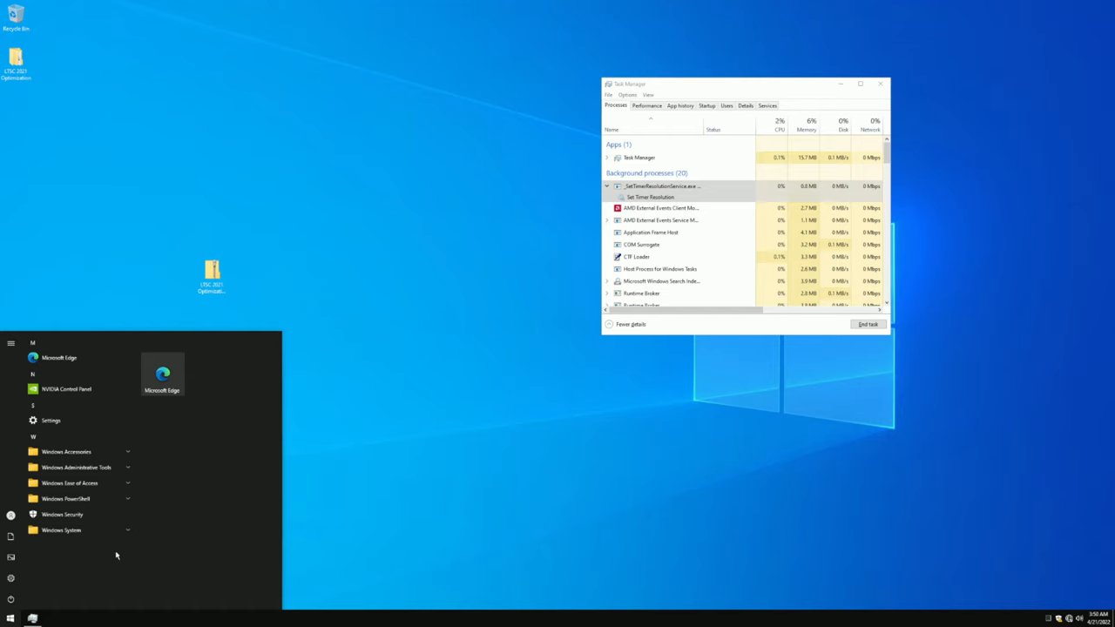
mouse_move(69, 533)
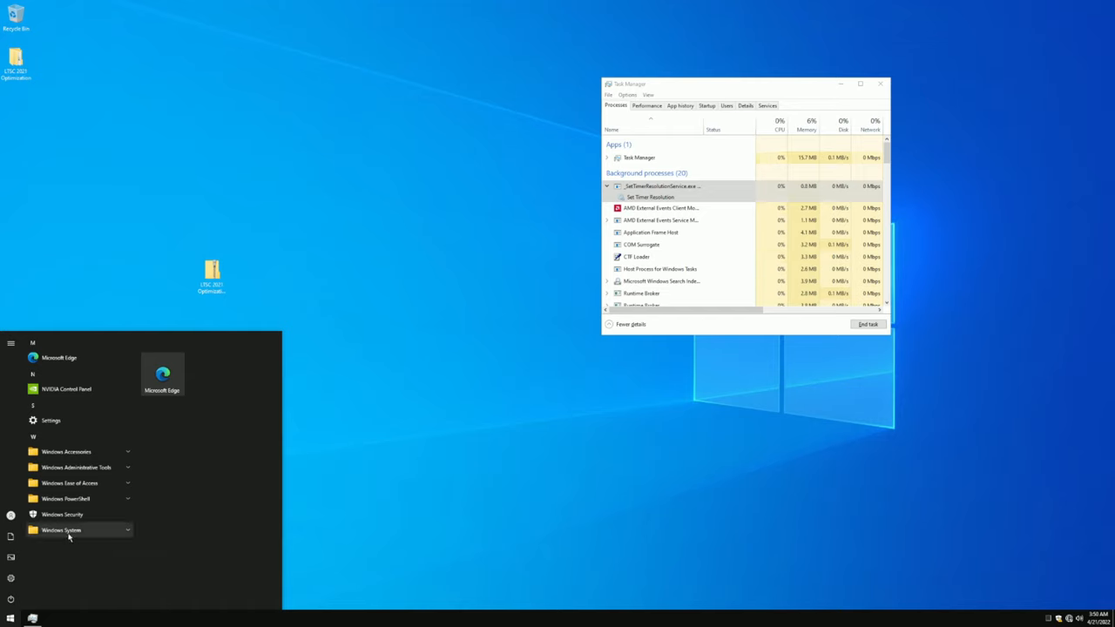
mouse_move(146, 485)
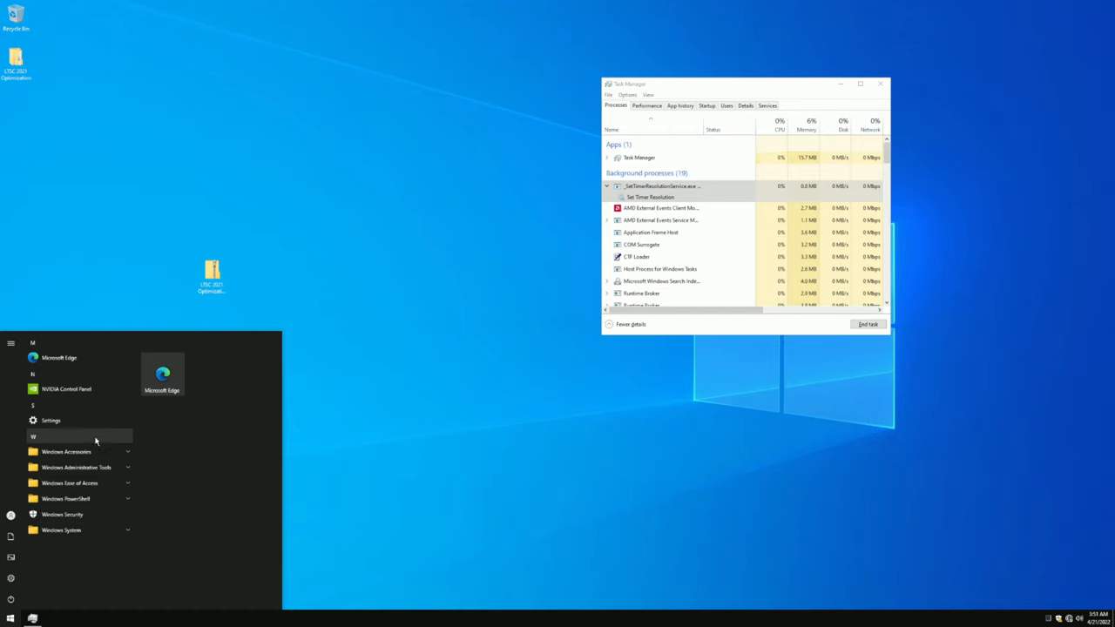
mouse_move(91, 433)
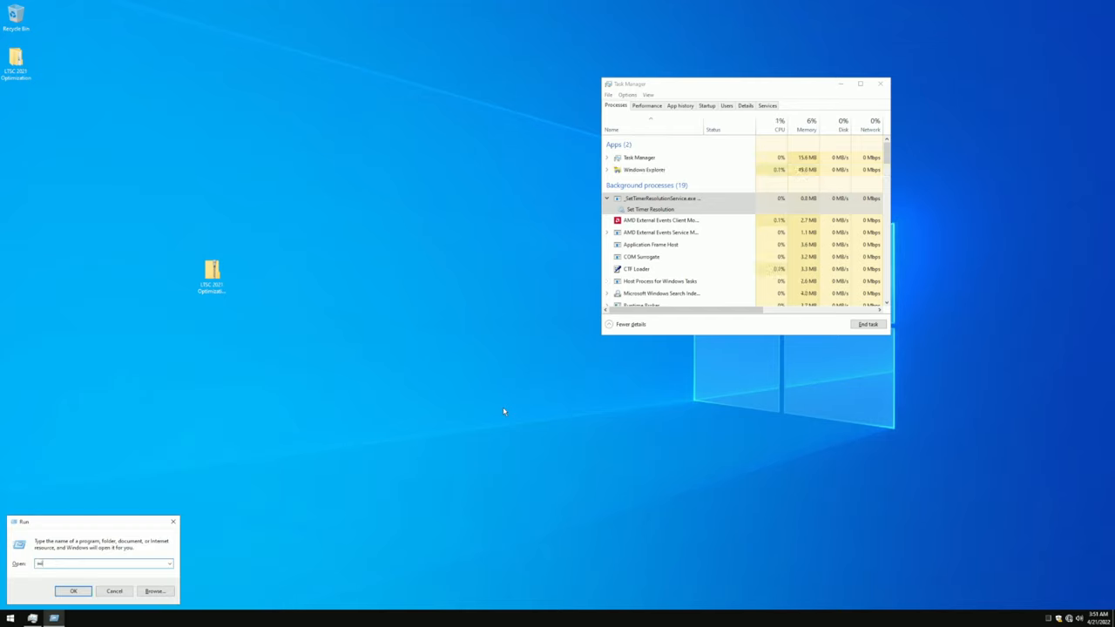
Launch winver to show About Windows: Enterprise LTSC, Version 21H2, build 19044.1288.
left_click(77, 590)
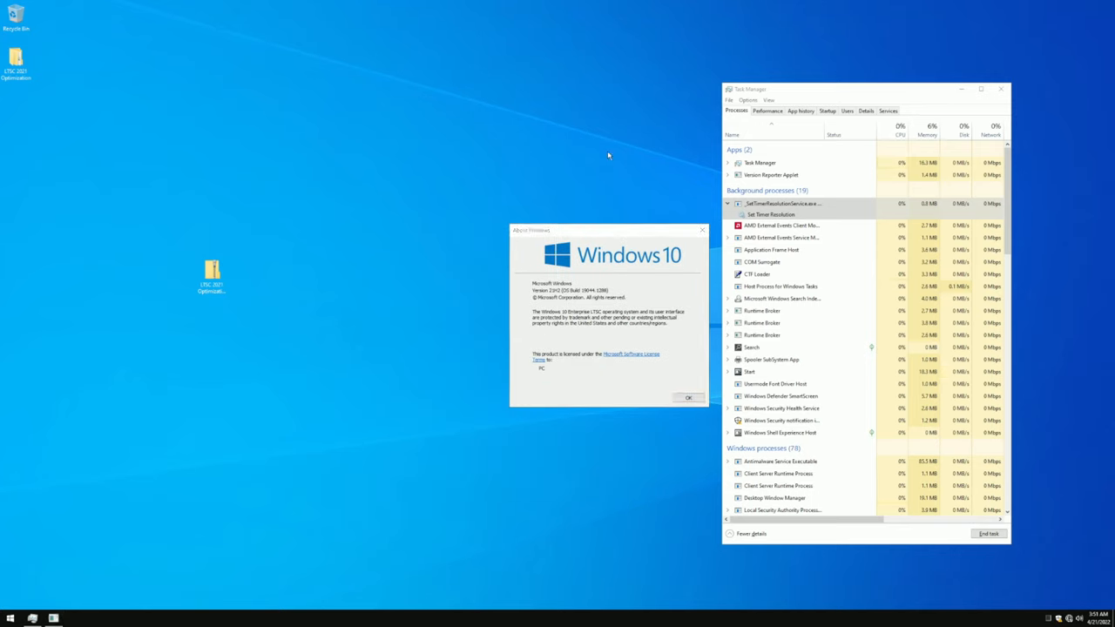
mouse_move(597, 151)
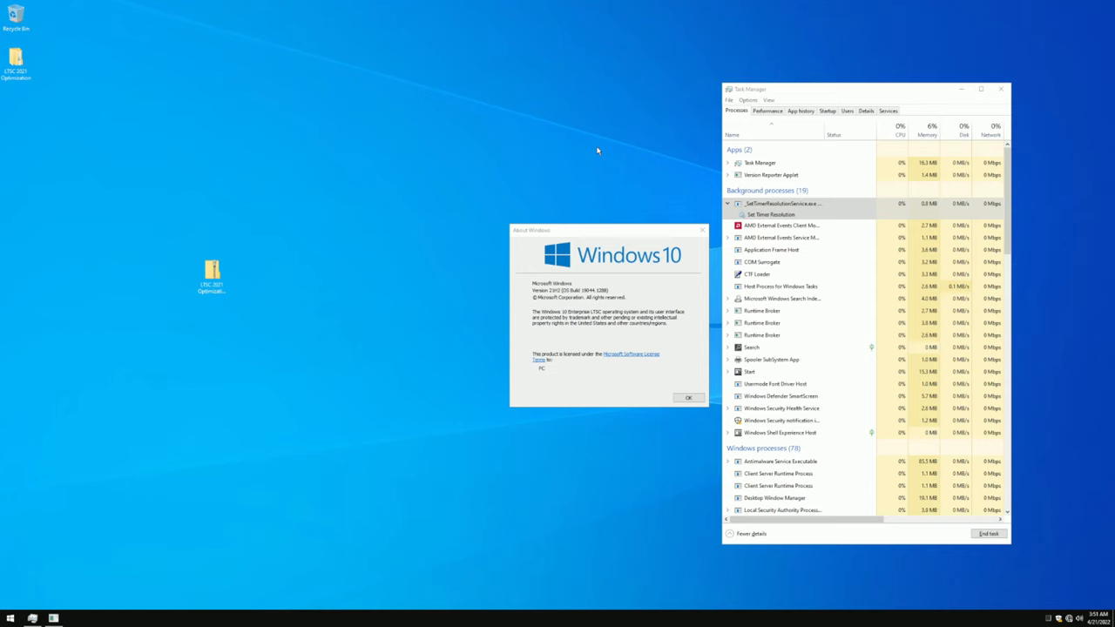